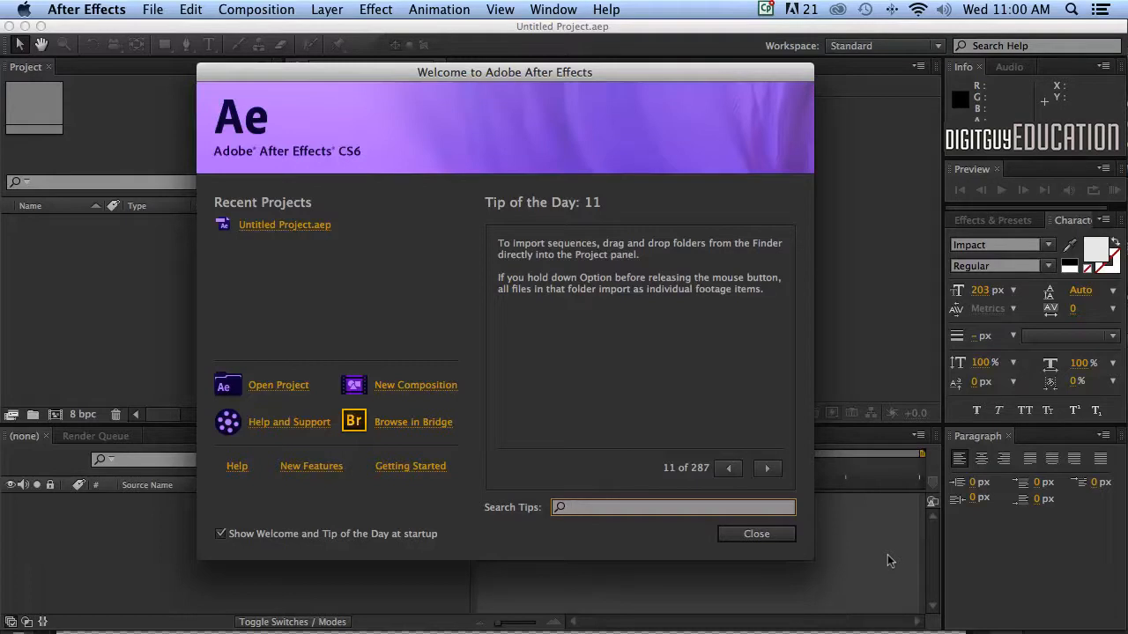
# - Click repeatedly at the same spot in the startup screen
pyautogui.click(672, 507)
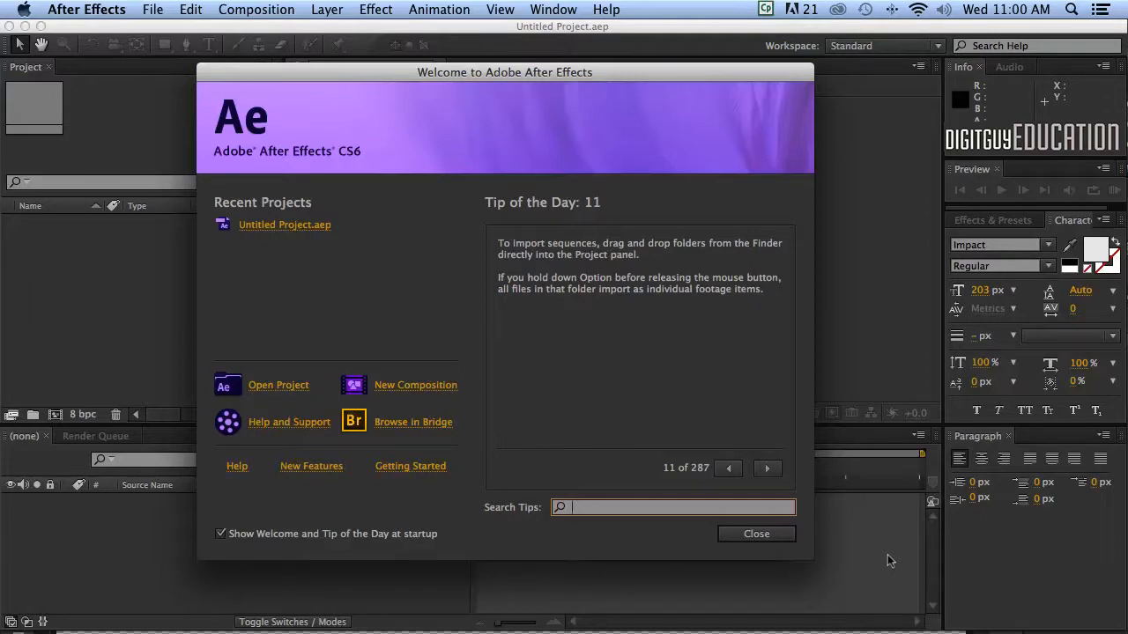
pyautogui.click(673, 507)
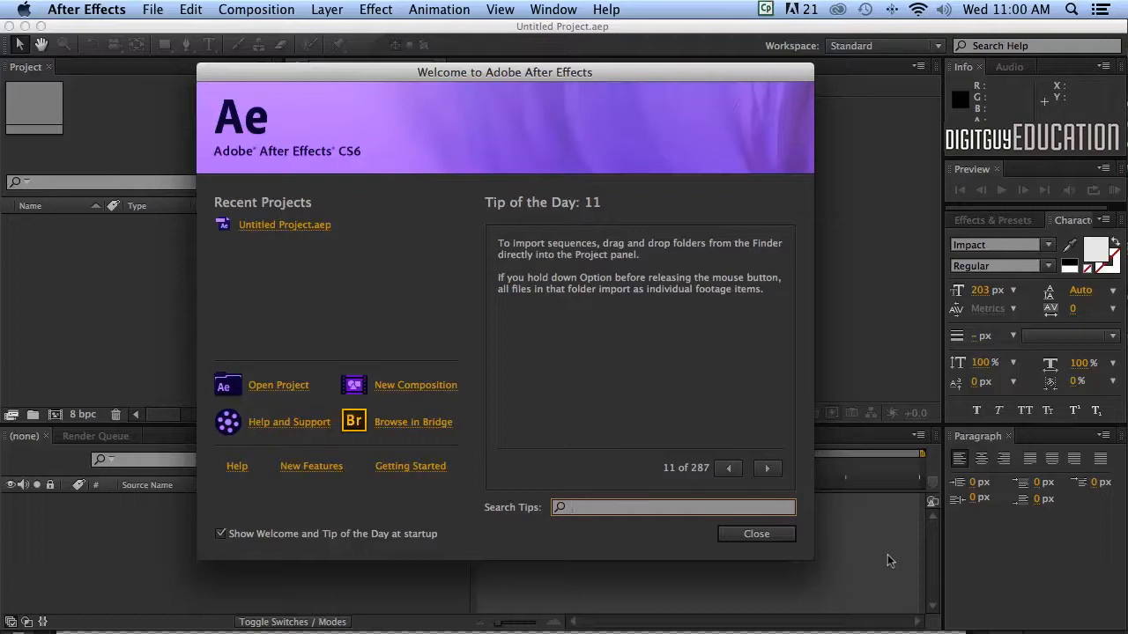
pyautogui.click(672, 507)
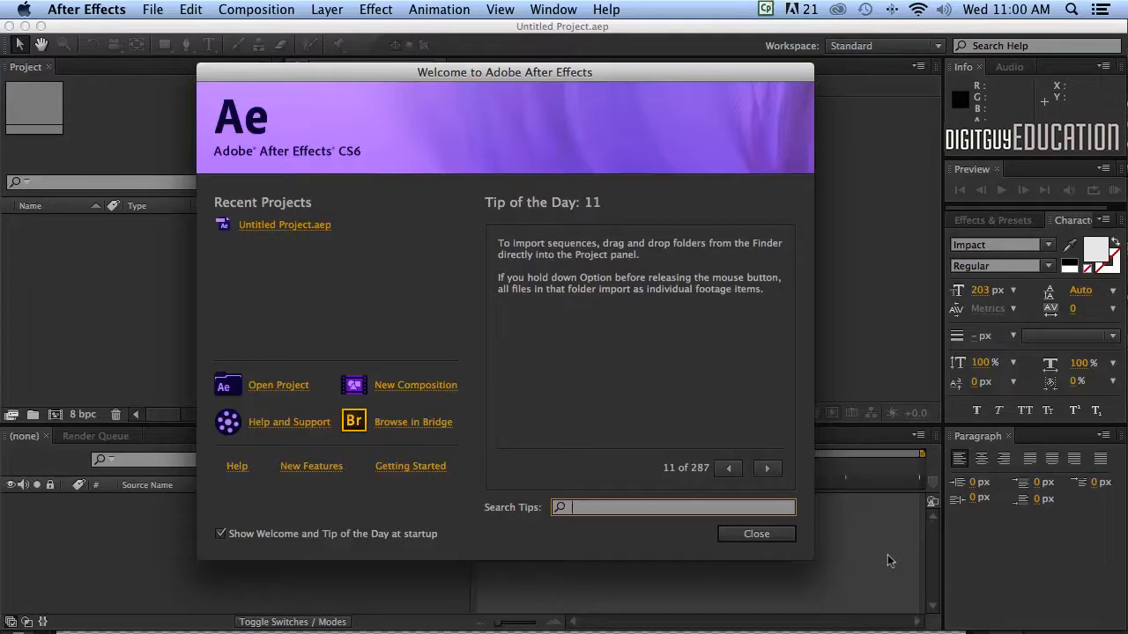
pyautogui.click(674, 507)
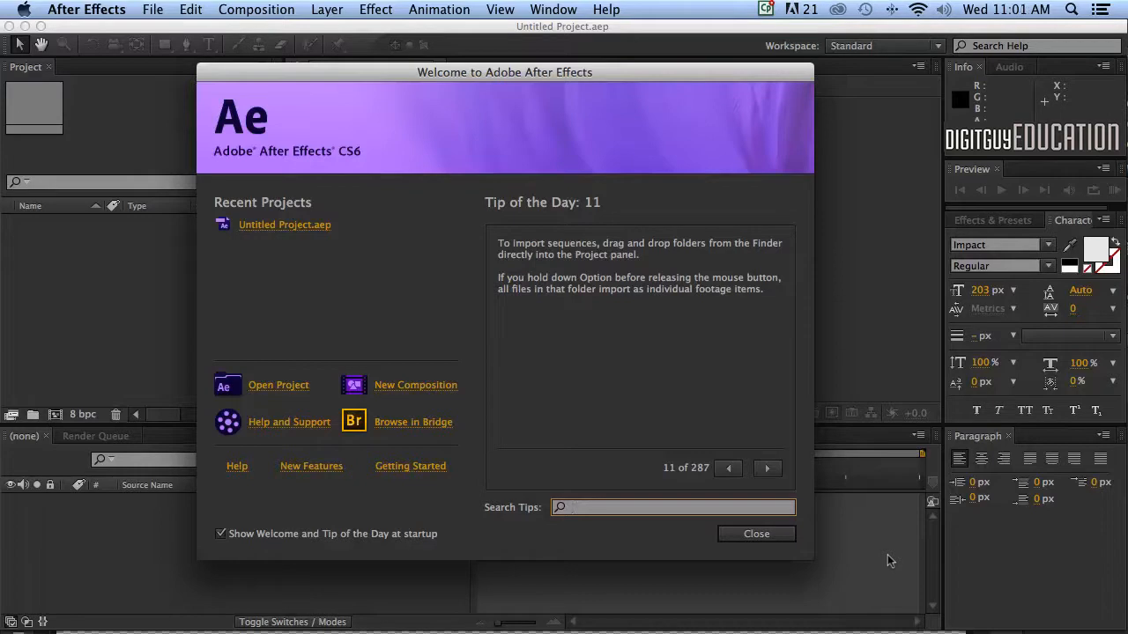
pyautogui.click(674, 507)
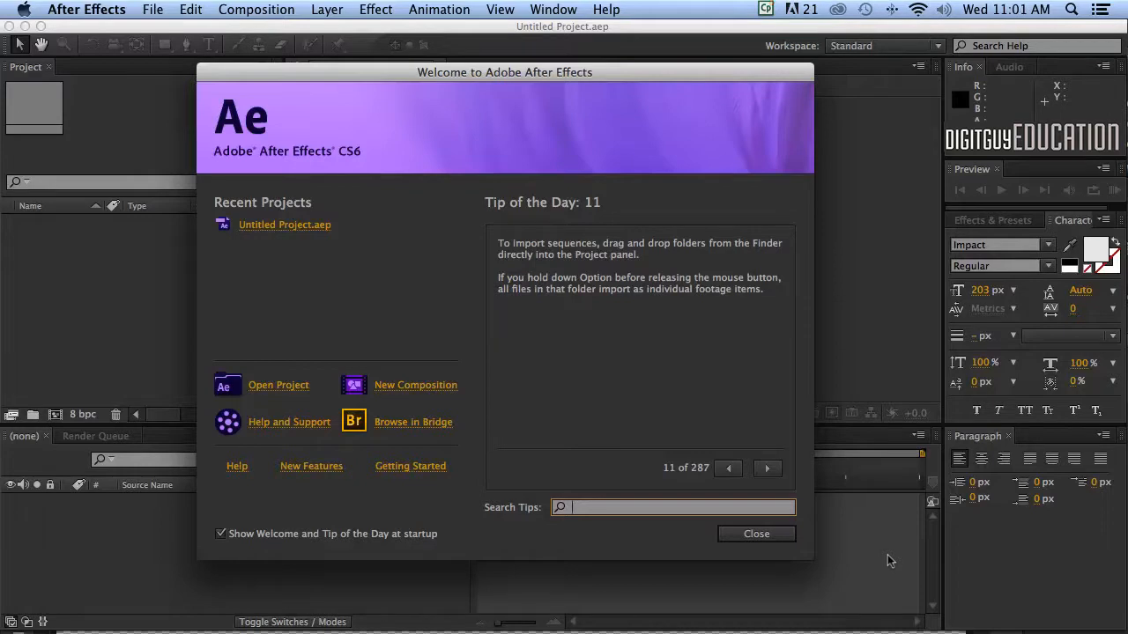
pyautogui.moveTo(679, 494)
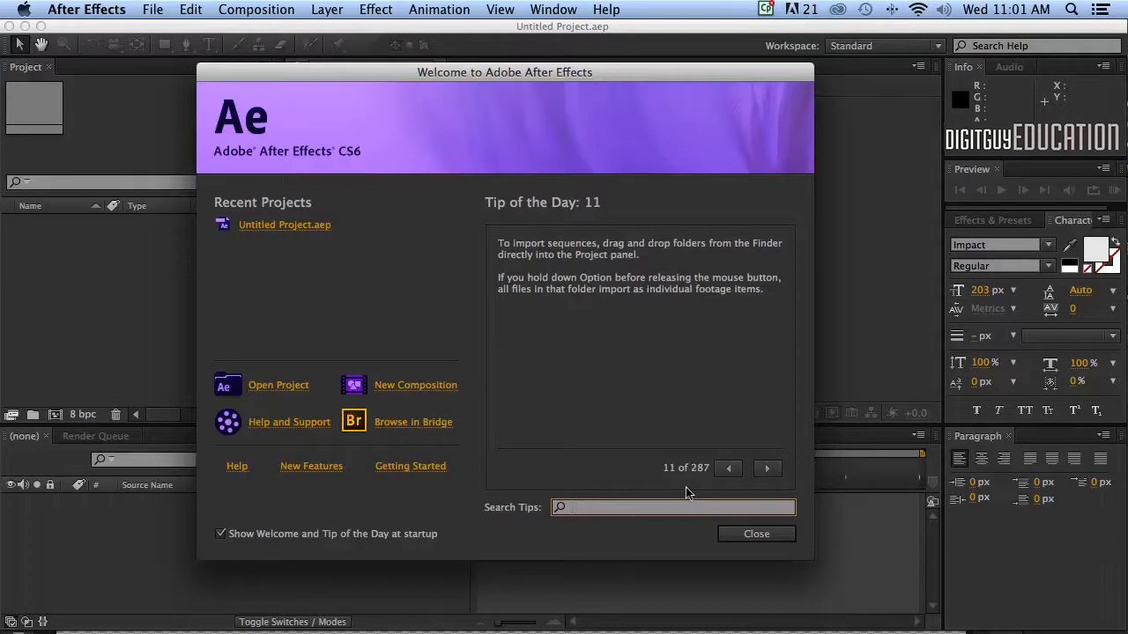
pyautogui.moveTo(636, 476)
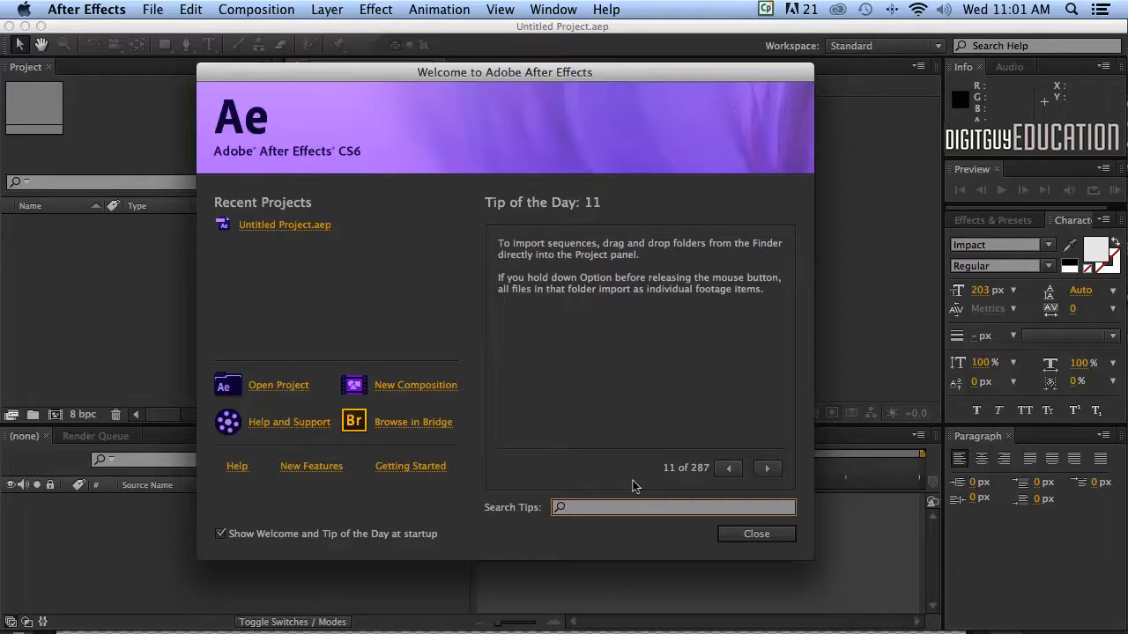
pyautogui.click(672, 507)
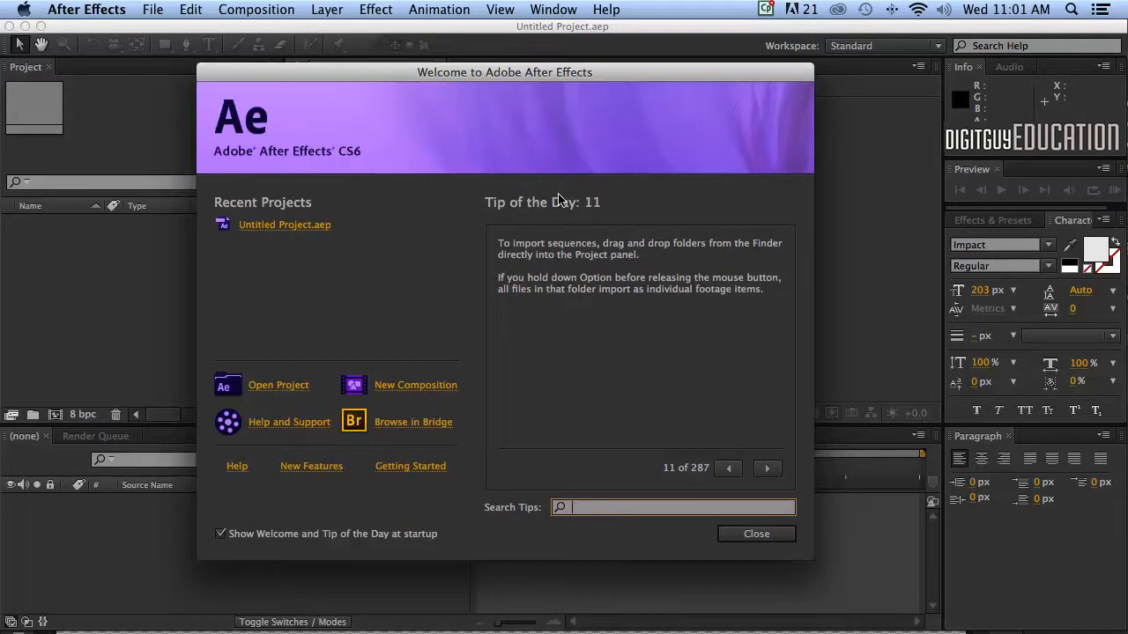
pyautogui.moveTo(614, 190)
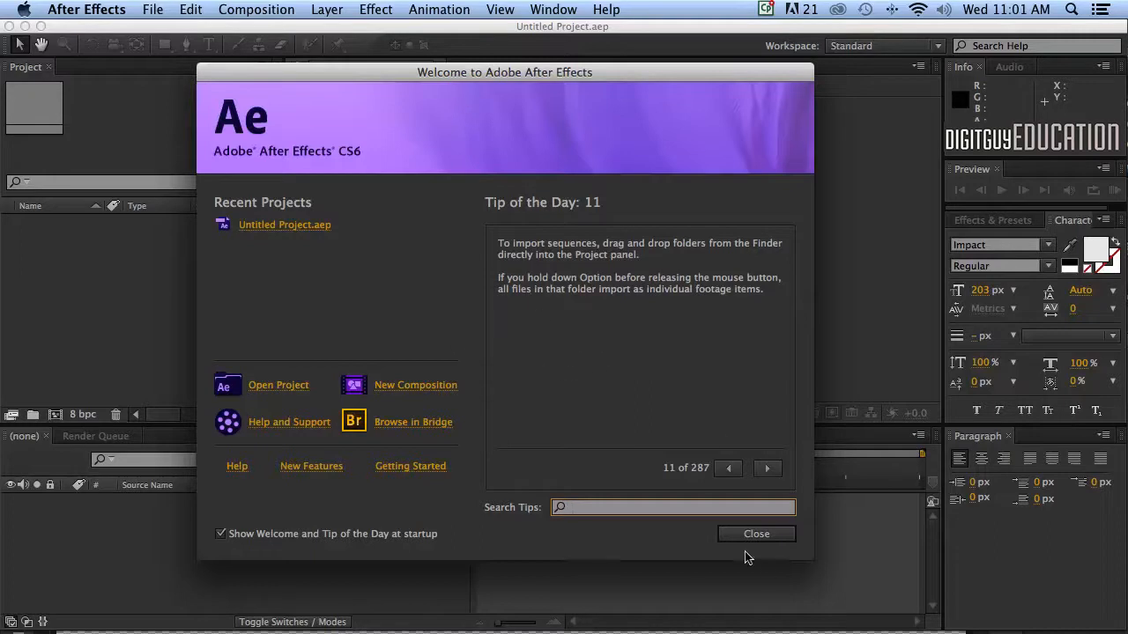
pyautogui.moveTo(522, 406)
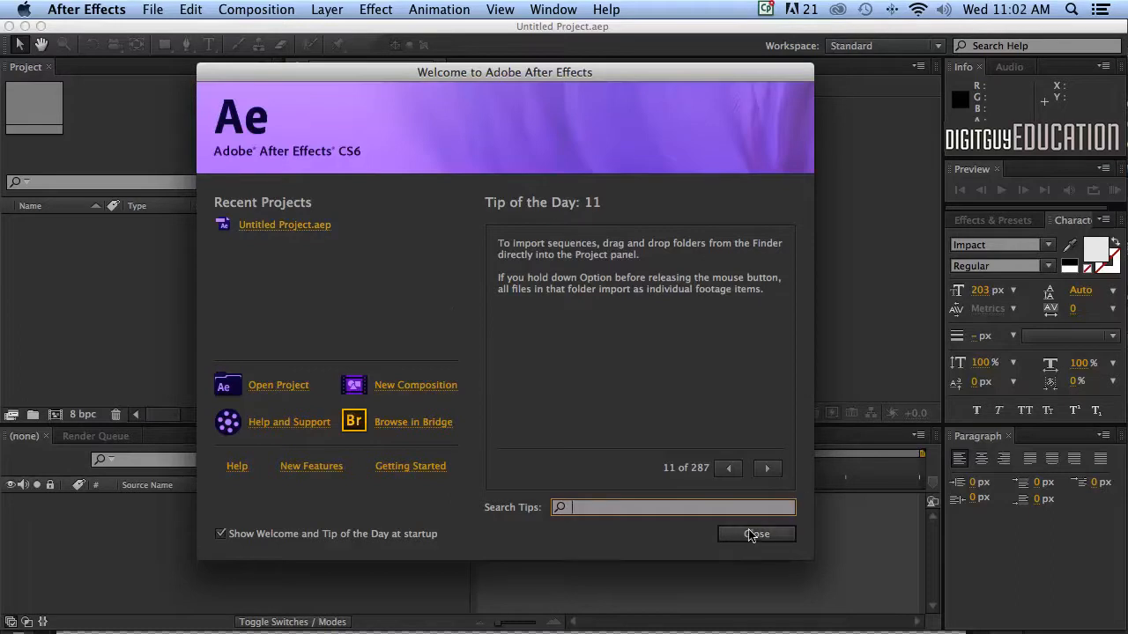
# - Dismiss the welcome screen and reapply the Standard workspace layout
pyautogui.click(756, 534)
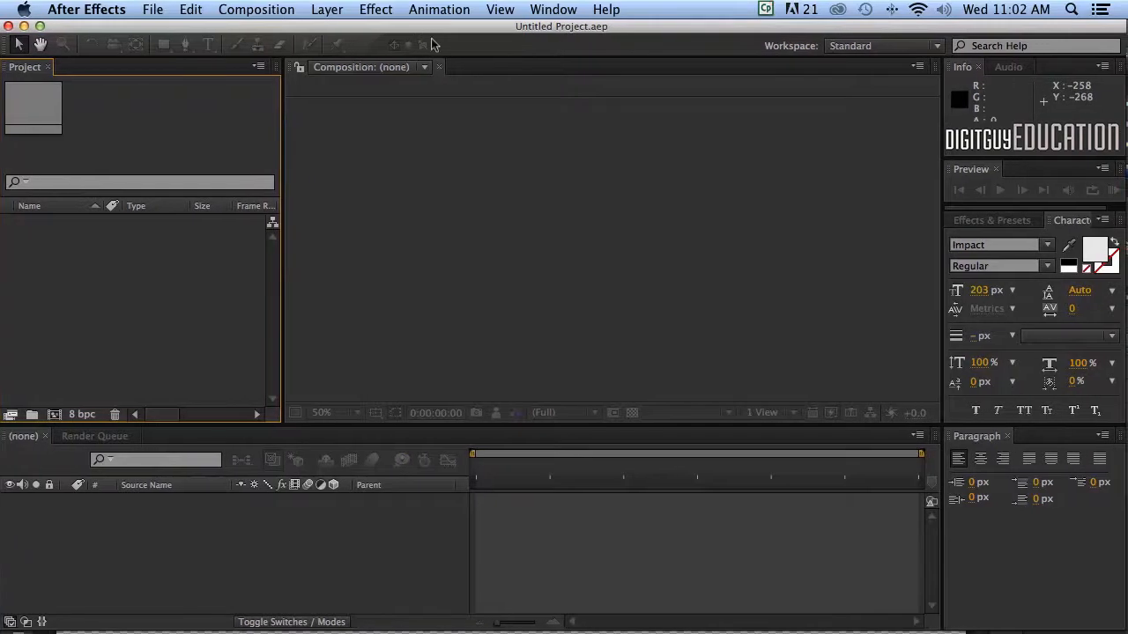
pyautogui.moveTo(619, 318)
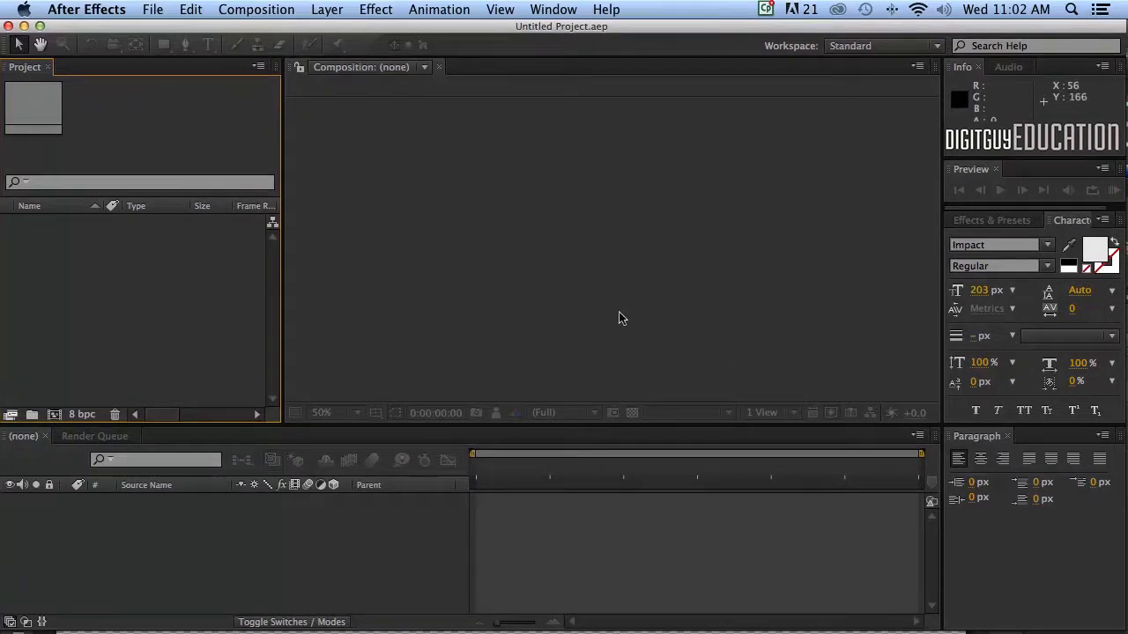
pyautogui.moveTo(595, 340)
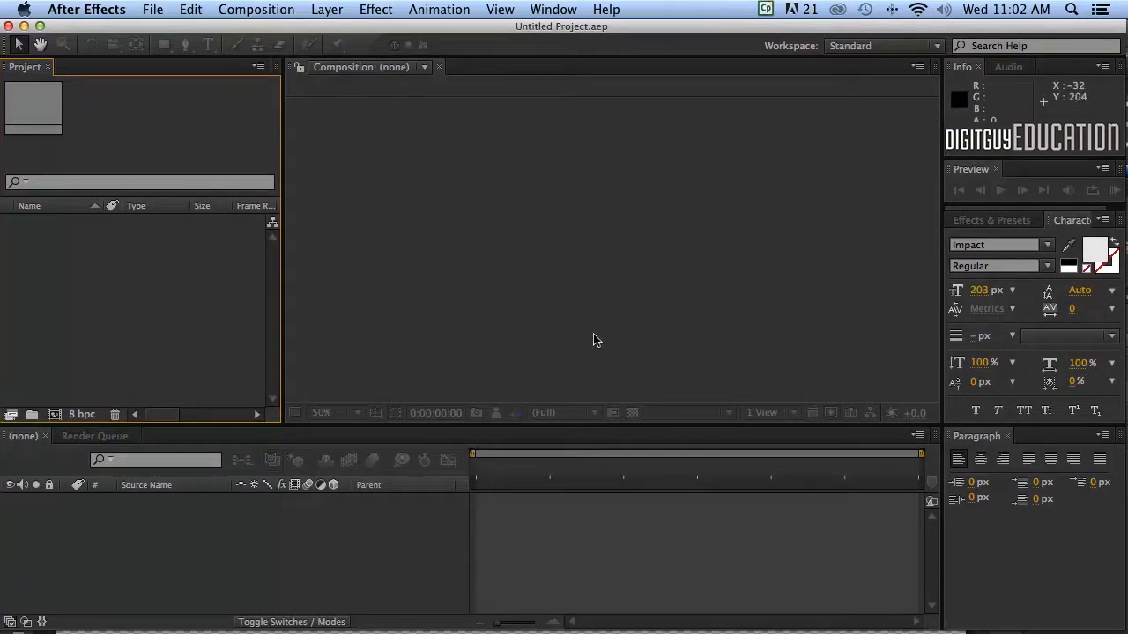
pyautogui.moveTo(367, 134)
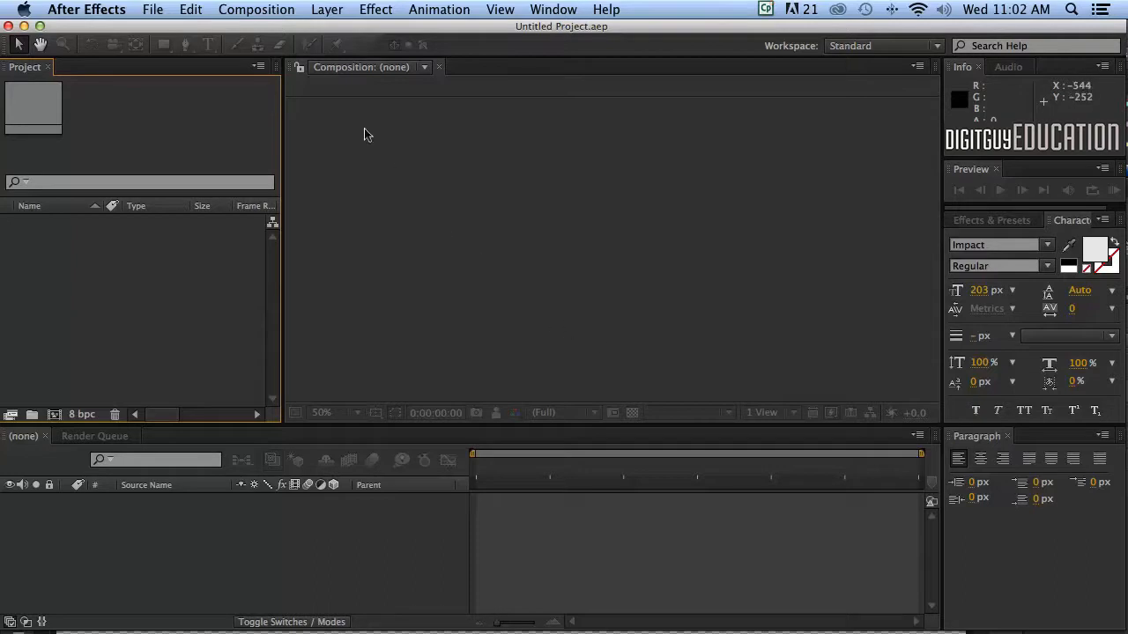
pyautogui.moveTo(507, 285)
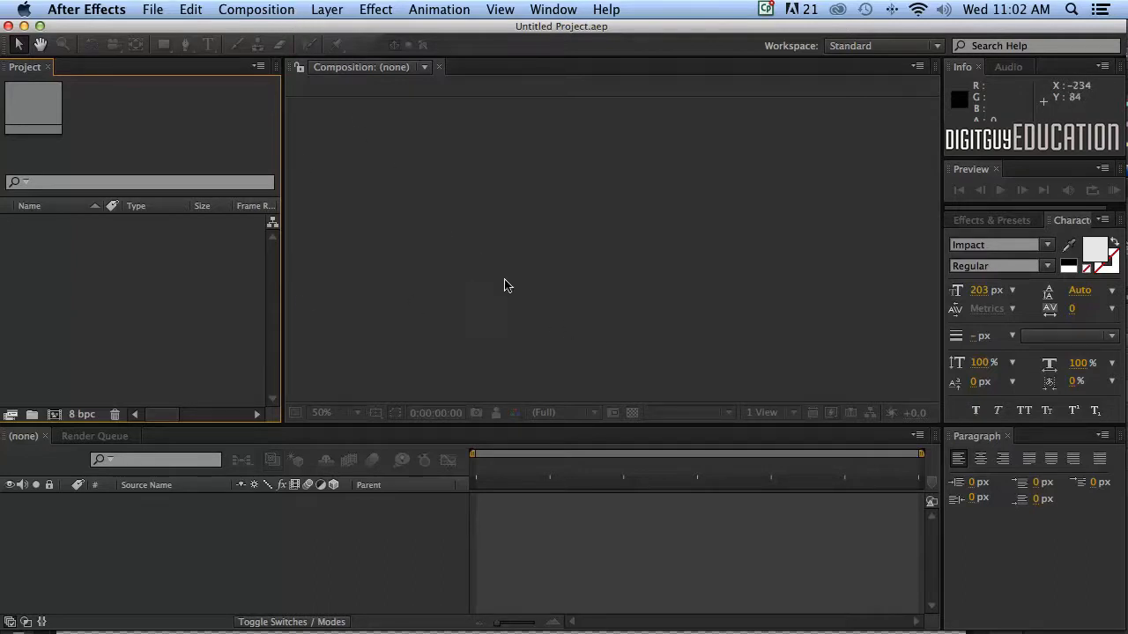
pyautogui.moveTo(181, 330)
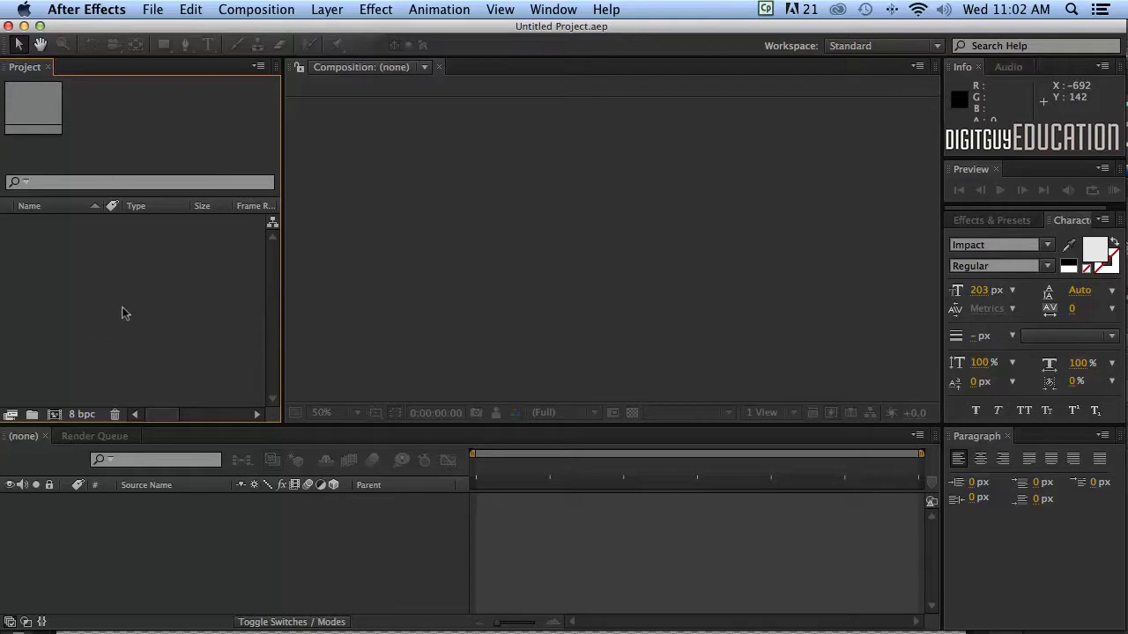
pyautogui.moveTo(149, 282)
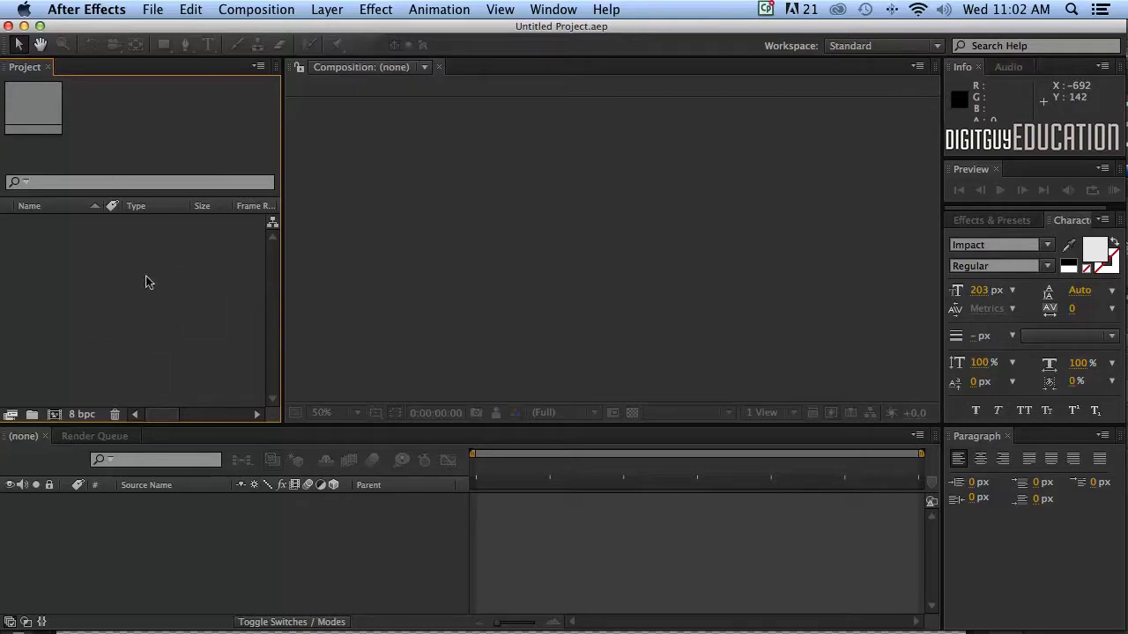
pyautogui.moveTo(141, 307)
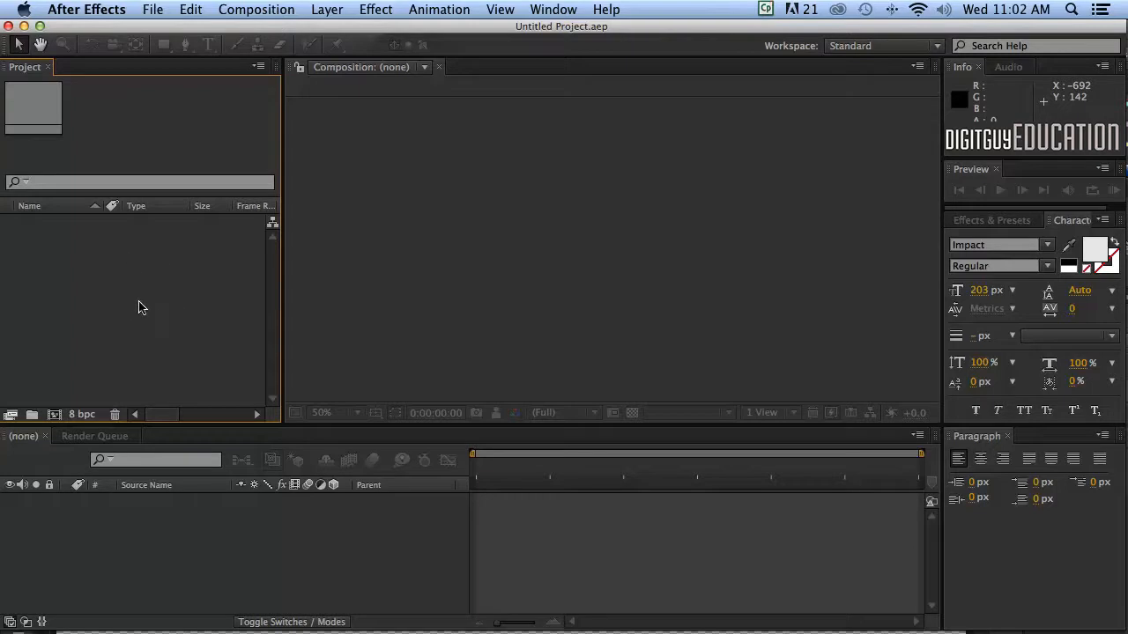
pyautogui.moveTo(139, 266)
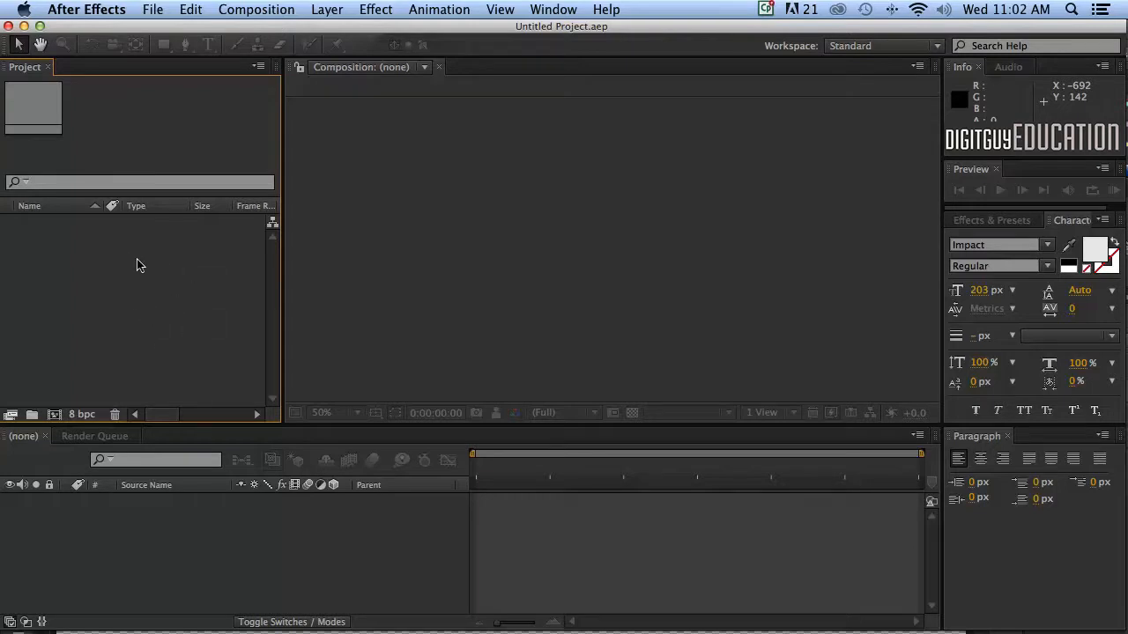
pyautogui.moveTo(171, 364)
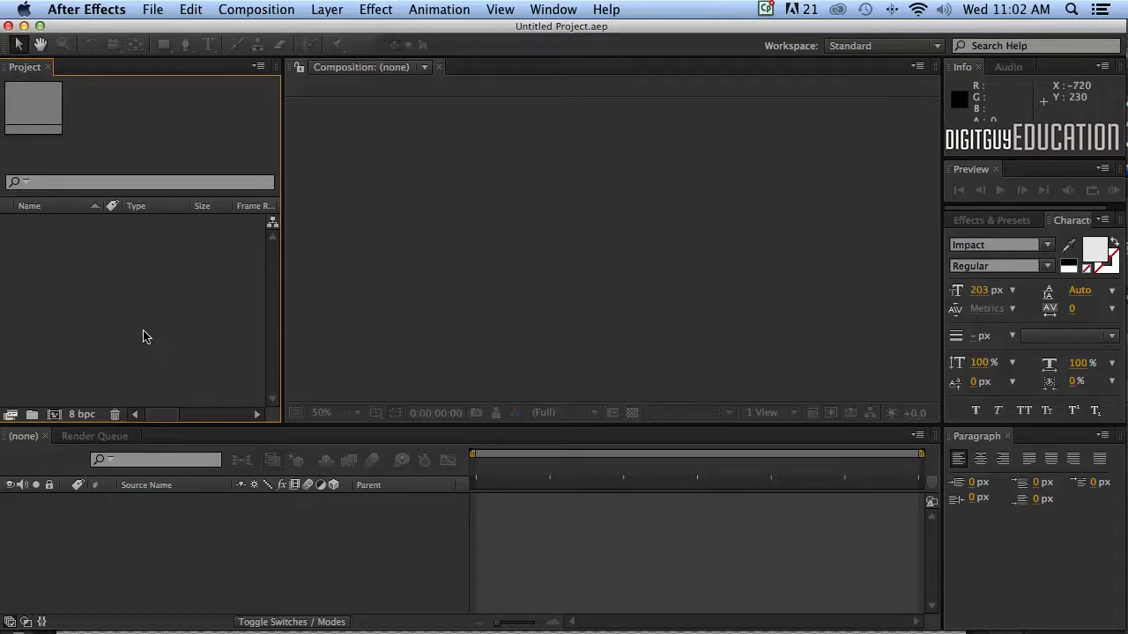
pyautogui.moveTo(592, 265)
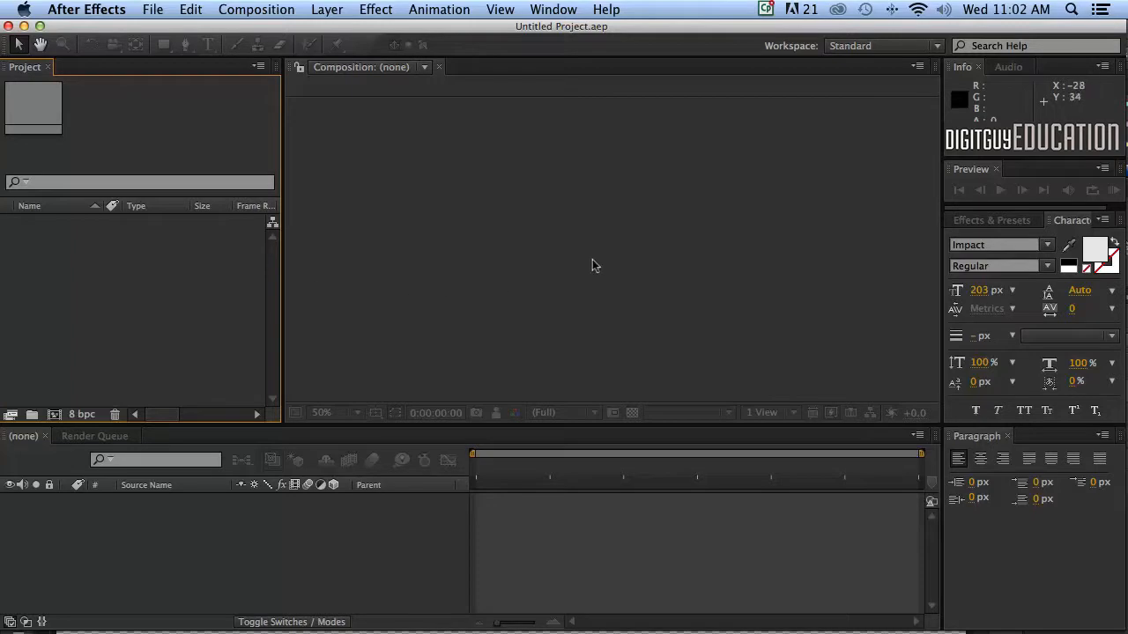
pyautogui.moveTo(580, 253)
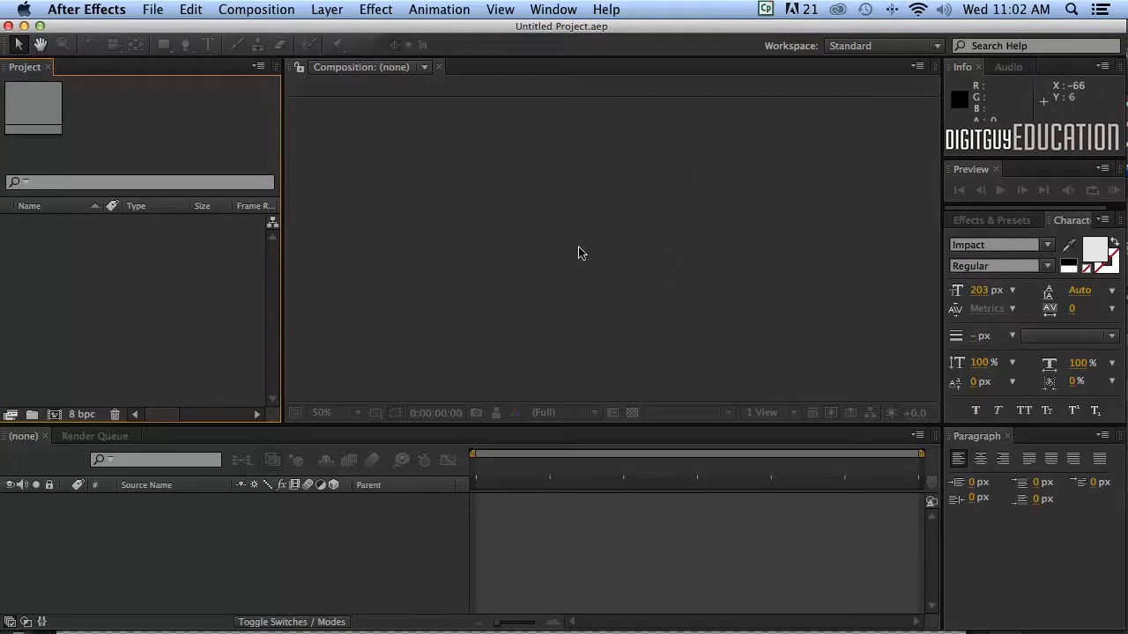
pyautogui.moveTo(632, 259)
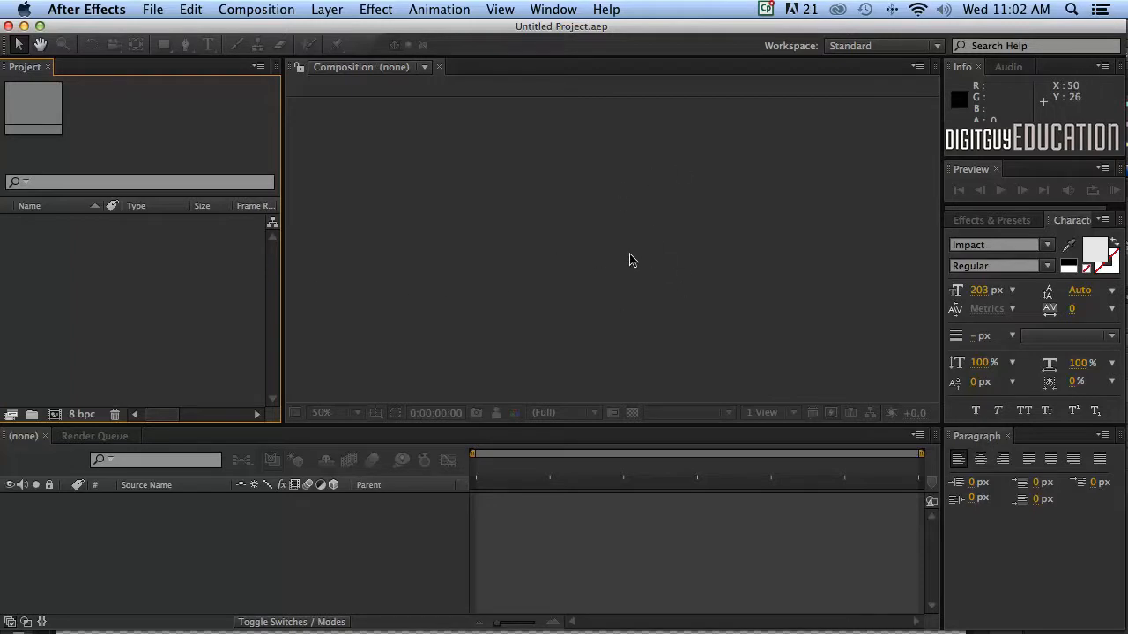
pyautogui.moveTo(544, 266)
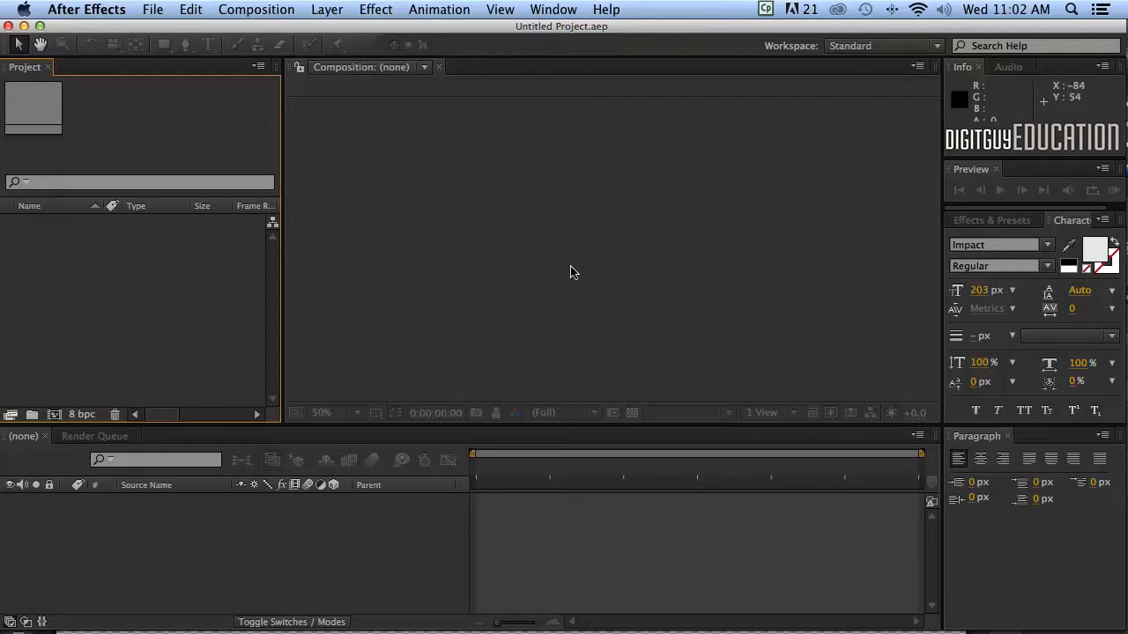
pyautogui.moveTo(581, 261)
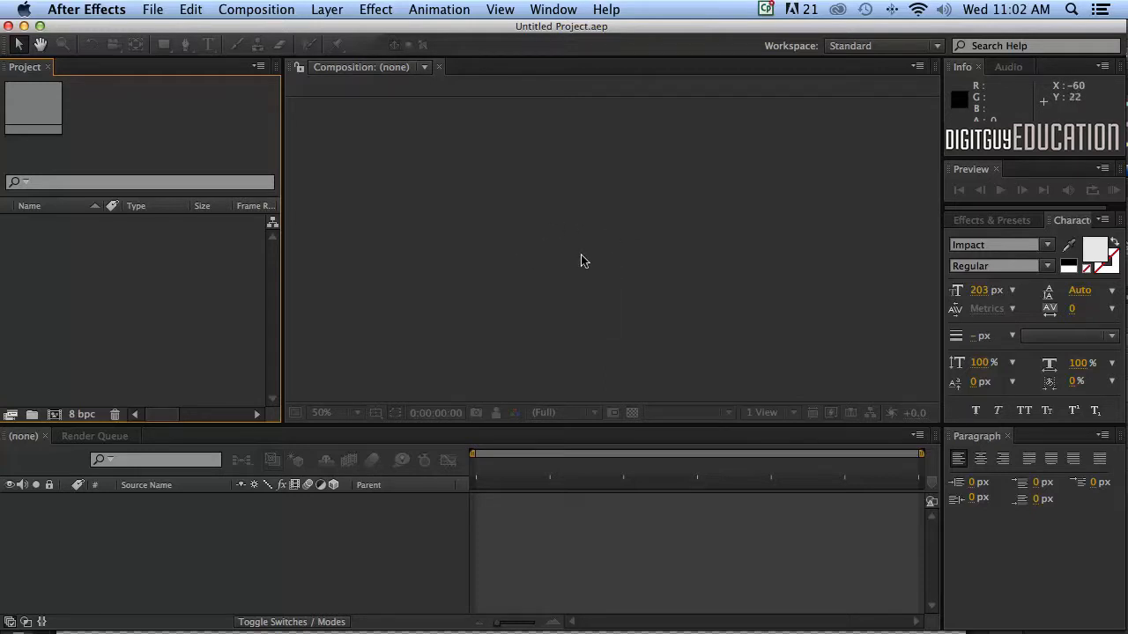
pyautogui.moveTo(541, 188)
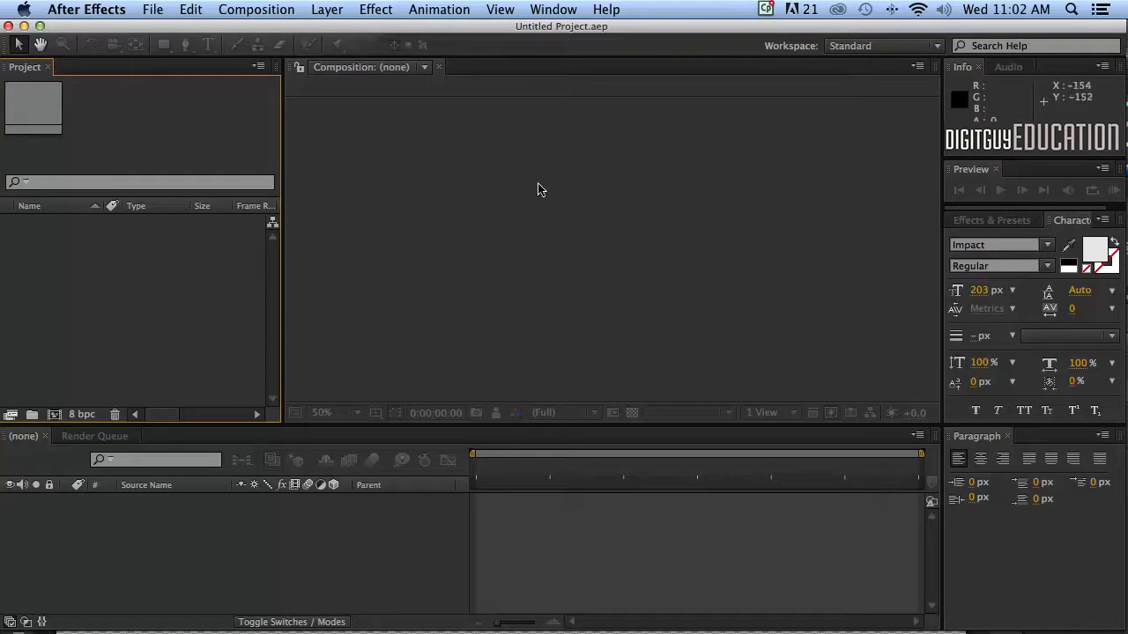
pyautogui.moveTo(455, 550)
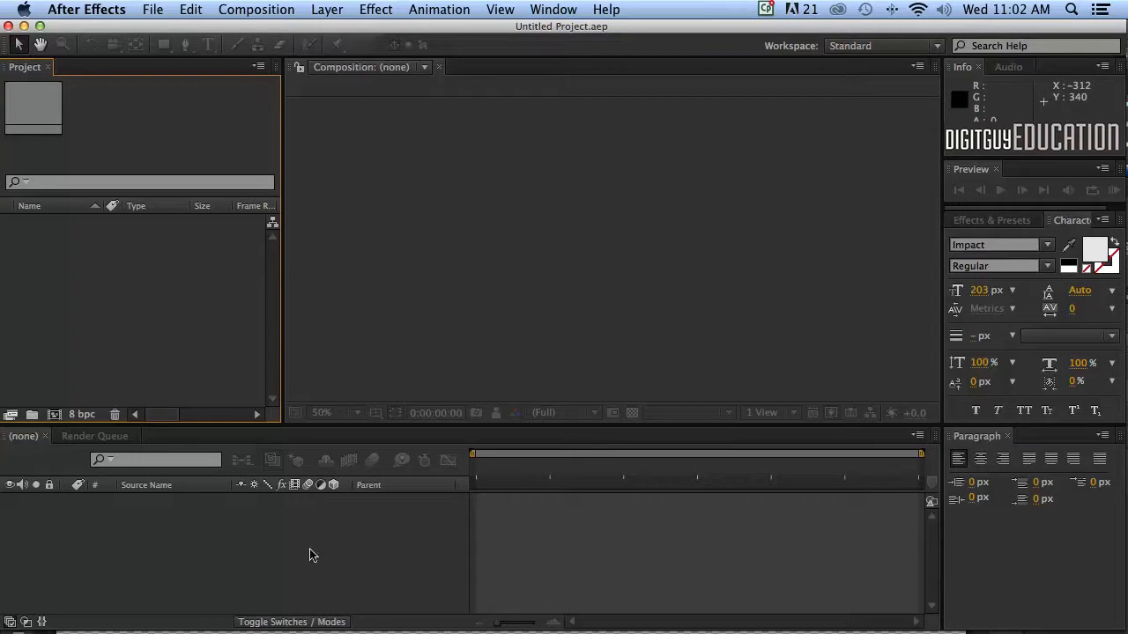
pyautogui.moveTo(275, 560)
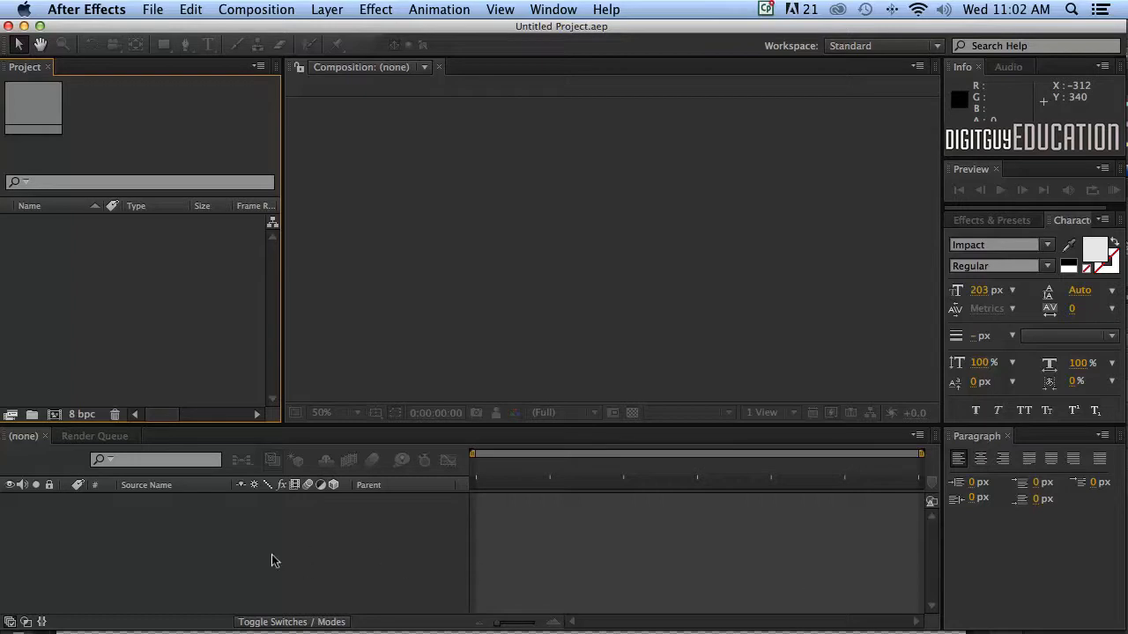
pyautogui.moveTo(432, 549)
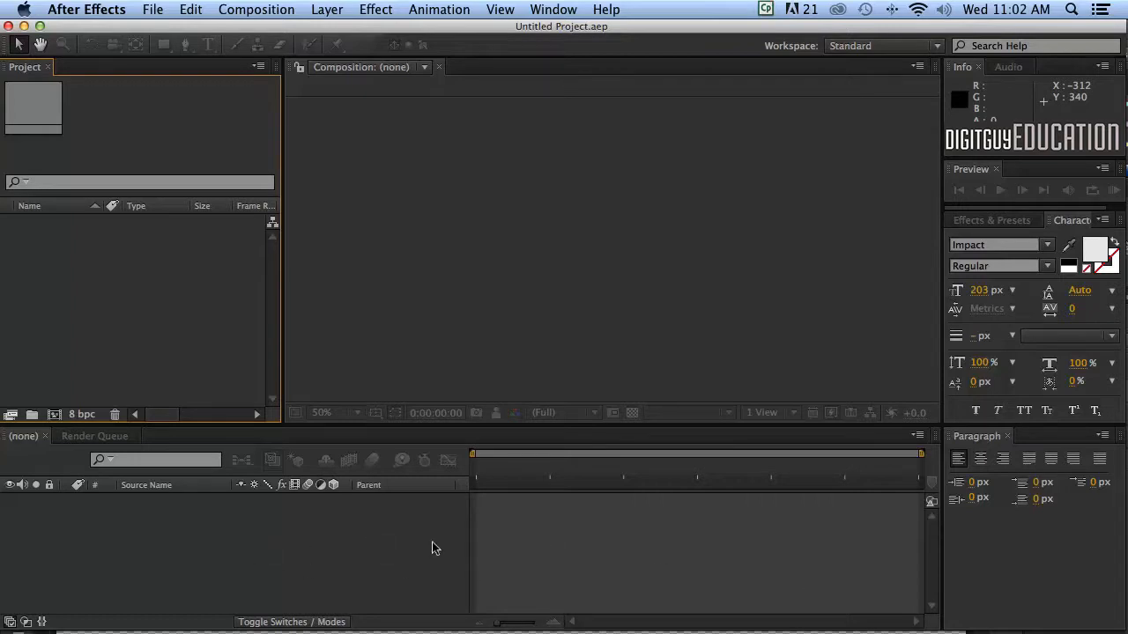
pyautogui.moveTo(714, 546)
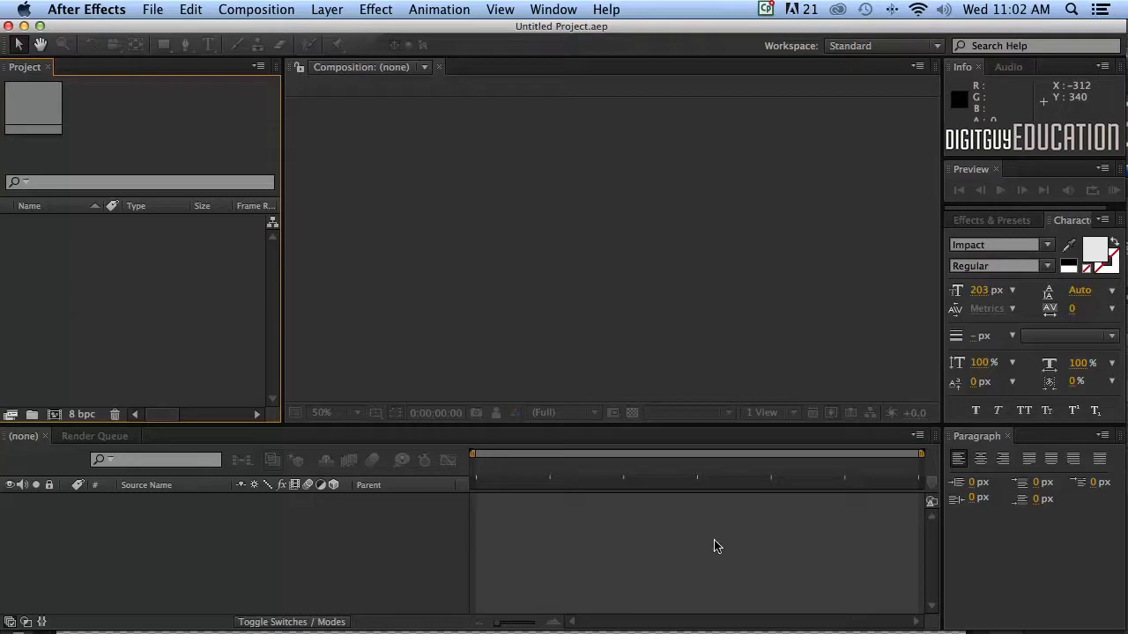
pyautogui.moveTo(309, 540)
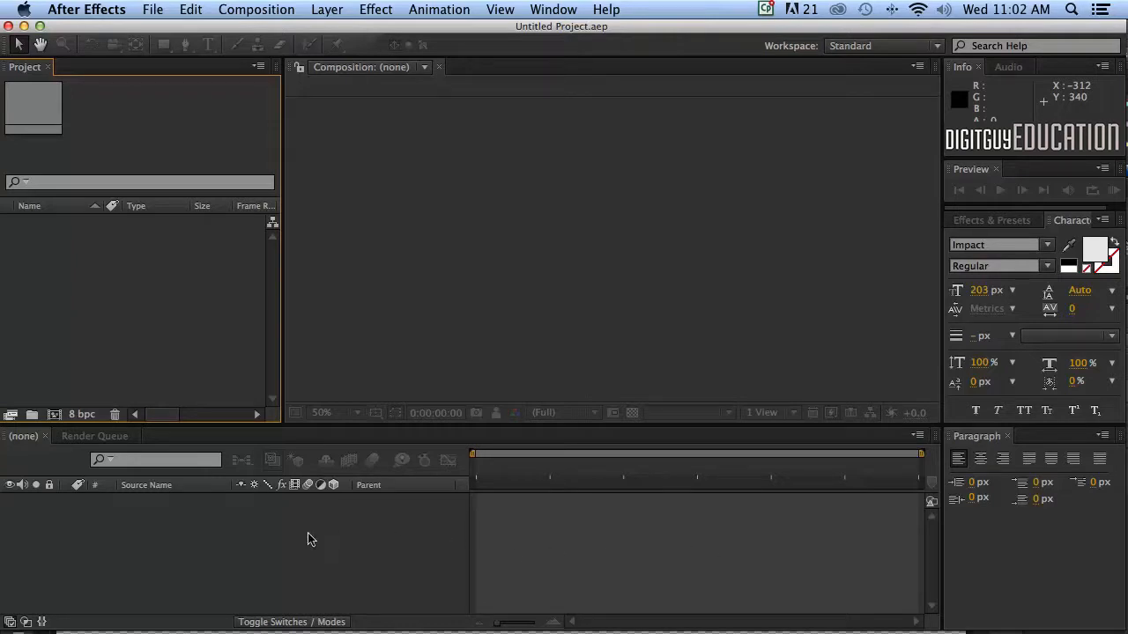
pyautogui.moveTo(443, 541)
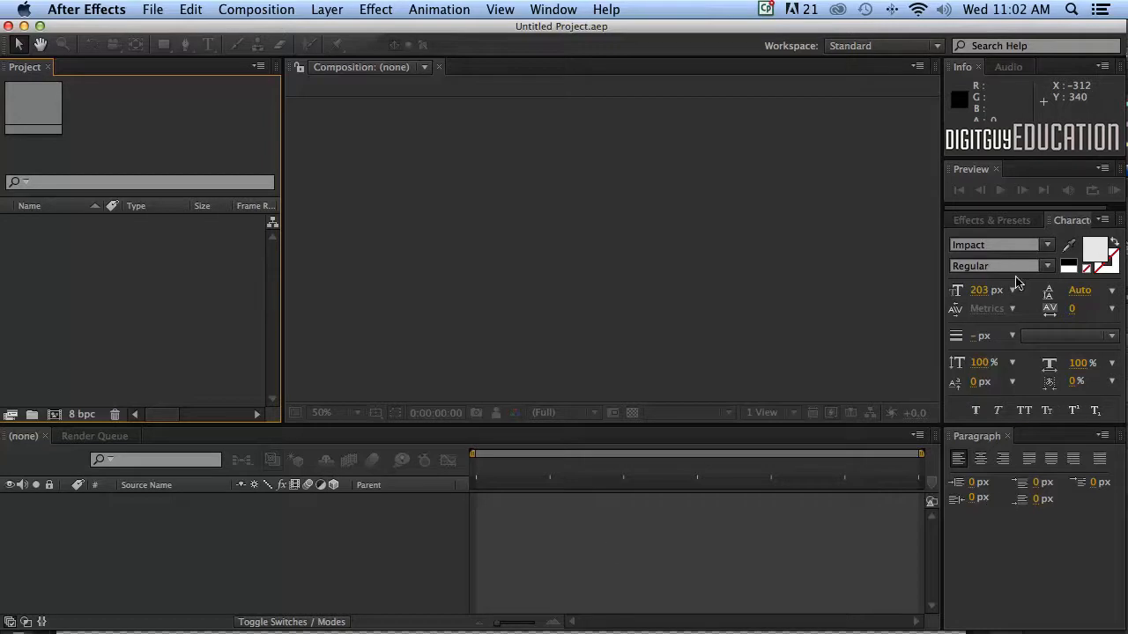
pyautogui.moveTo(1009, 163)
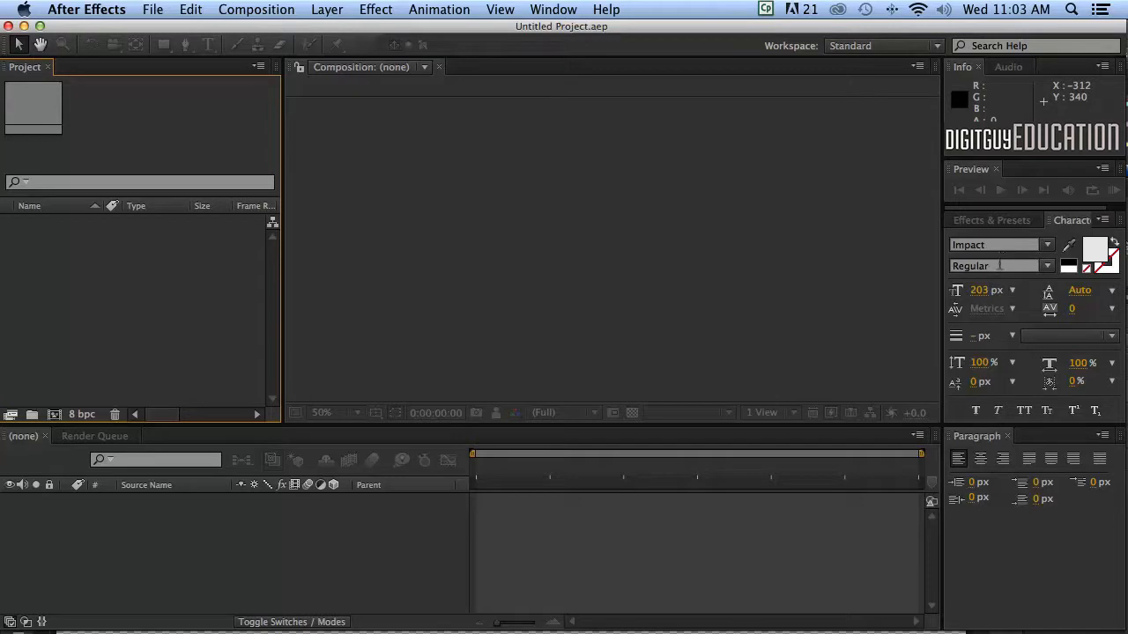
pyautogui.moveTo(837, 181)
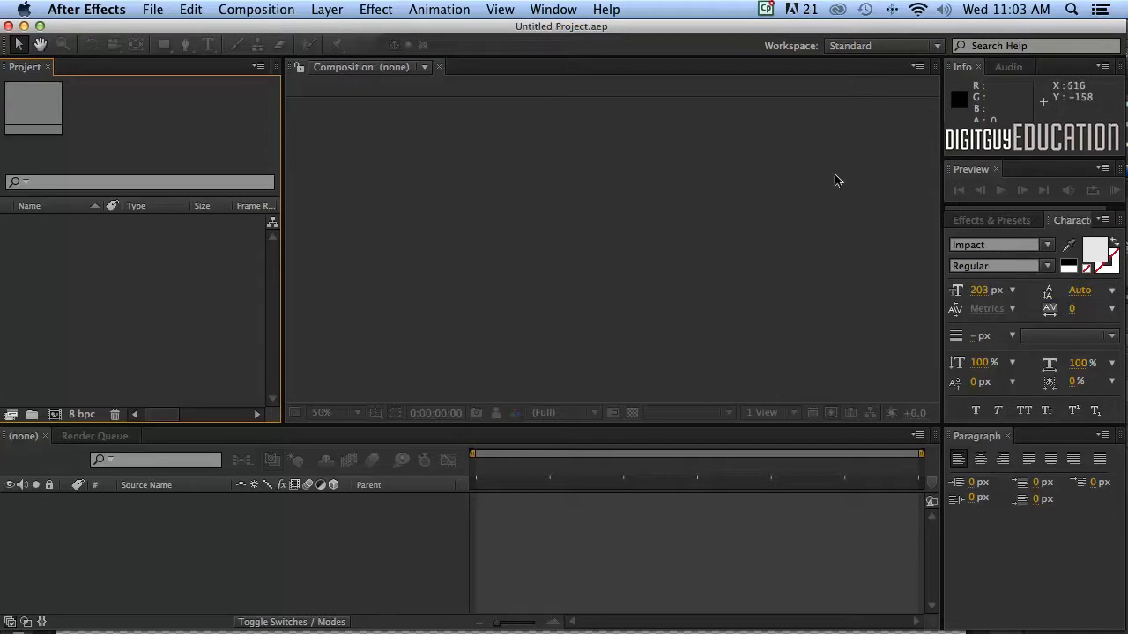
pyautogui.click(553, 10)
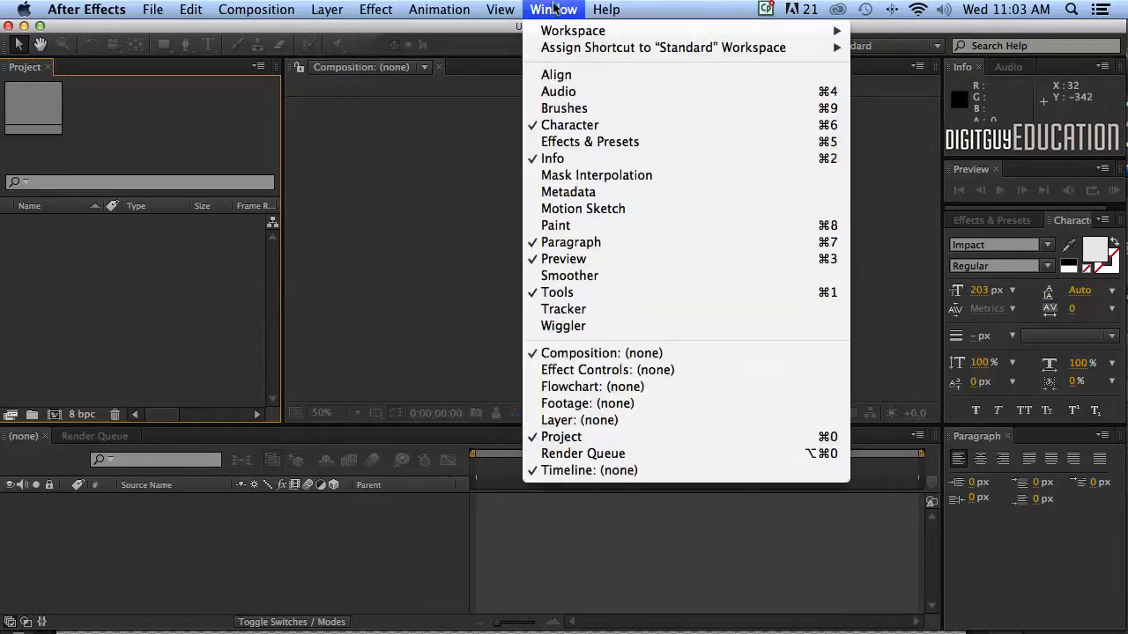
pyautogui.moveTo(572, 30)
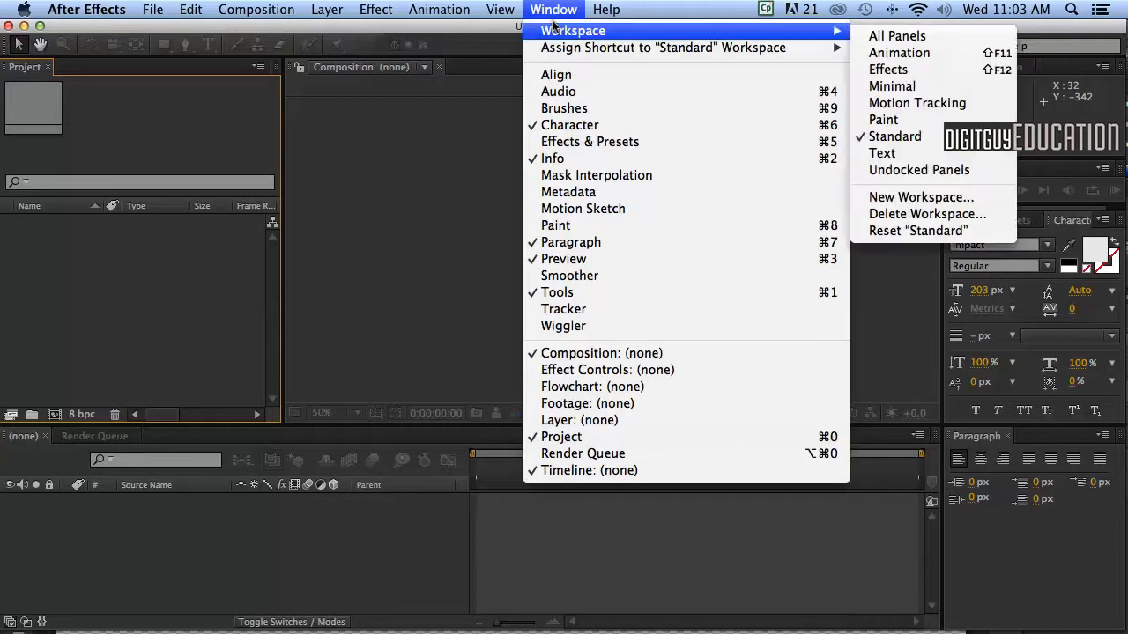
pyautogui.moveTo(895, 136)
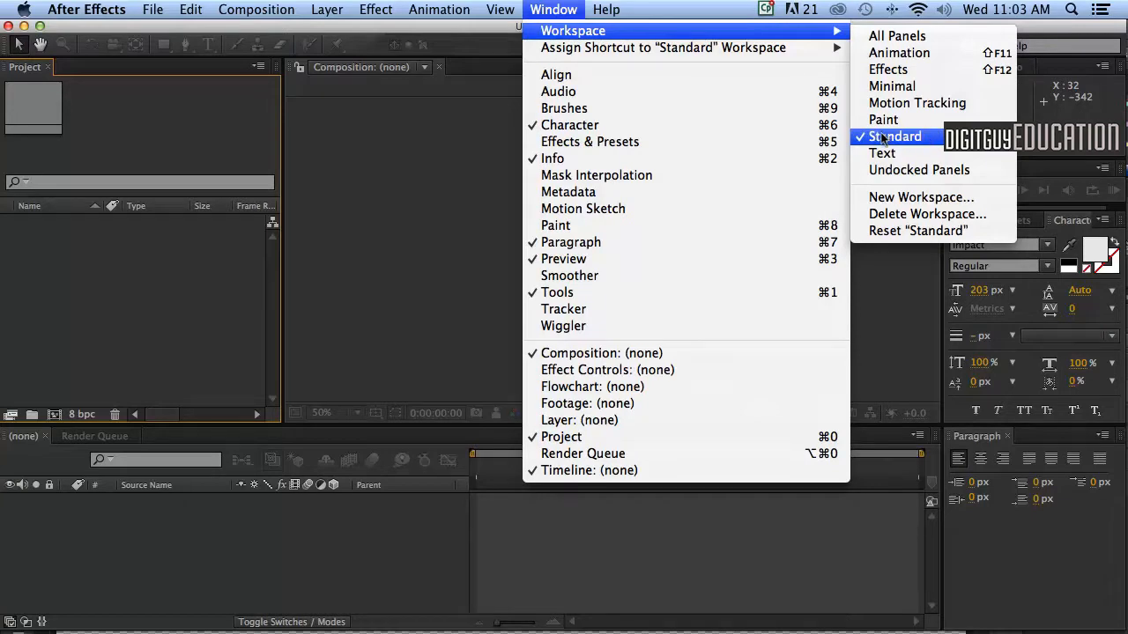
pyautogui.click(894, 136)
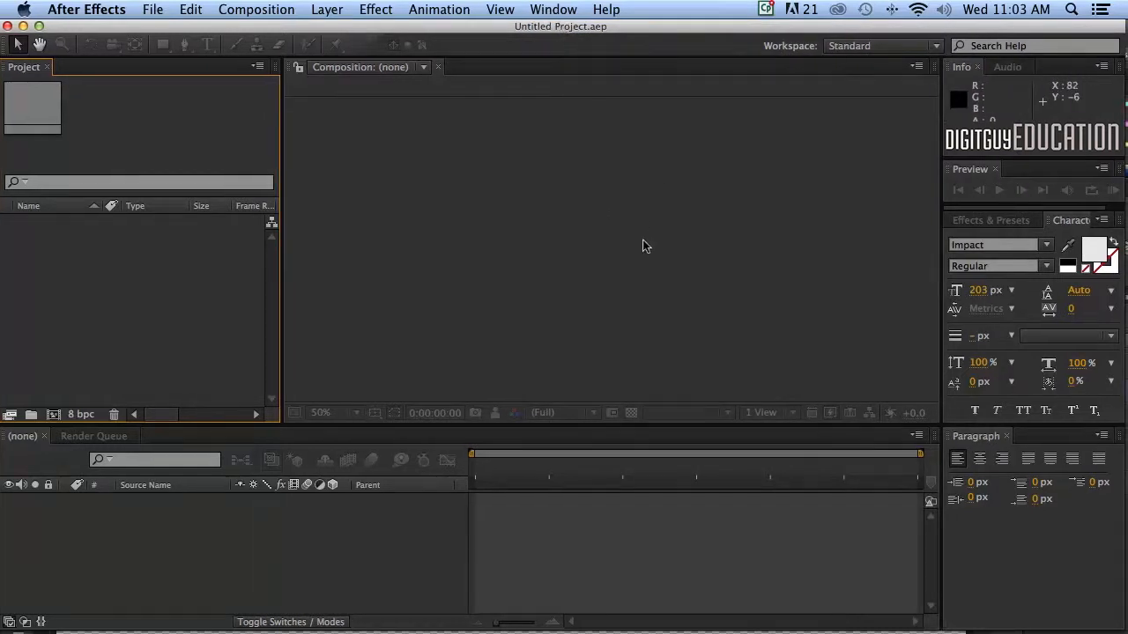
pyautogui.moveTo(617, 311)
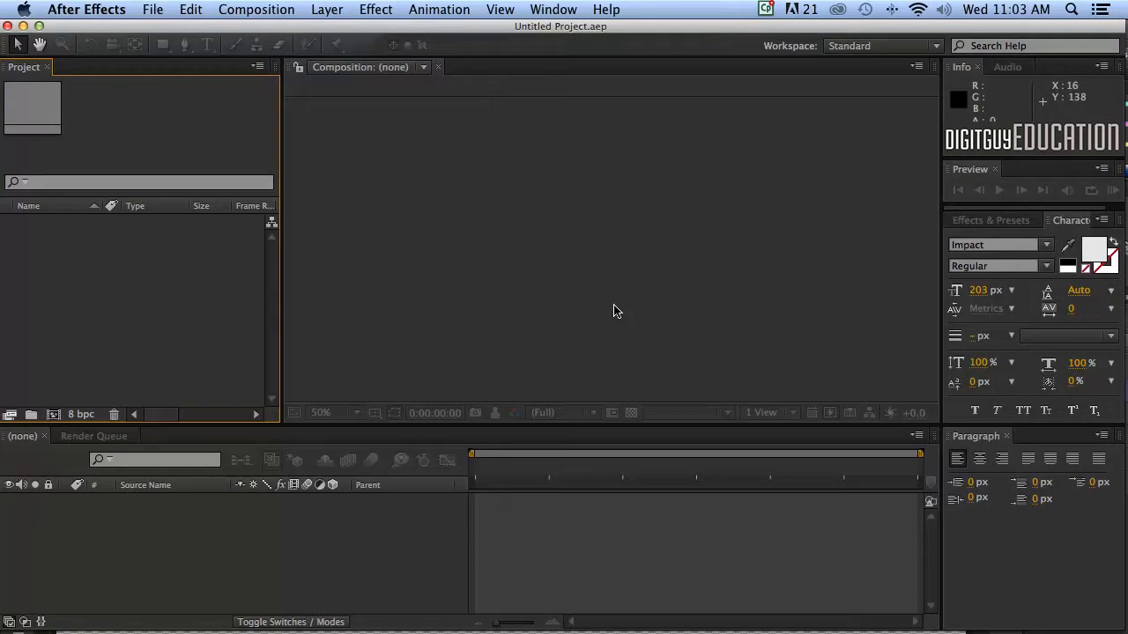
pyautogui.moveTo(466, 344)
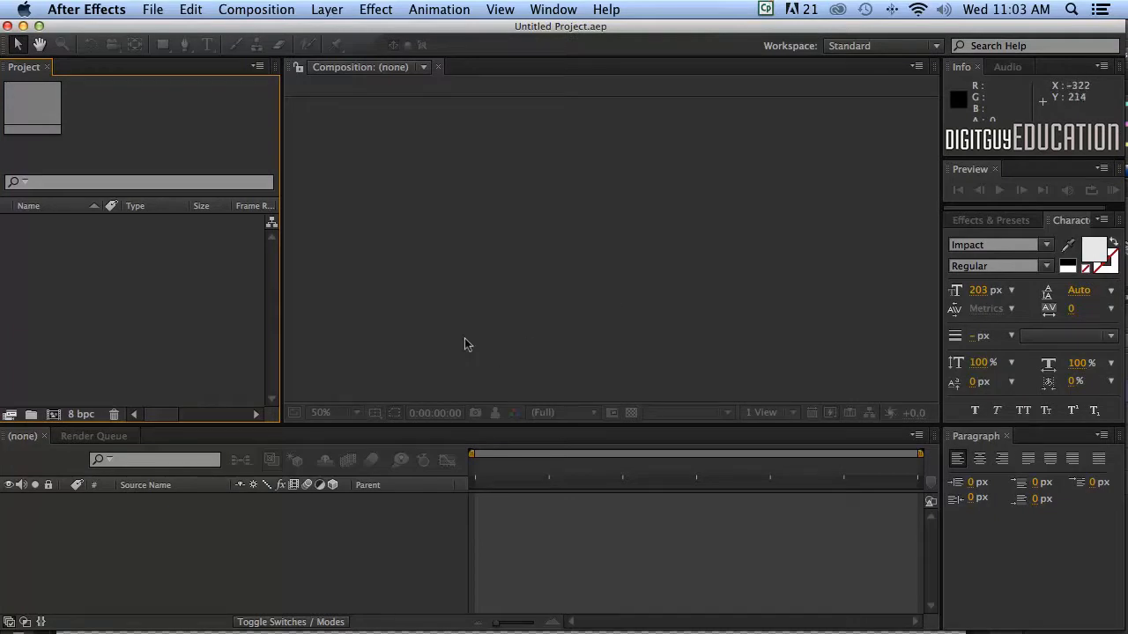
pyautogui.moveTo(482, 334)
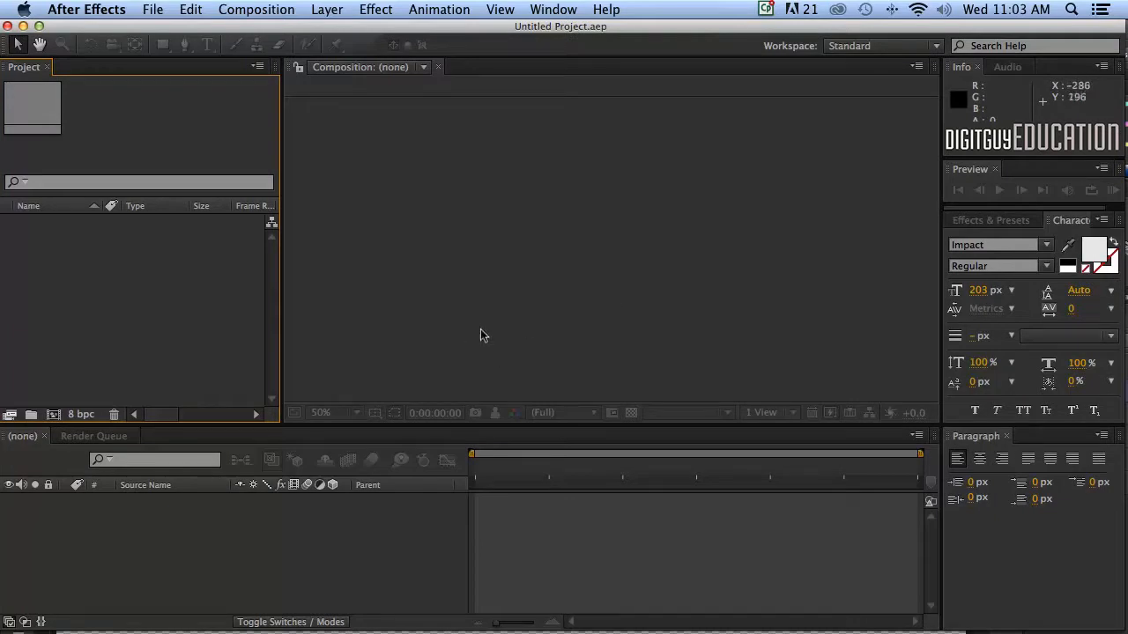
pyautogui.moveTo(457, 351)
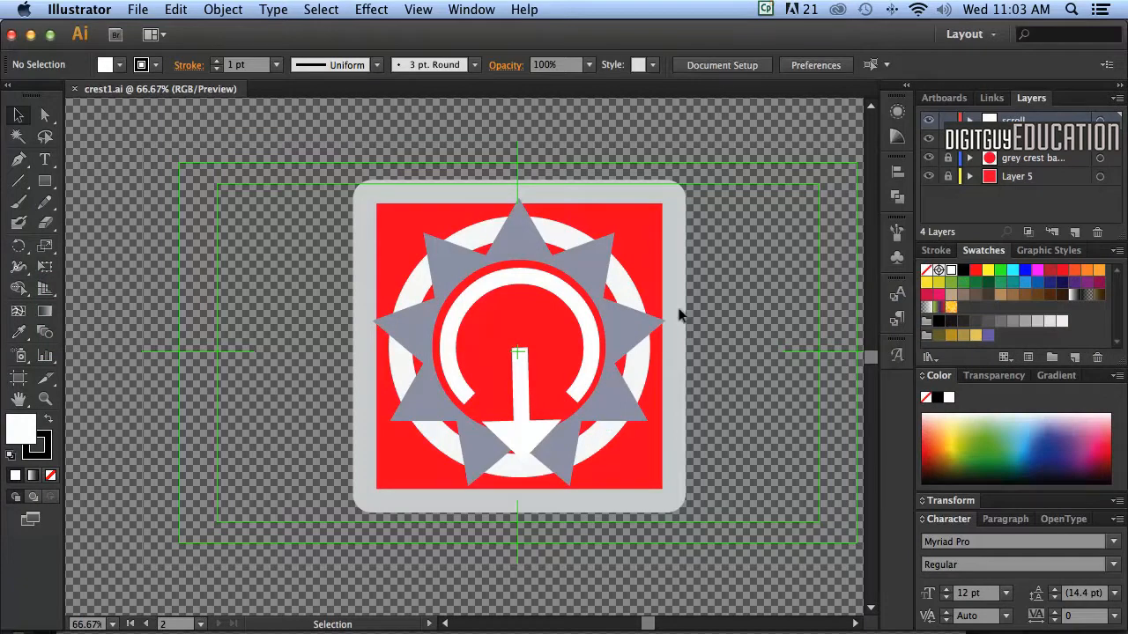
pyautogui.moveTo(725, 328)
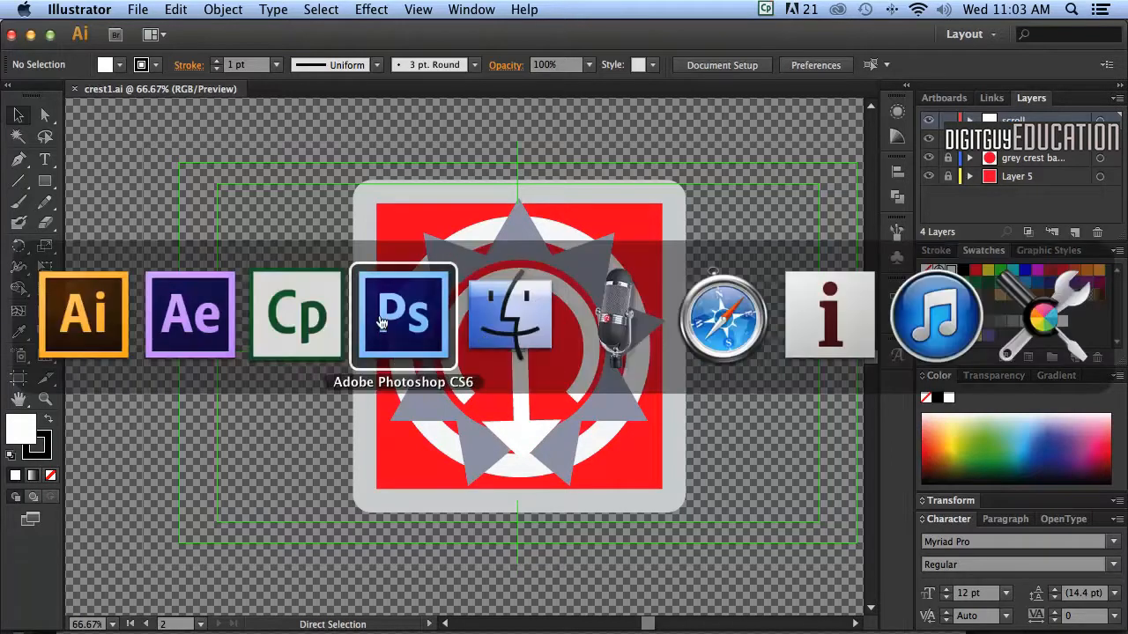
# - Bring Photoshop to the front to view layered_file.psd
pyautogui.click(403, 315)
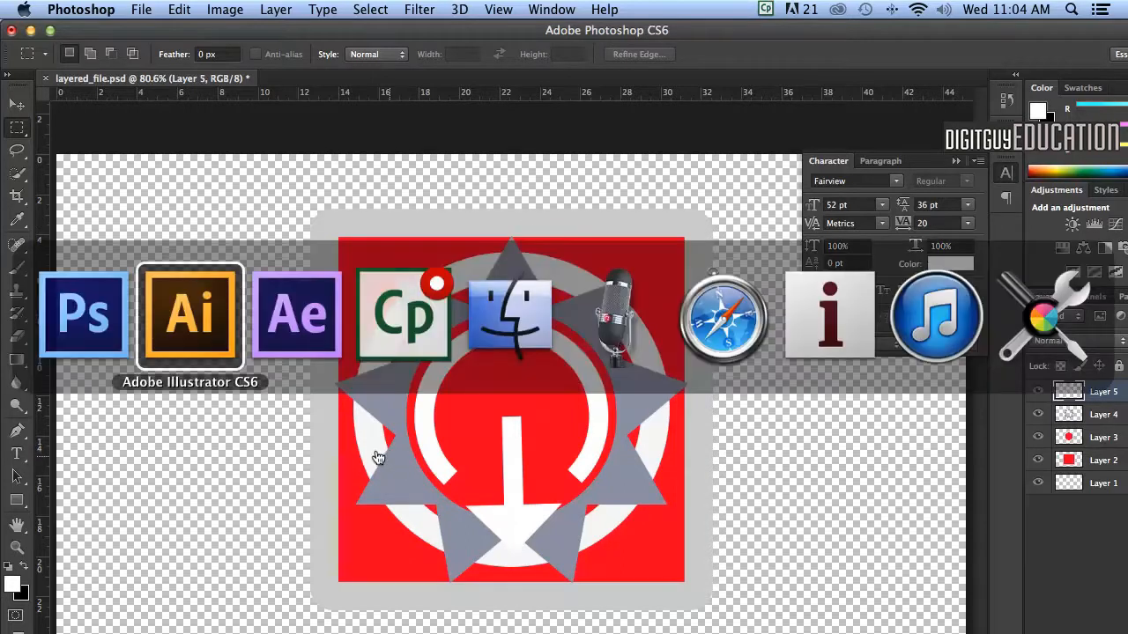
# - Return to the empty After Effects project and open the File menu
pyautogui.click(296, 315)
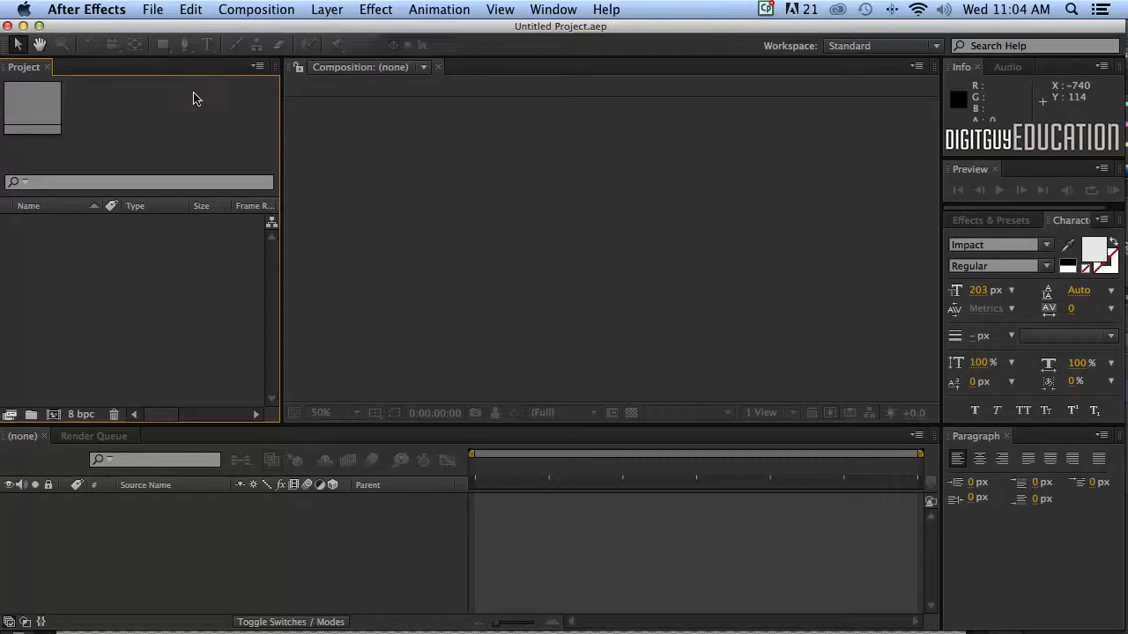
pyautogui.click(152, 9)
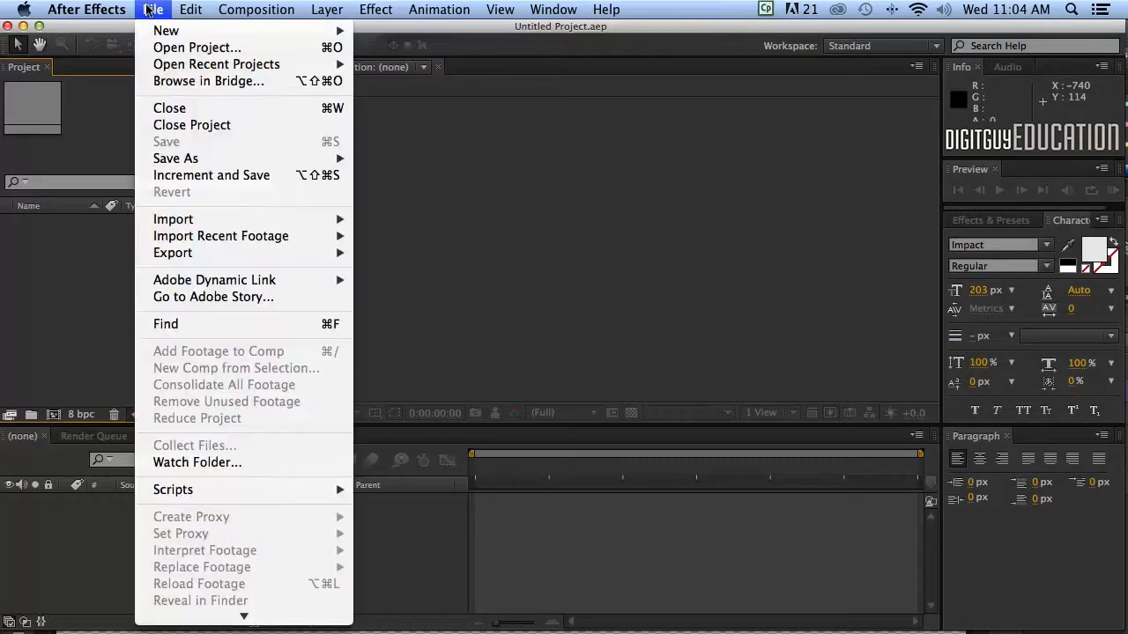
pyautogui.moveTo(198, 218)
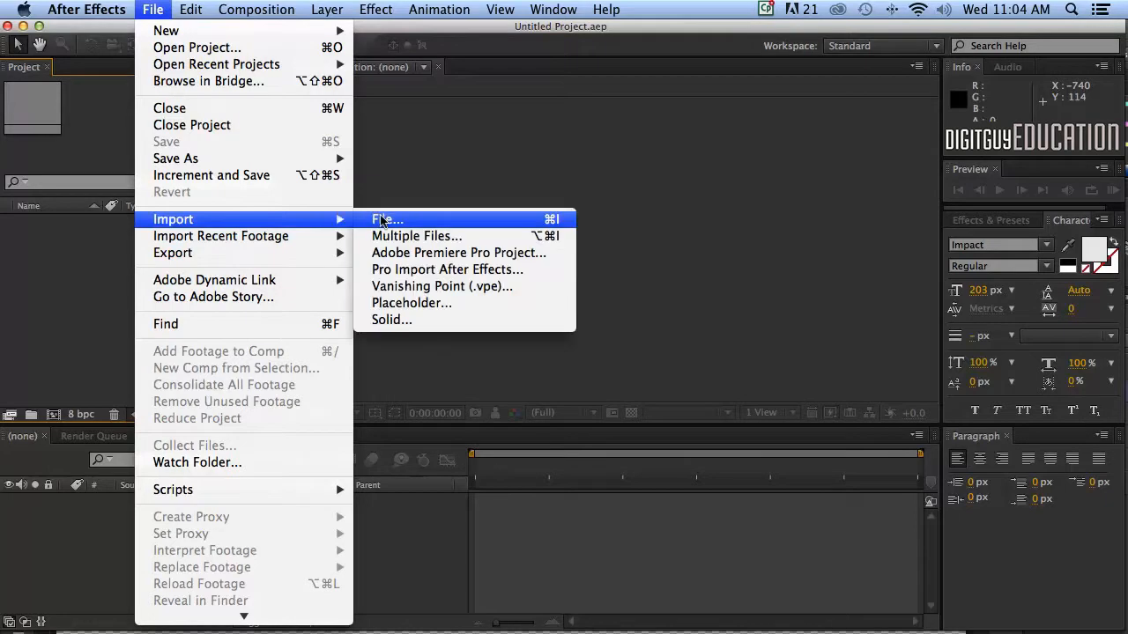
# - Import flattened_file.psd from Desktop > wk 1 assets as Footage
pyautogui.click(386, 220)
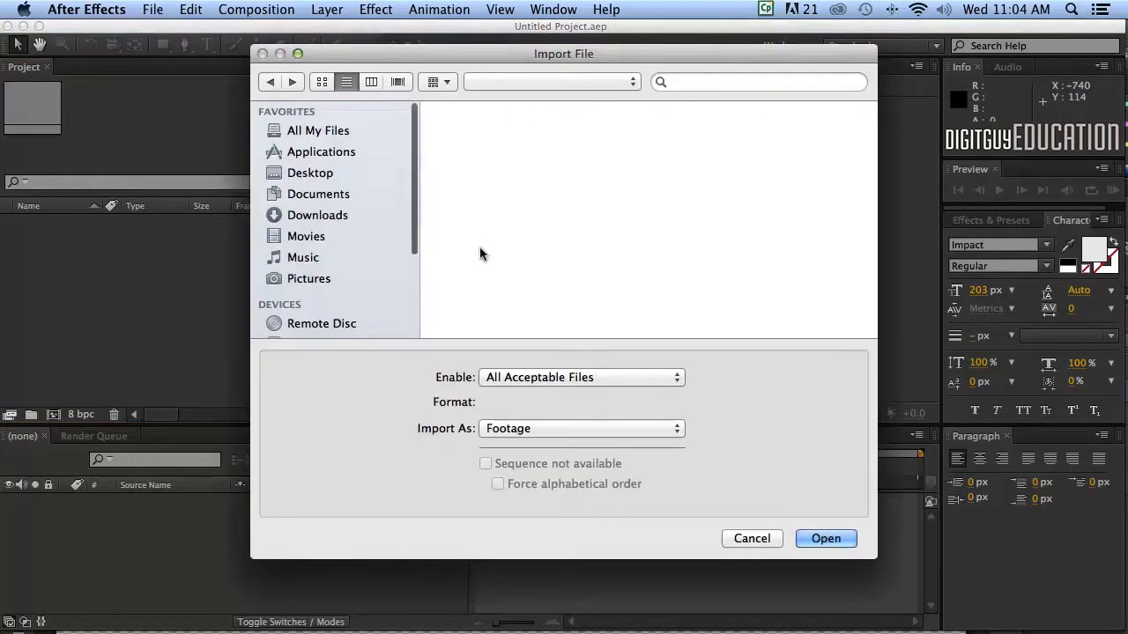
pyautogui.click(310, 172)
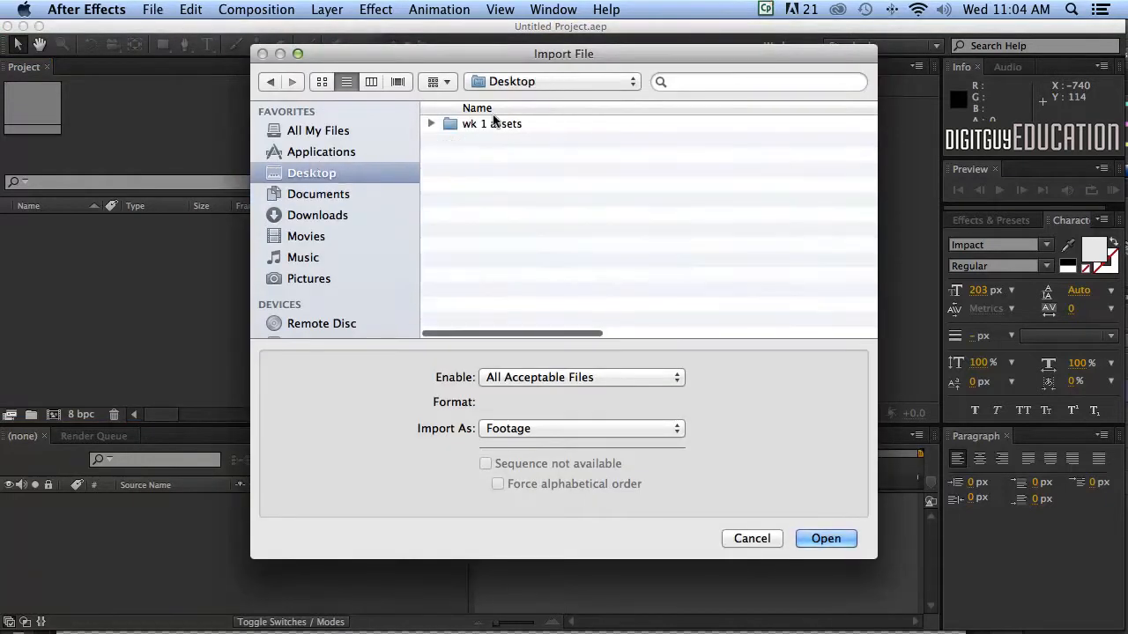
pyautogui.doubleClick(491, 123)
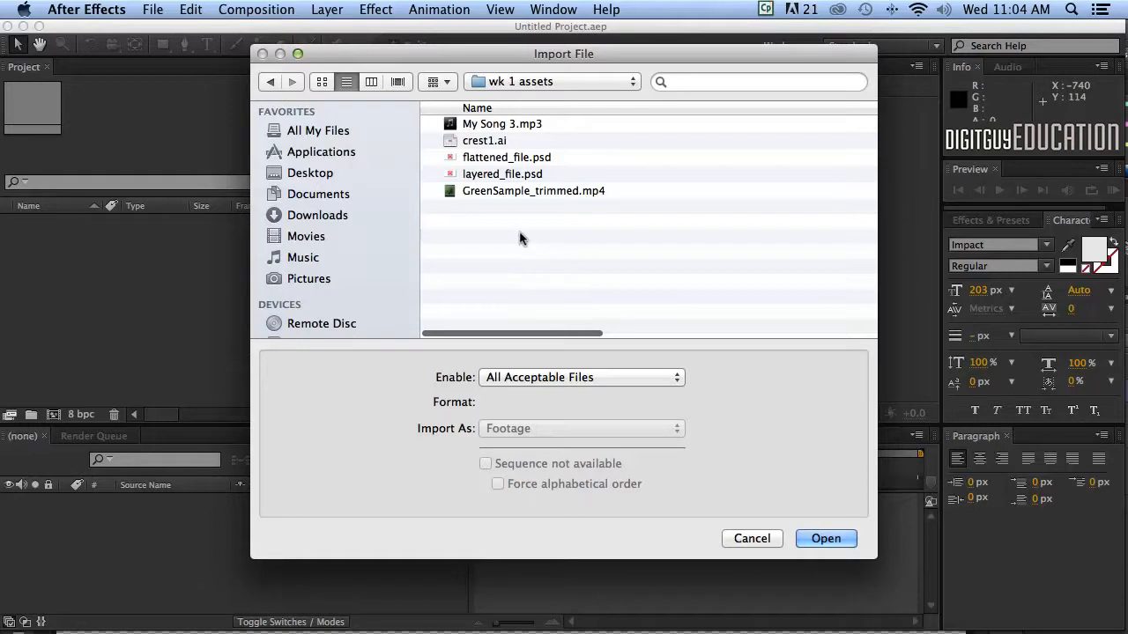
pyautogui.moveTo(467, 167)
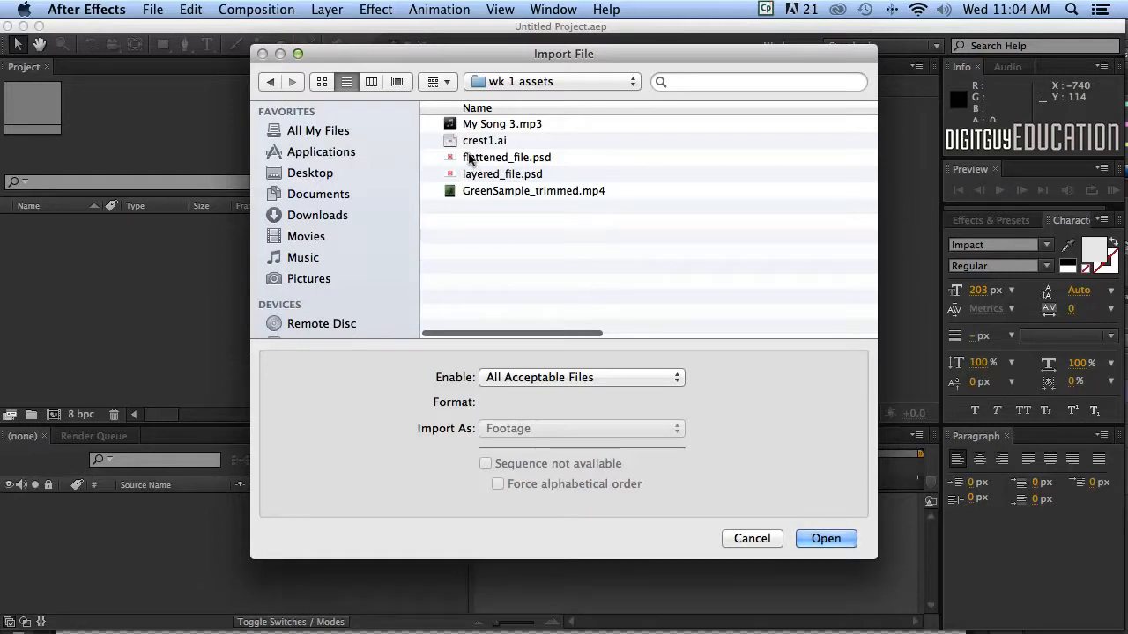
pyautogui.click(507, 157)
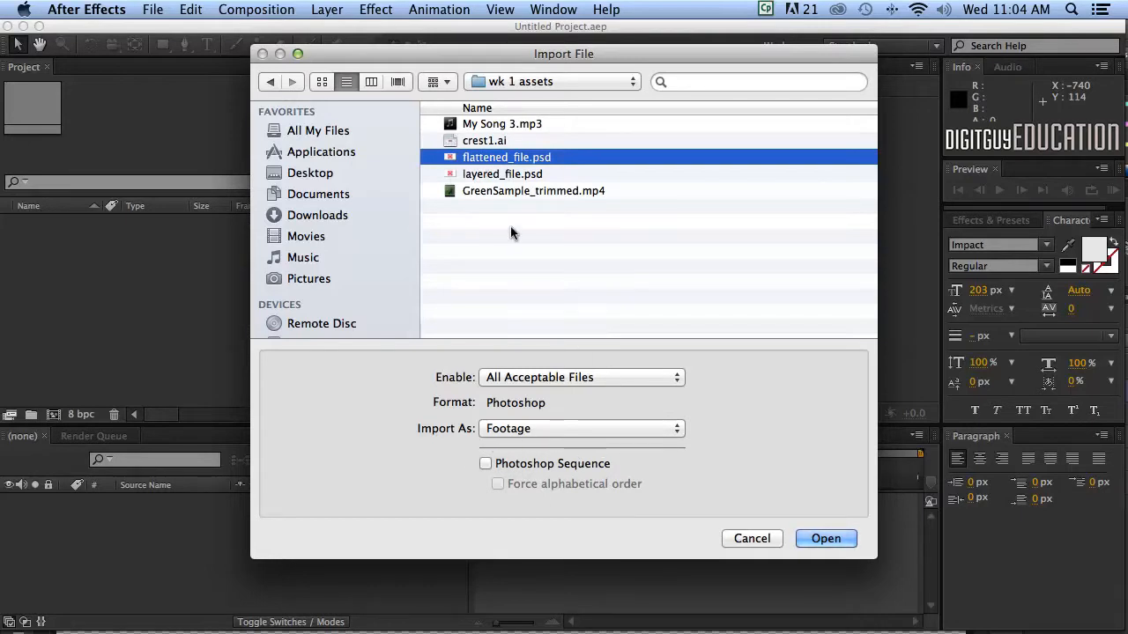
pyautogui.moveTo(448, 447)
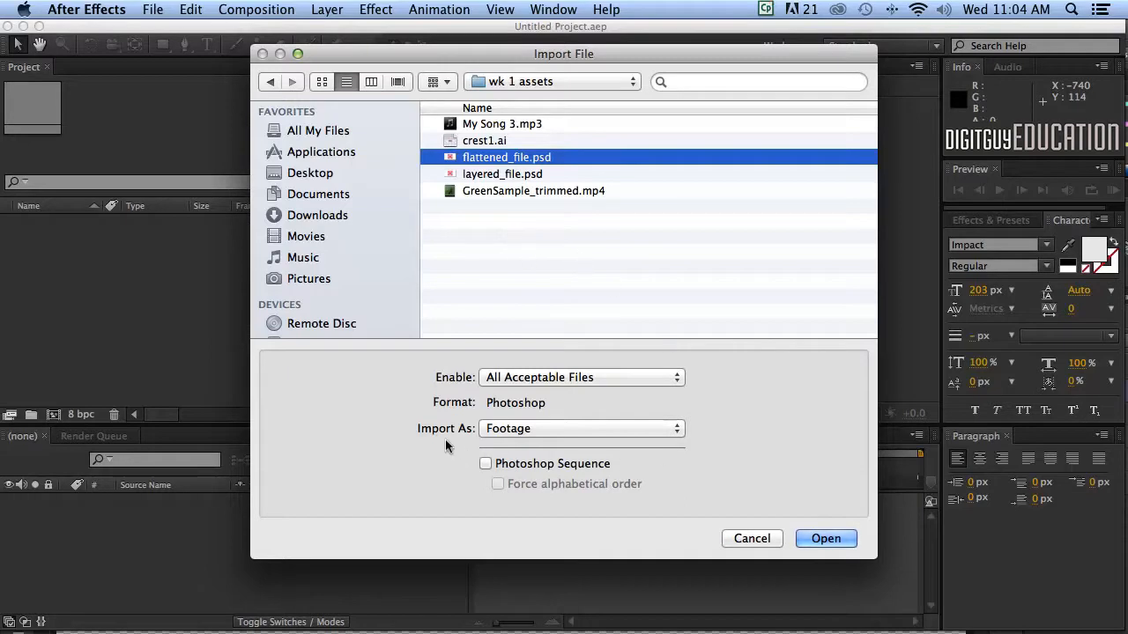
pyautogui.moveTo(572, 436)
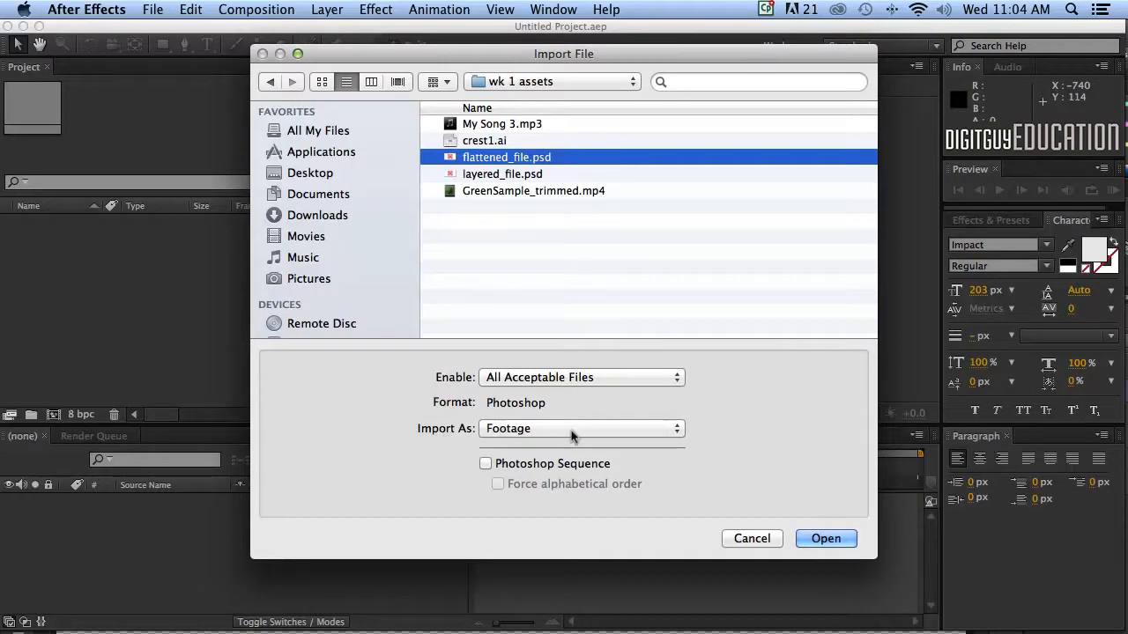
pyautogui.click(581, 428)
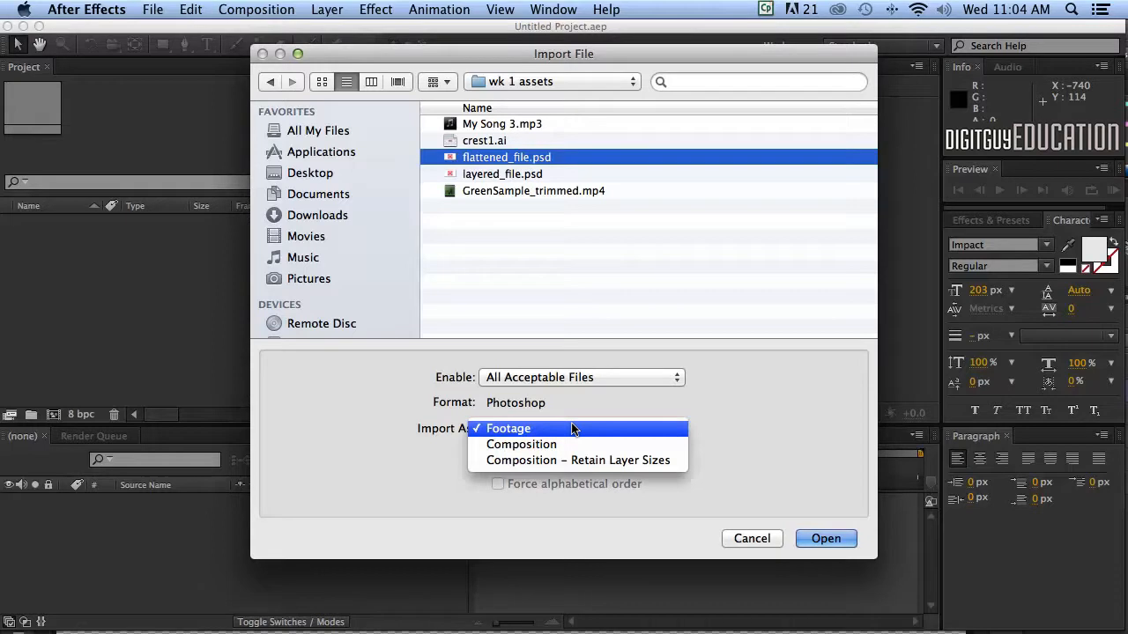
pyautogui.click(507, 428)
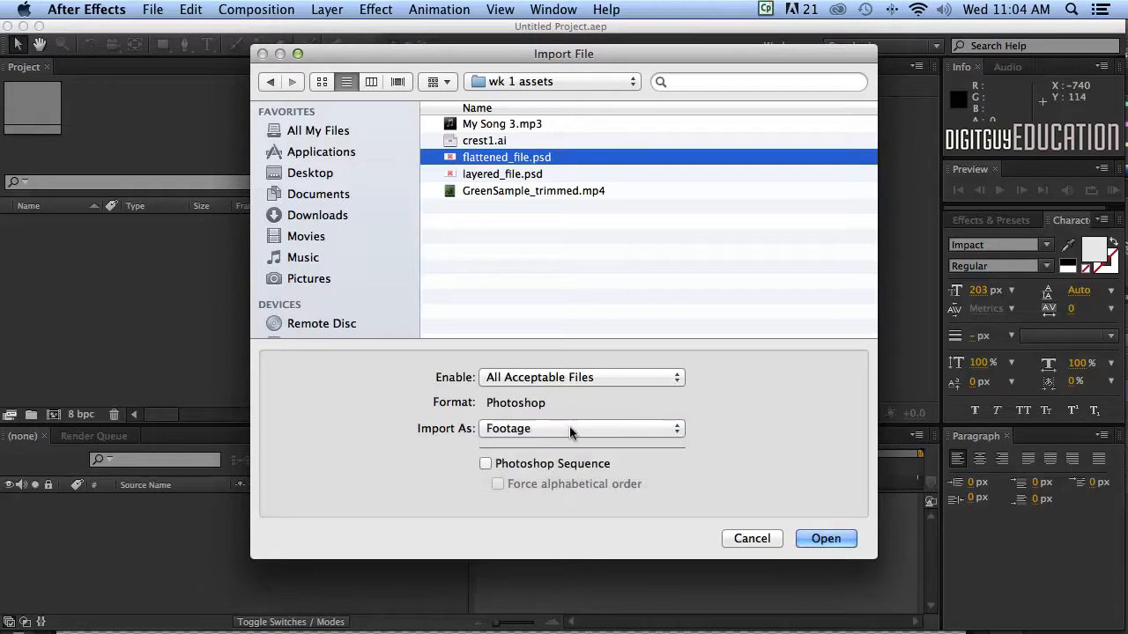
pyautogui.moveTo(540, 427)
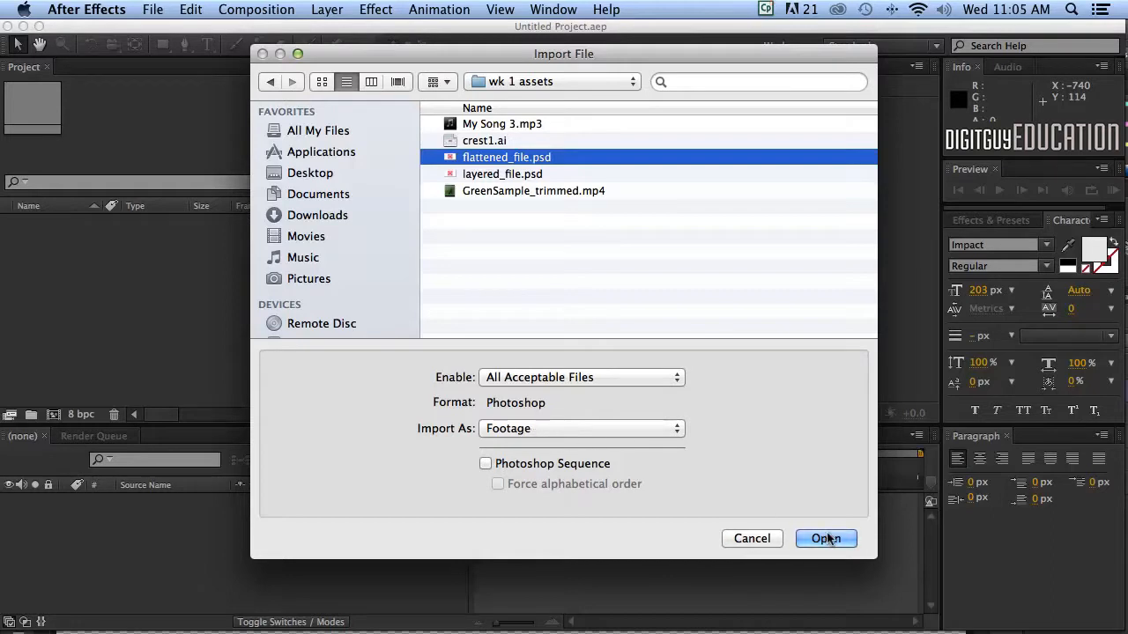
pyautogui.click(825, 538)
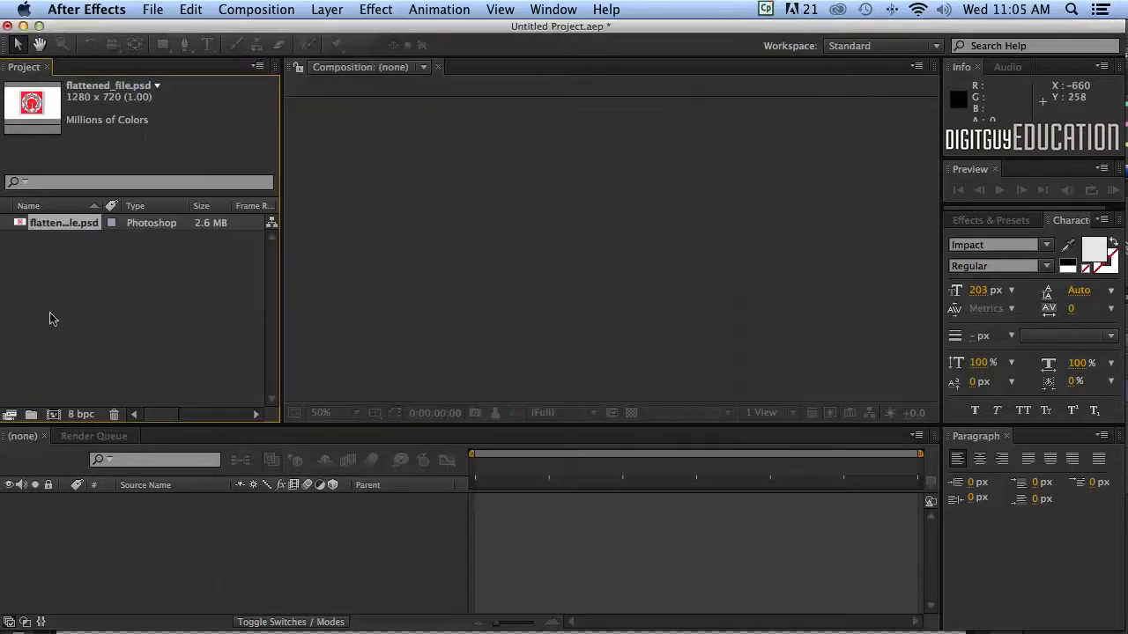
pyautogui.moveTo(130, 288)
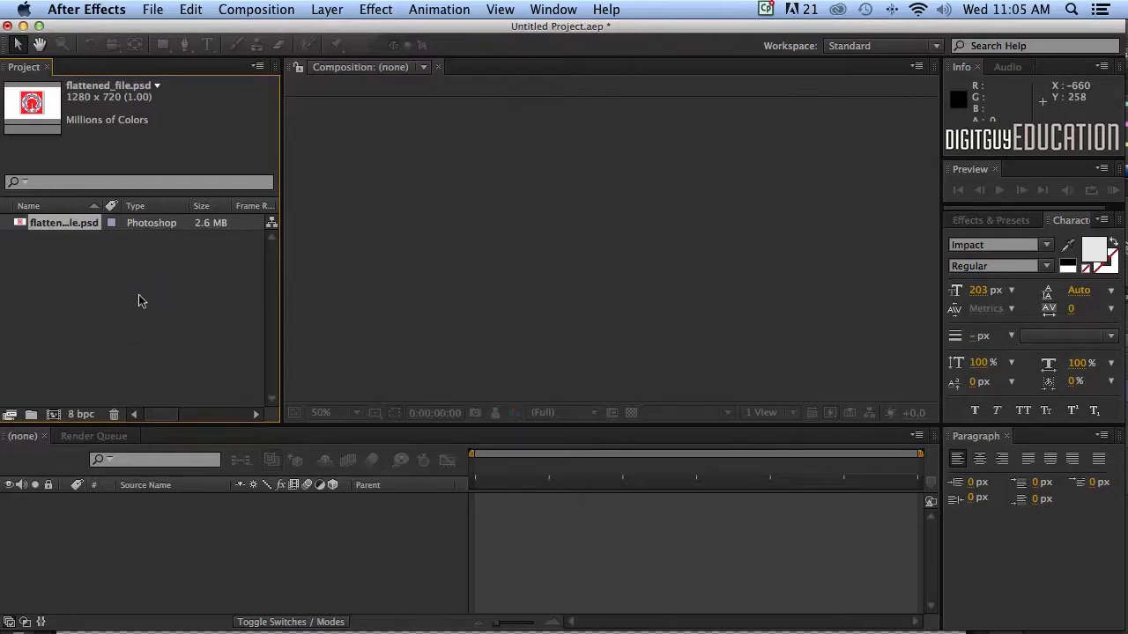
pyautogui.moveTo(150, 320)
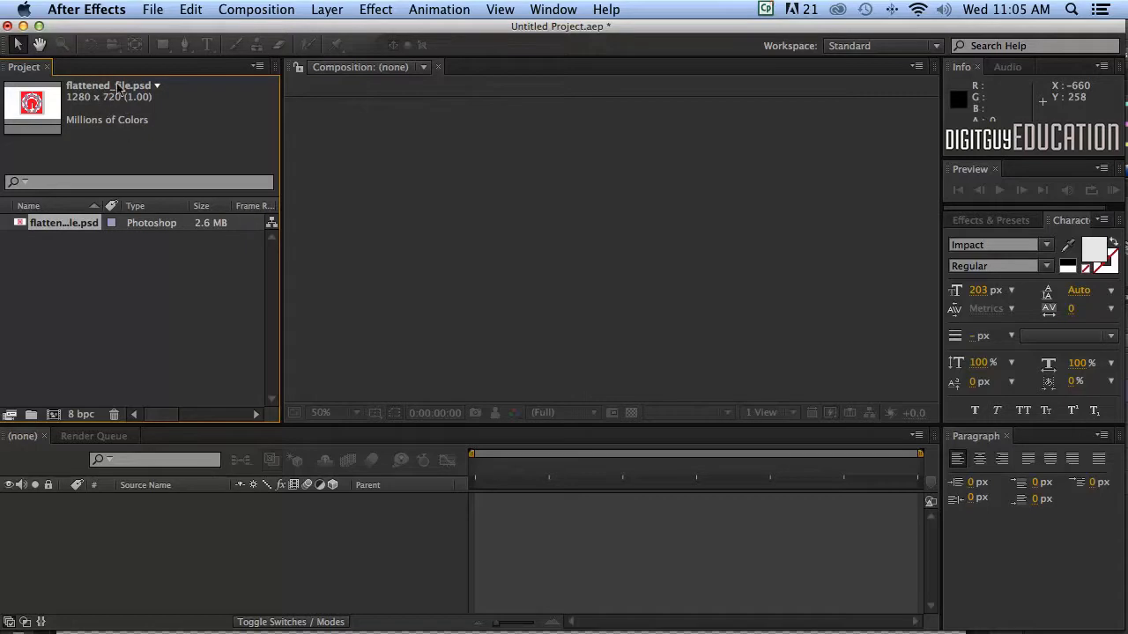
pyautogui.moveTo(176, 329)
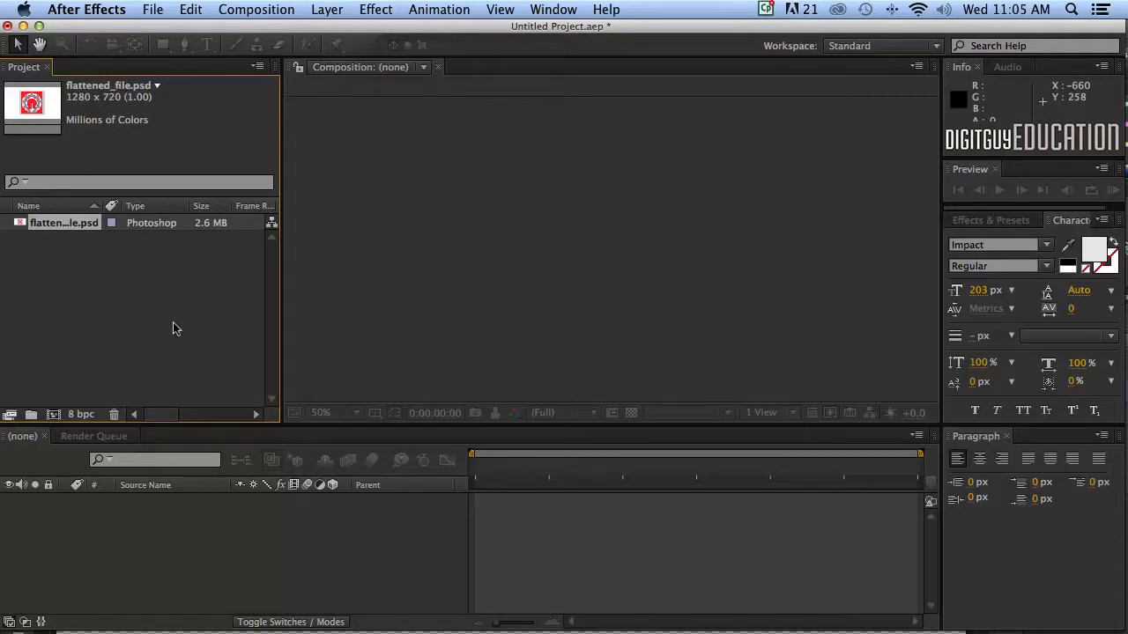
# - Open the File menu to reach the Import submenu
pyautogui.click(152, 10)
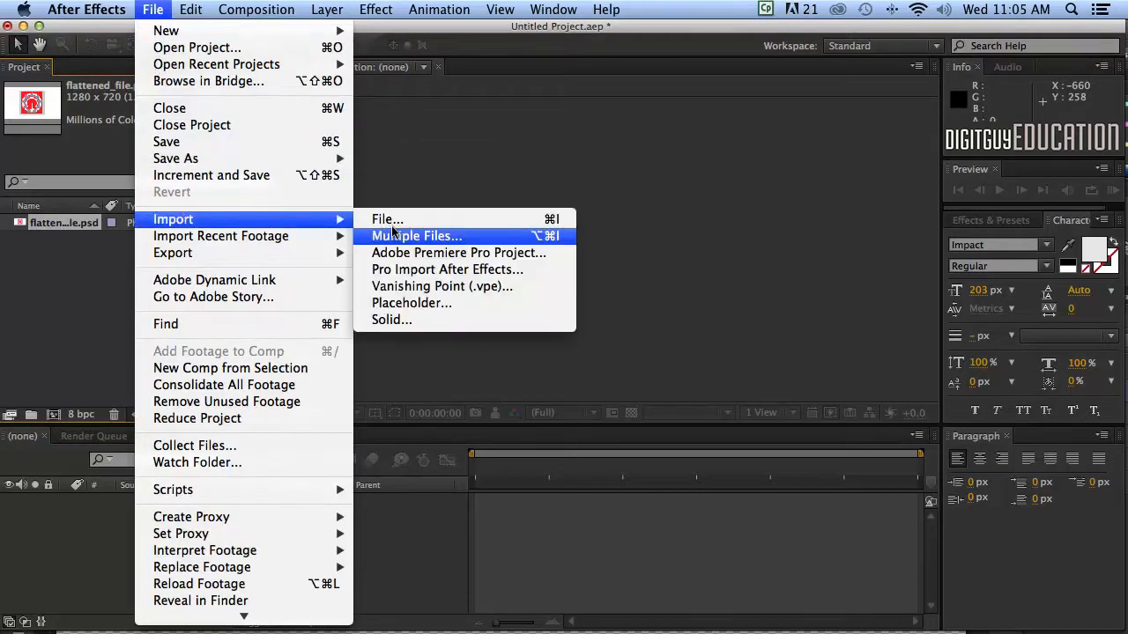
# - Import layered_file.psd as Composition – Retain Layer Sizes
pyautogui.click(386, 218)
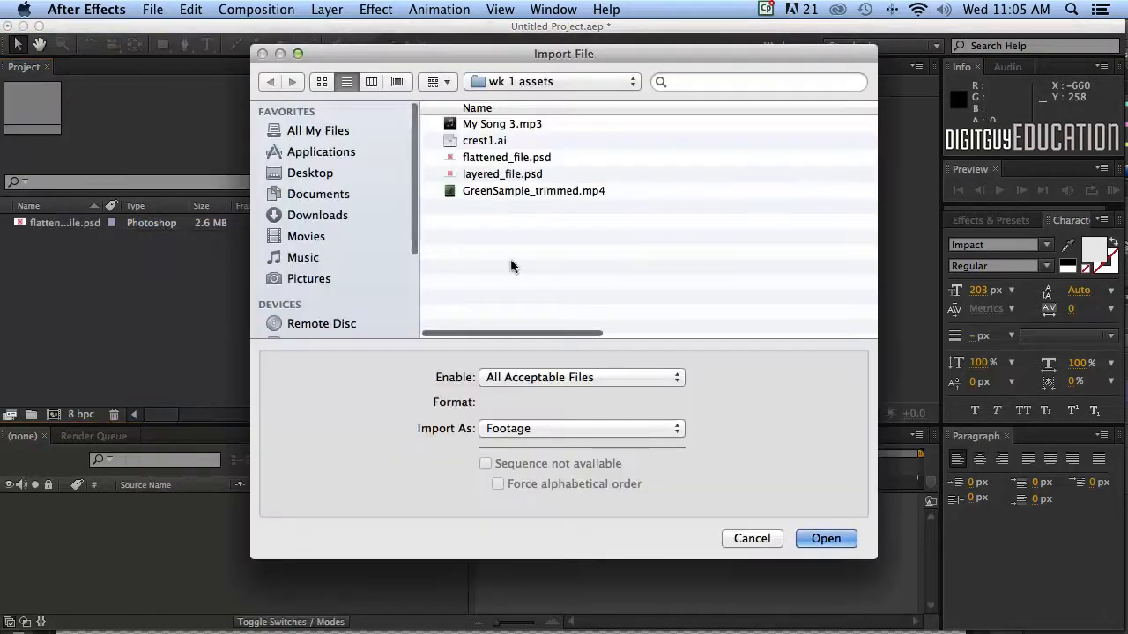
pyautogui.click(502, 174)
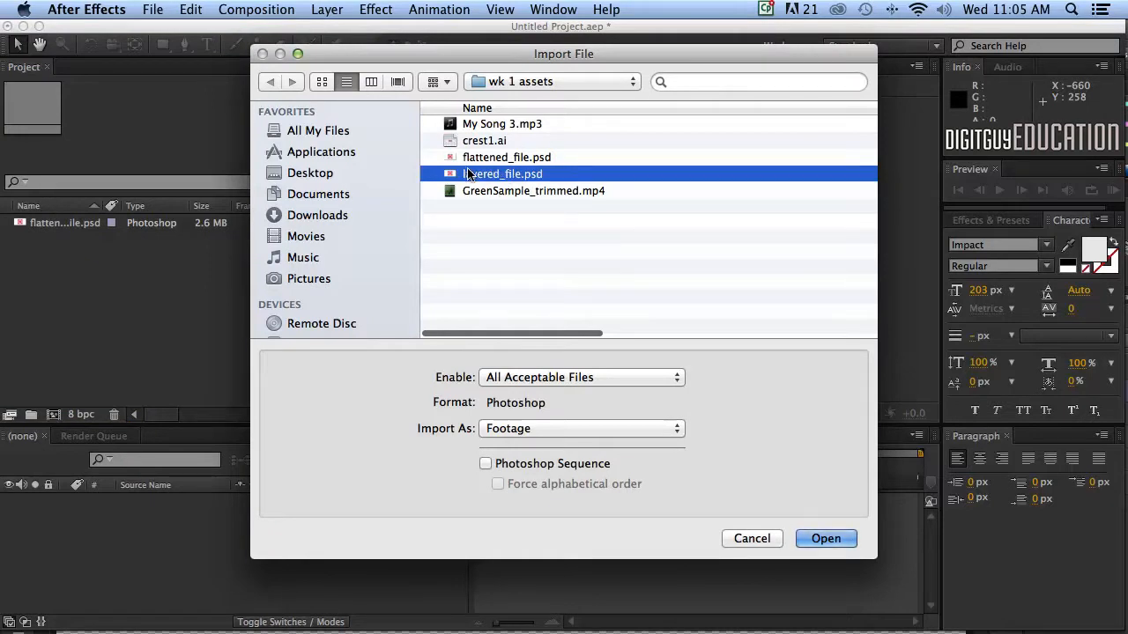
pyautogui.moveTo(499, 173)
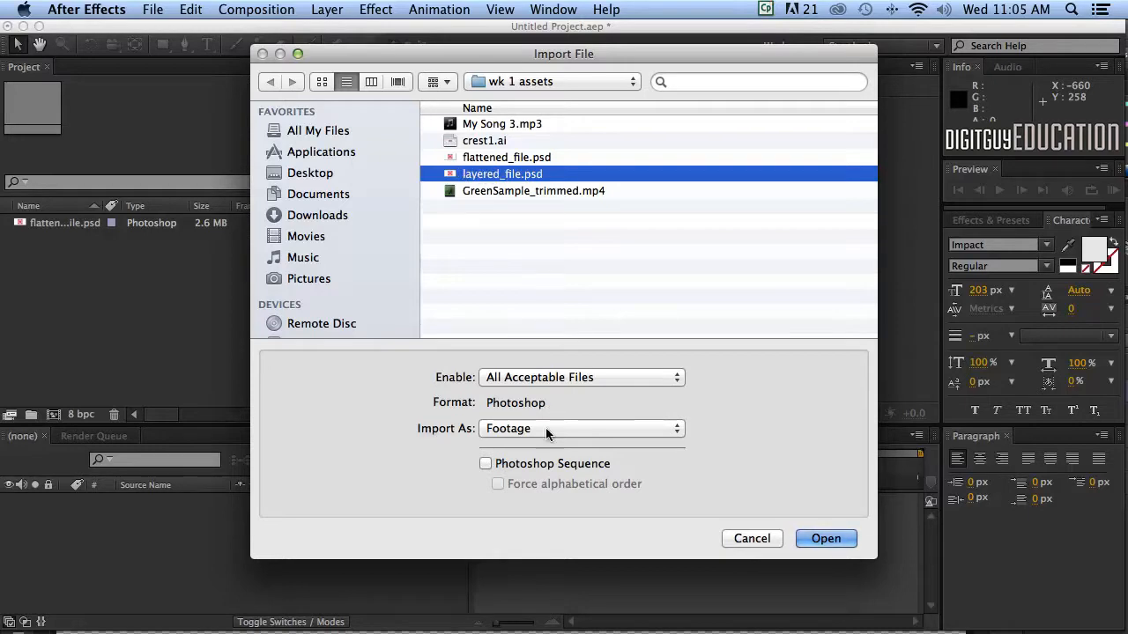
pyautogui.click(581, 429)
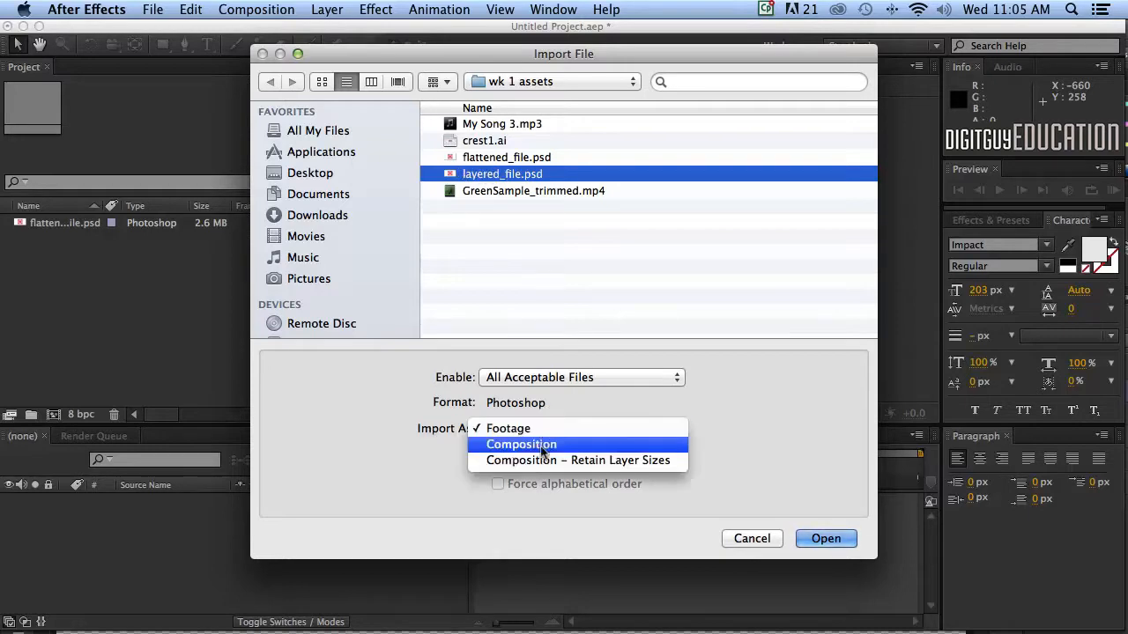
pyautogui.click(577, 460)
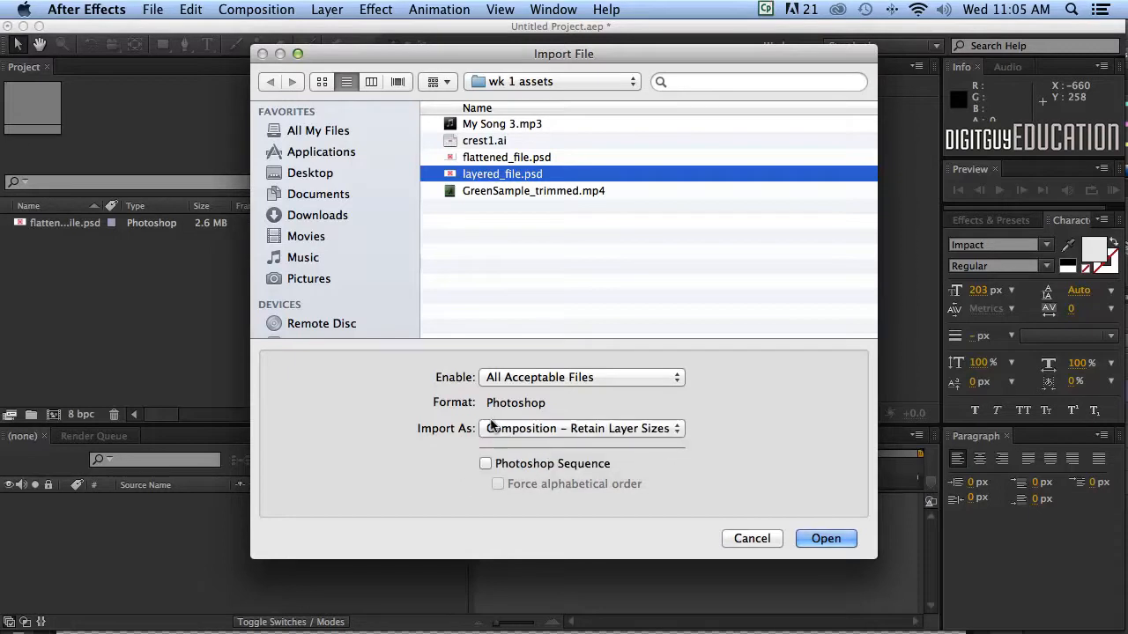
pyautogui.moveTo(487, 450)
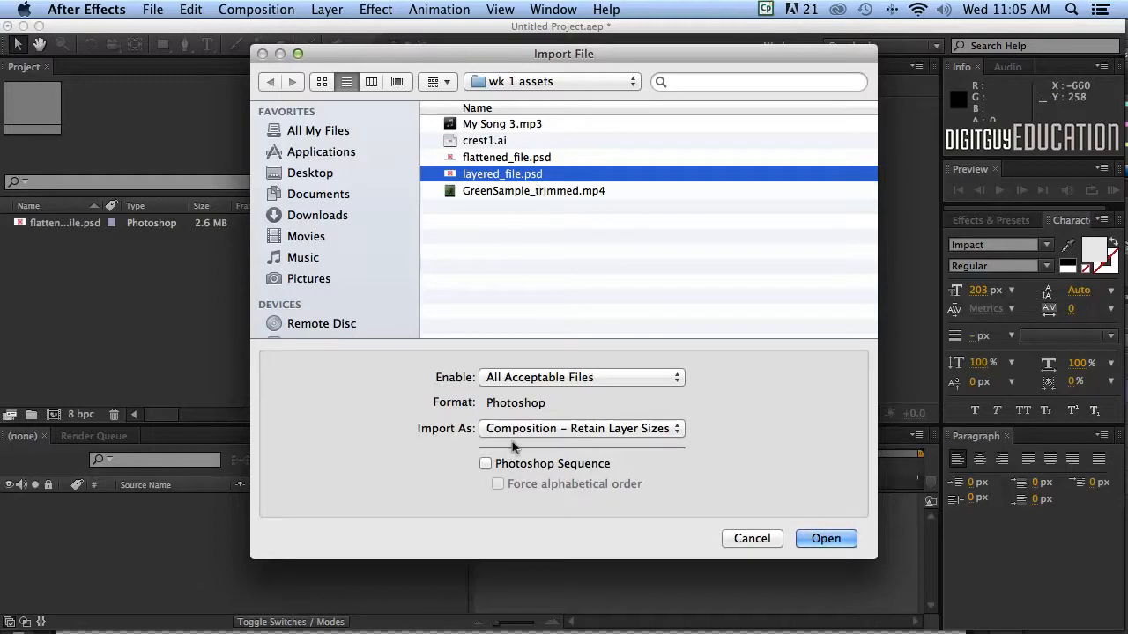
pyautogui.moveTo(482, 430)
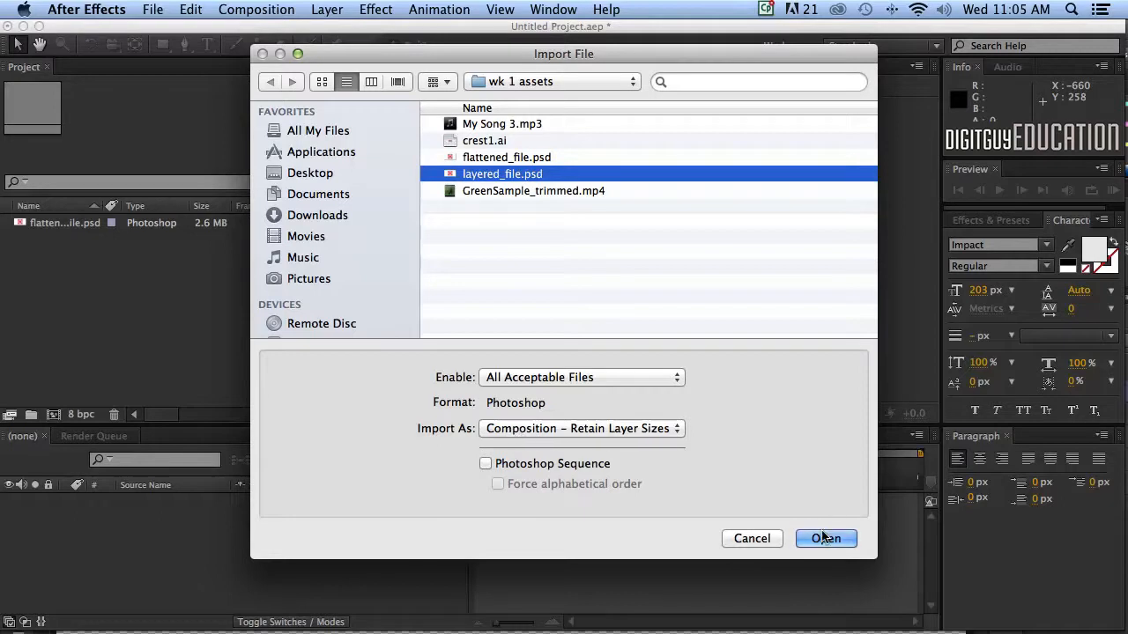
pyautogui.click(826, 539)
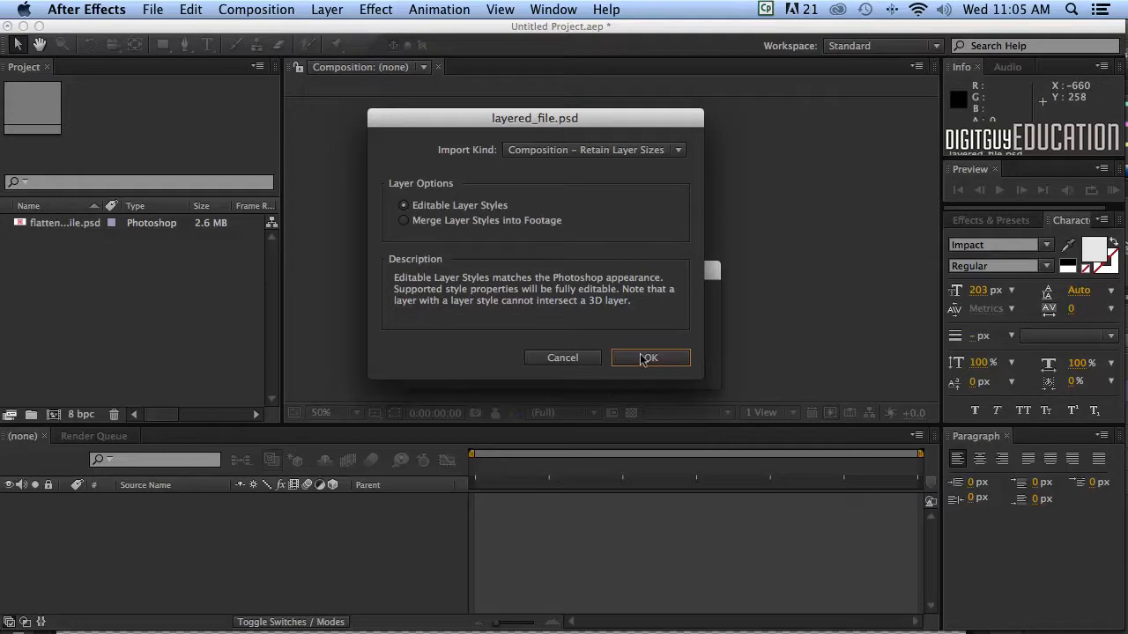
# - Confirm the layered import, then inspect Layer 2 and Layer 5 in the layers folder
pyautogui.click(649, 357)
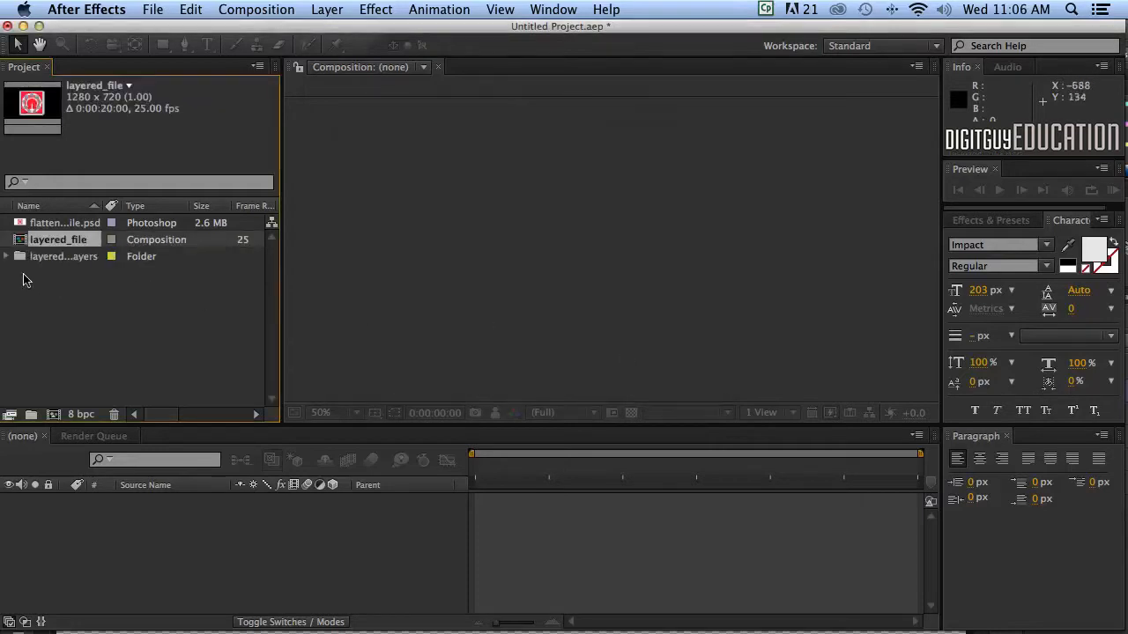
pyautogui.click(57, 239)
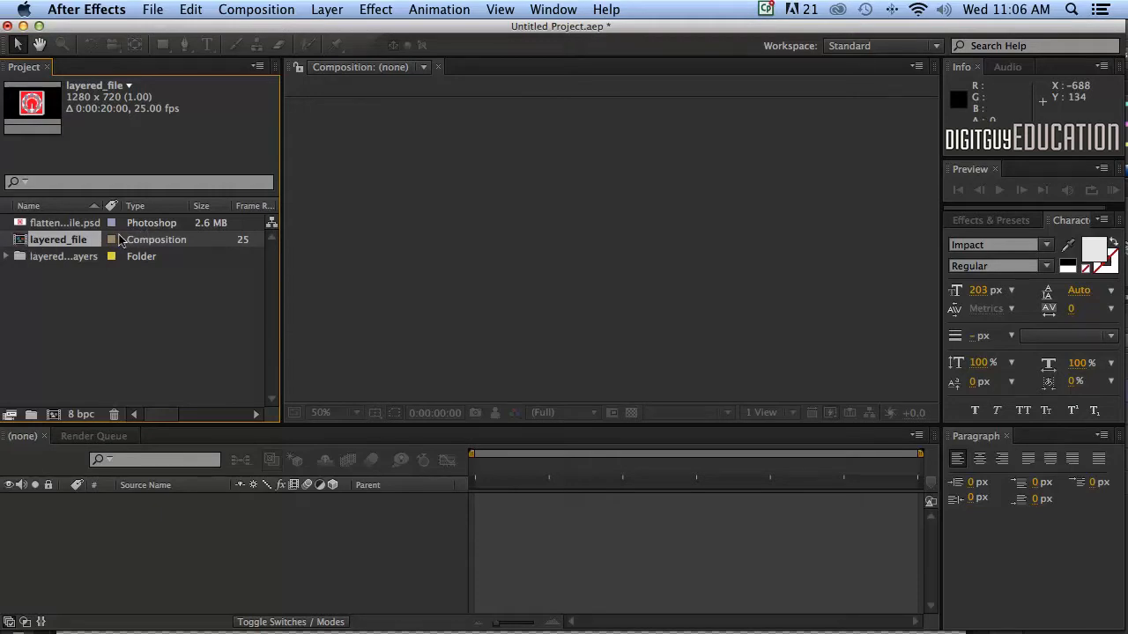
pyautogui.click(5, 256)
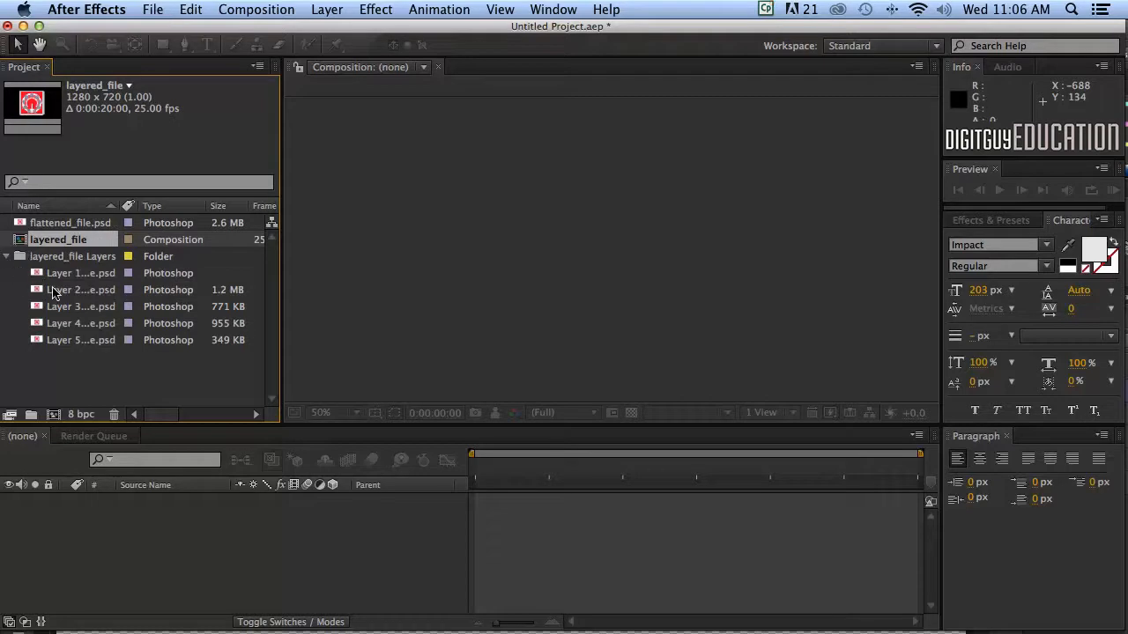
pyautogui.click(80, 289)
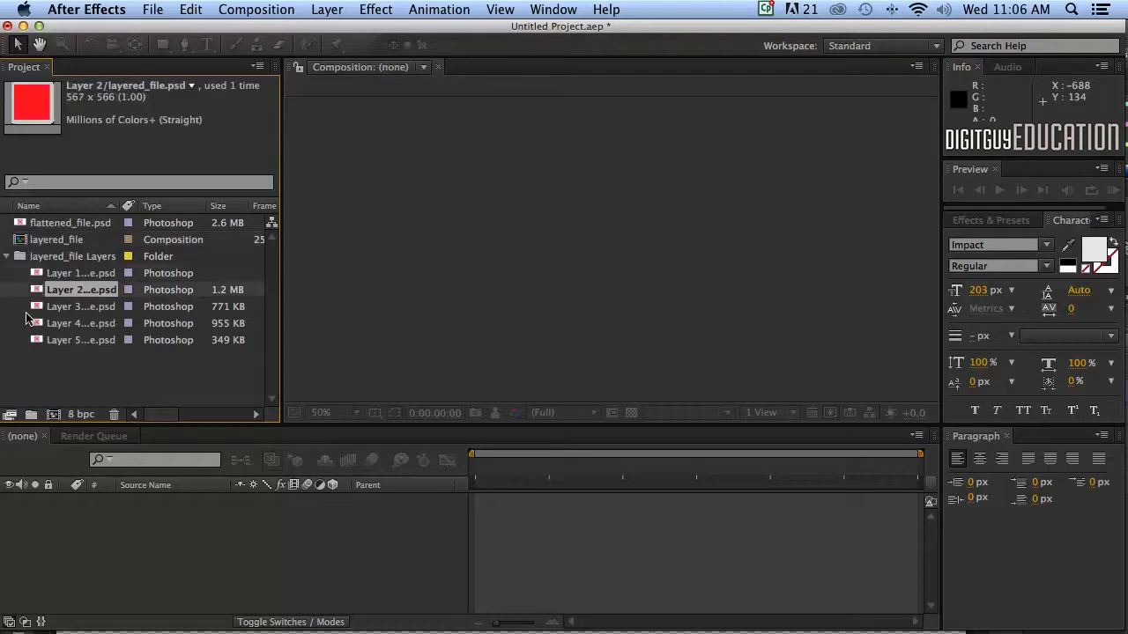
pyautogui.click(81, 340)
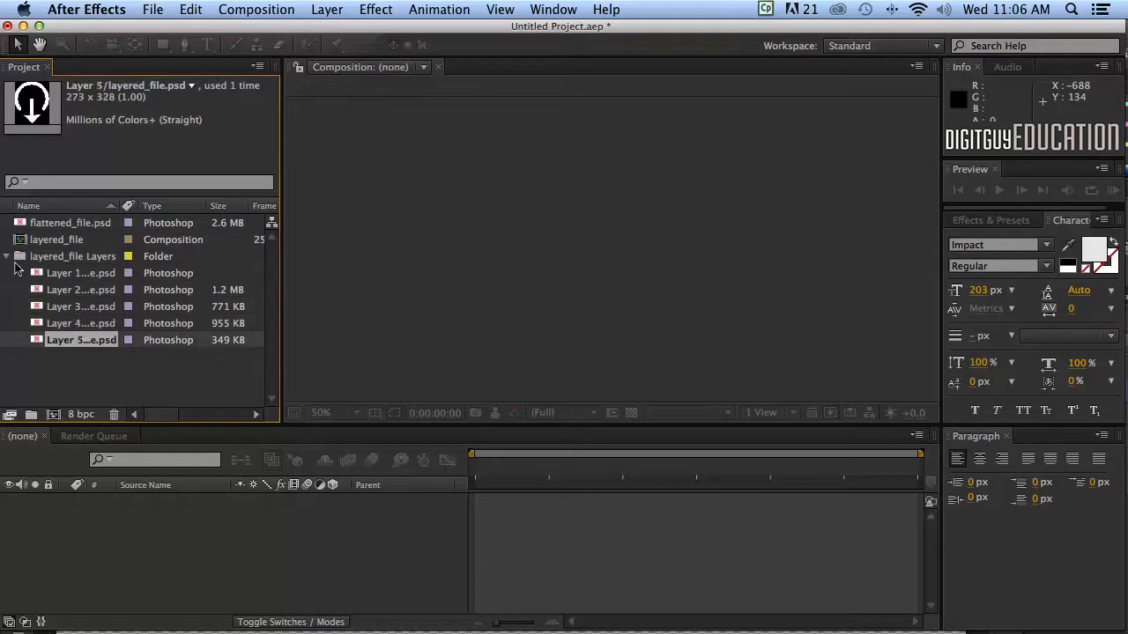
pyautogui.click(6, 257)
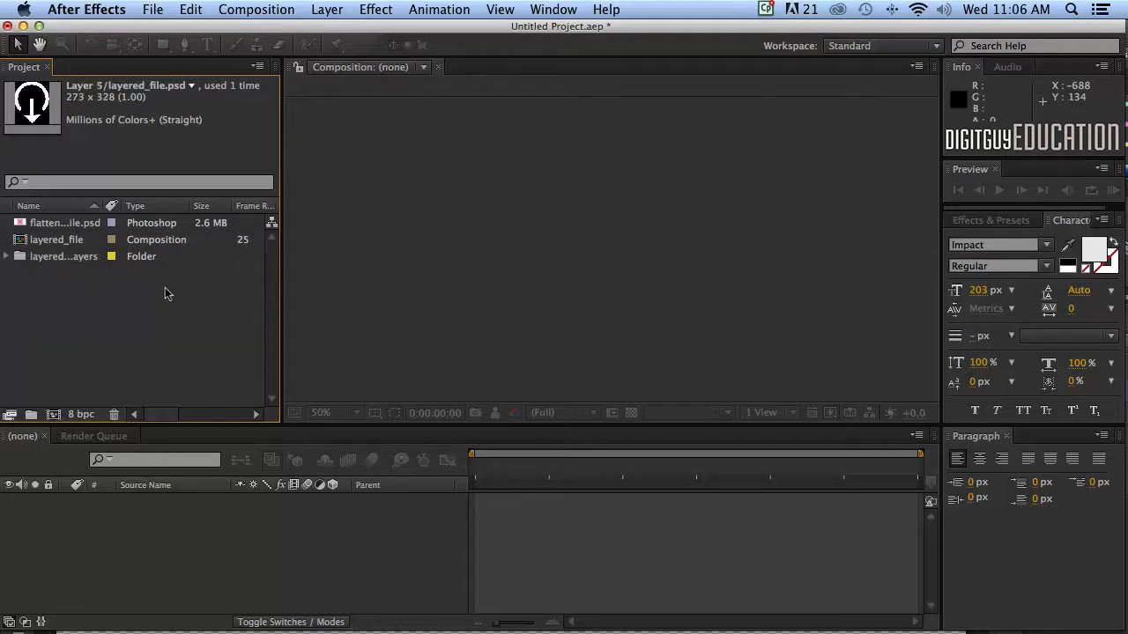
pyautogui.moveTo(171, 333)
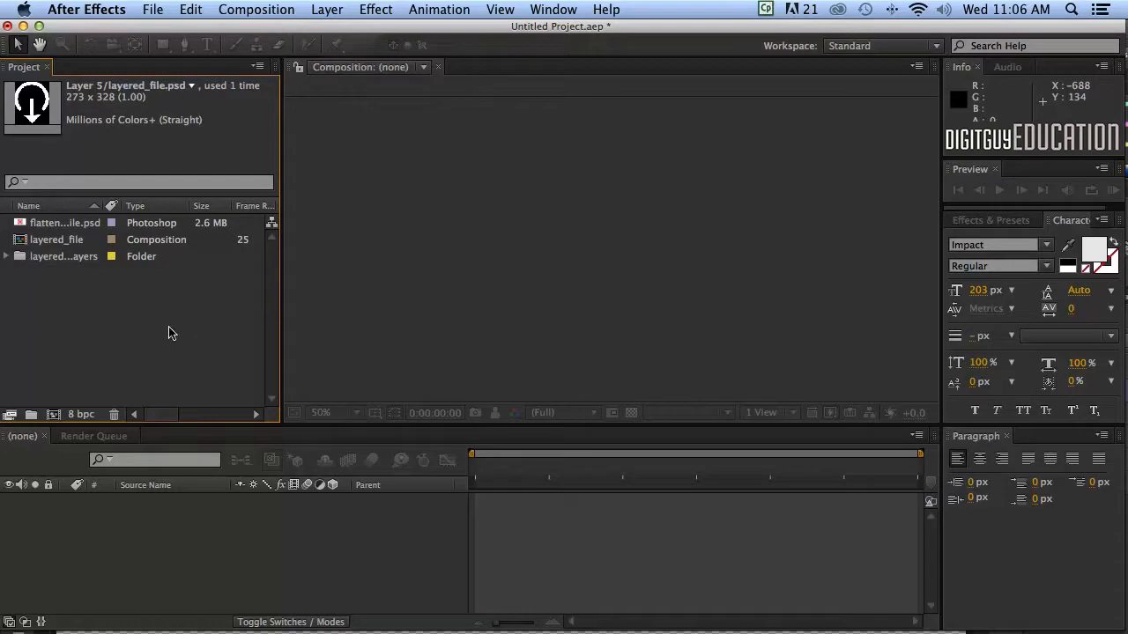
pyautogui.moveTo(119, 309)
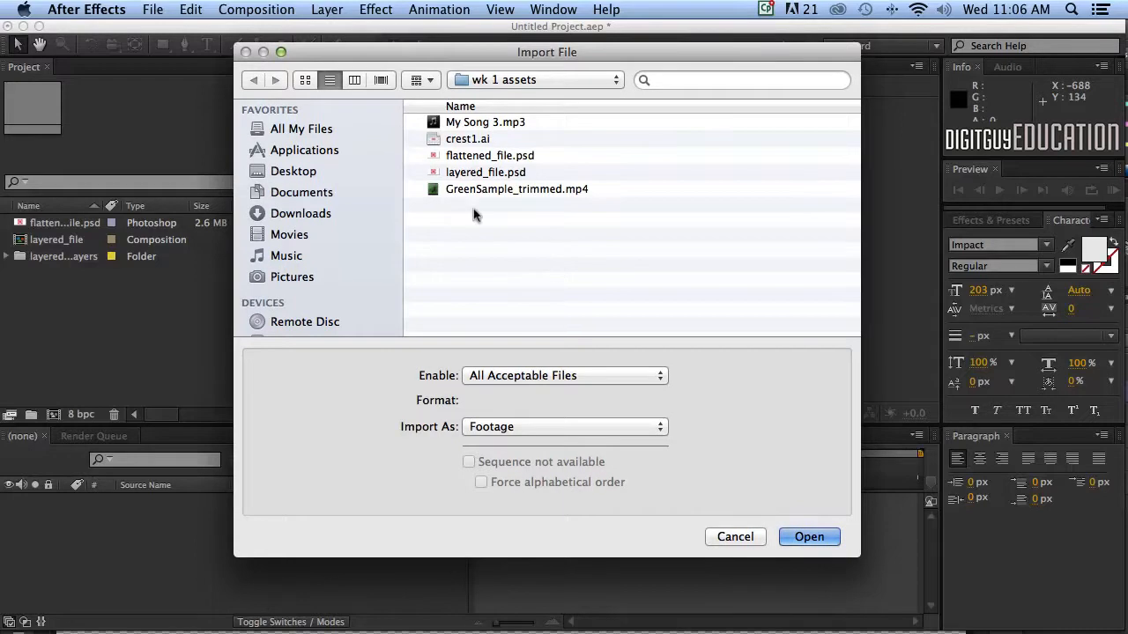
pyautogui.moveTo(531, 269)
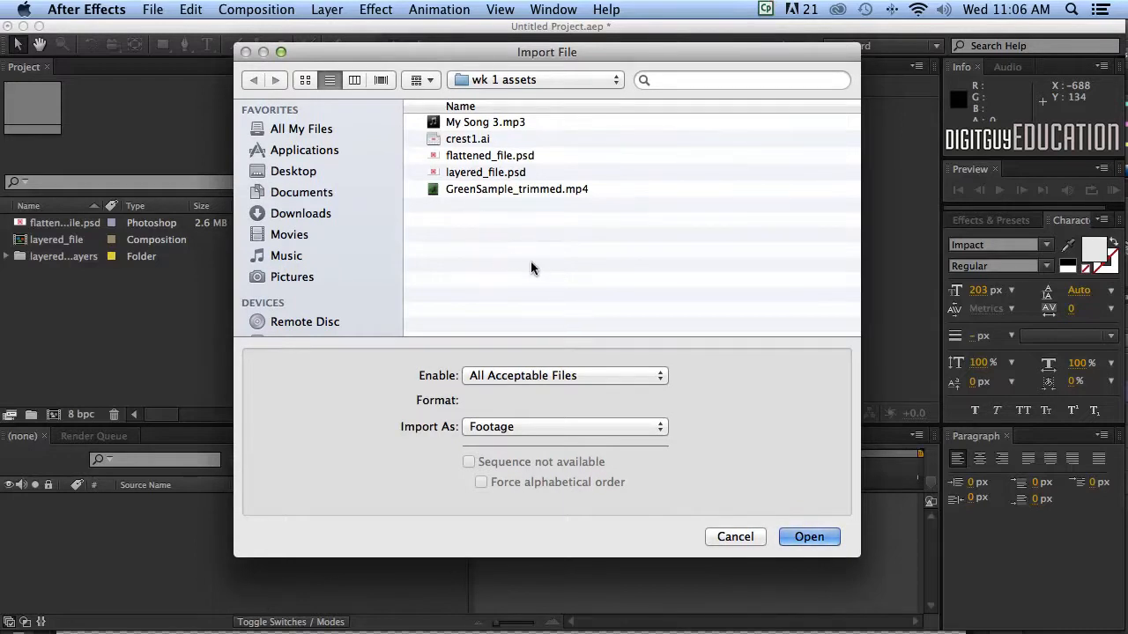
# - Select GreenSample_trimmed.mp4 in the import dialog and import it
pyautogui.click(516, 189)
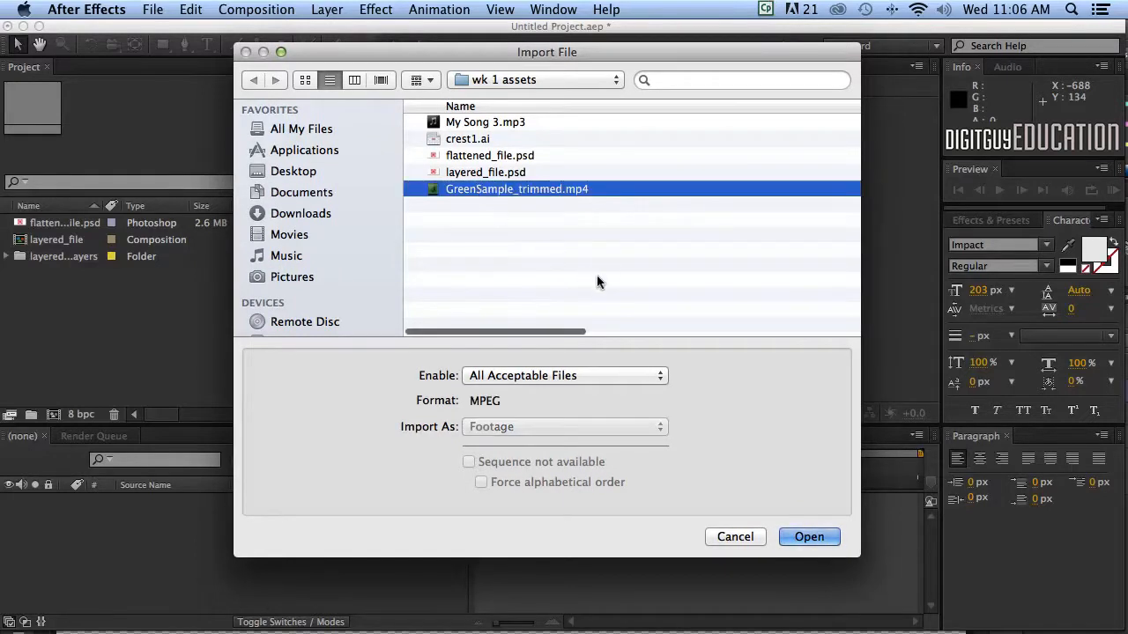
pyautogui.moveTo(546, 52); pyautogui.dragTo(533, 52)
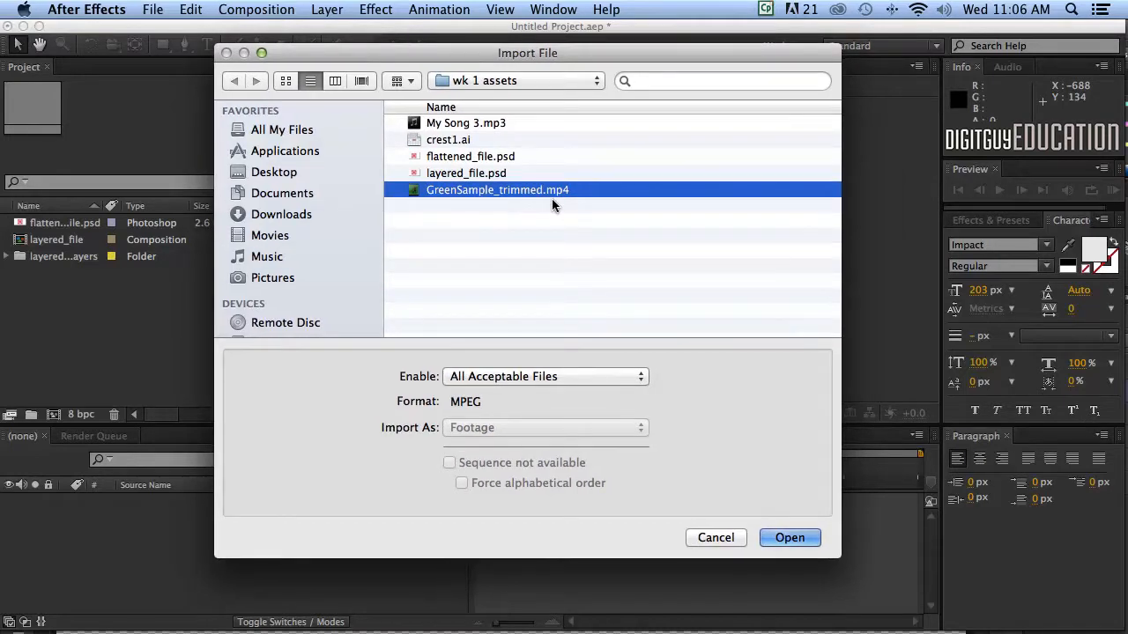
pyautogui.moveTo(577, 241)
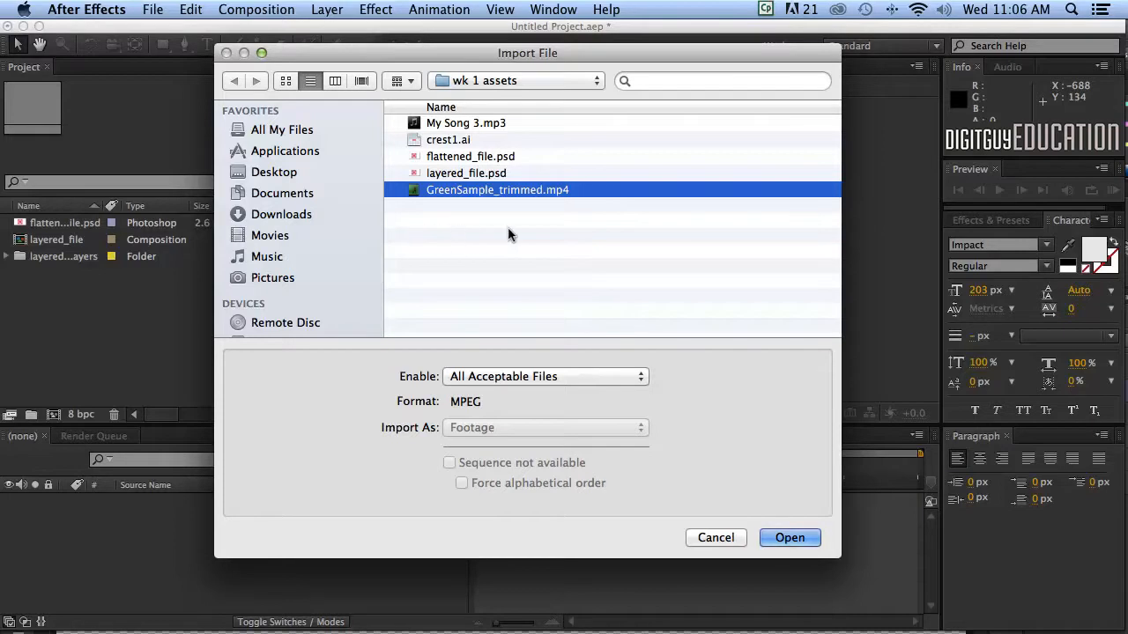
pyautogui.moveTo(696, 400)
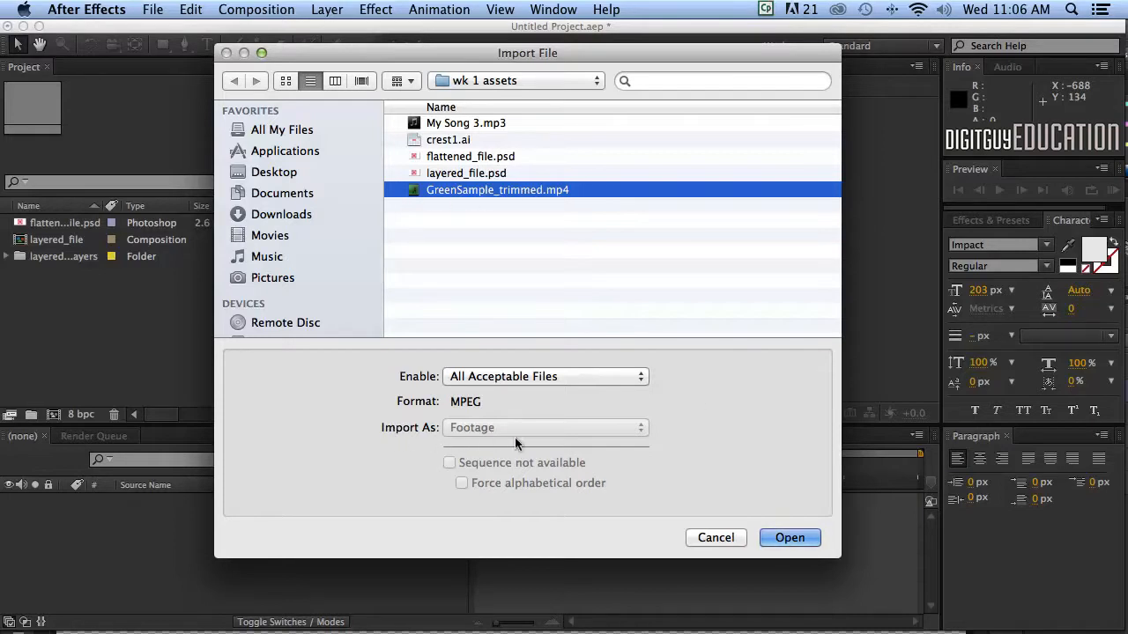
pyautogui.click(789, 537)
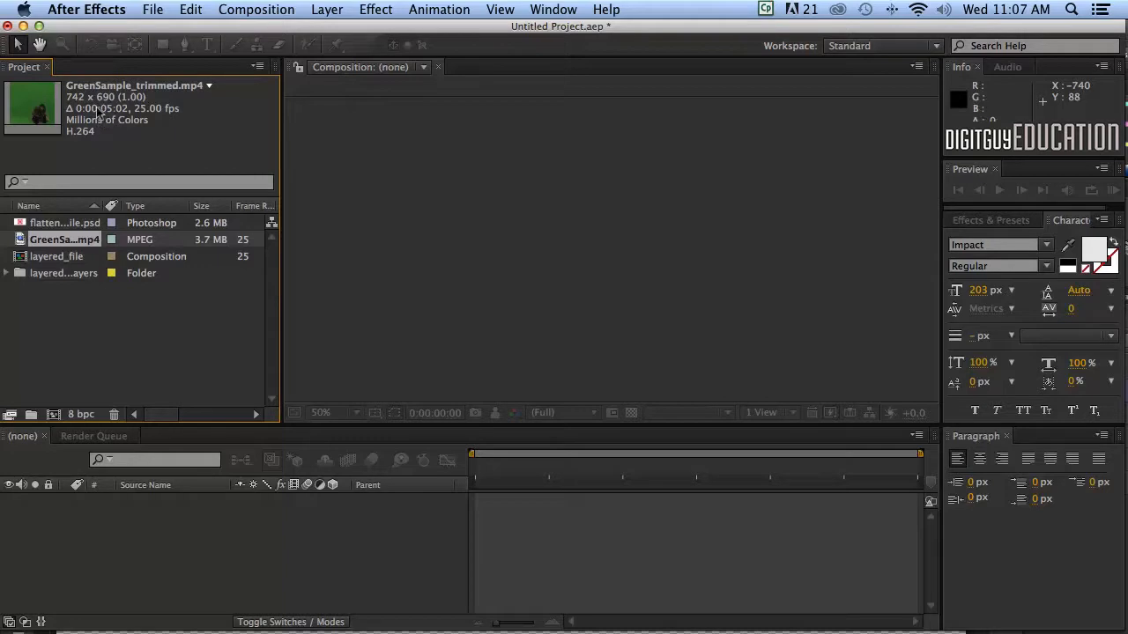
pyautogui.moveTo(170, 118)
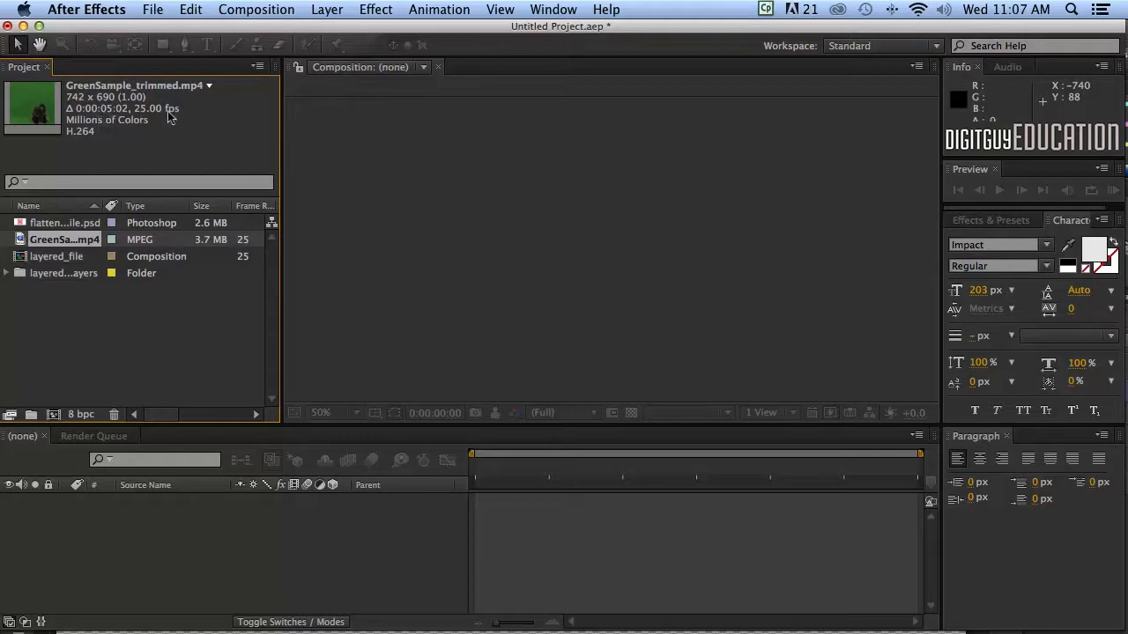
pyautogui.moveTo(88, 141)
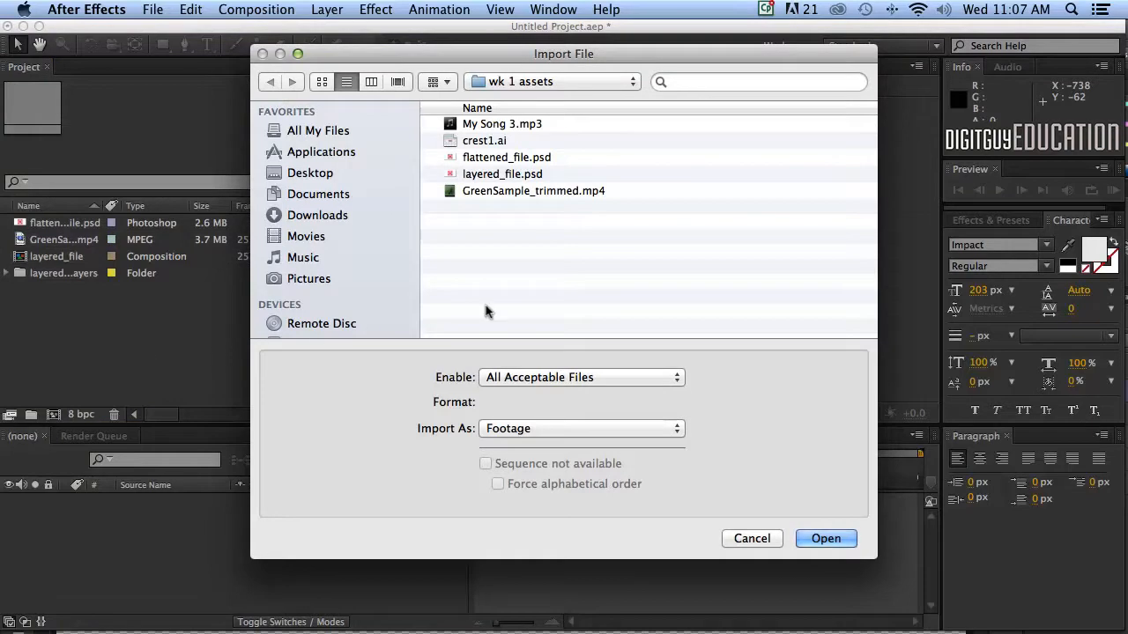
# - Select My Song 3.mp3 in wk 1 assets and import it
pyautogui.click(501, 123)
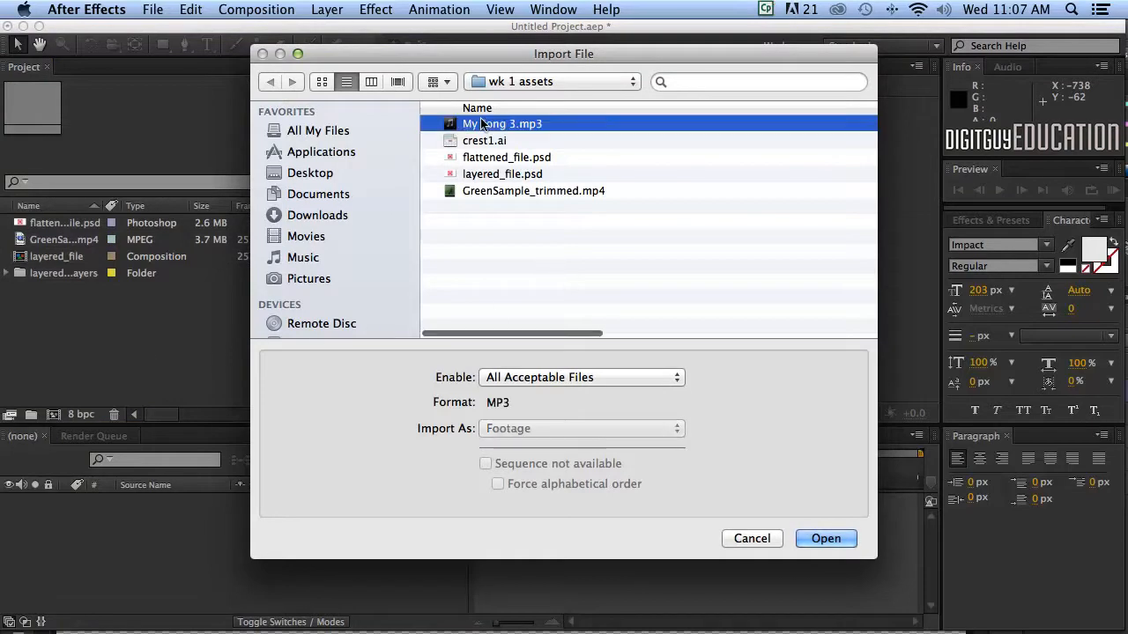
pyautogui.moveTo(529, 128)
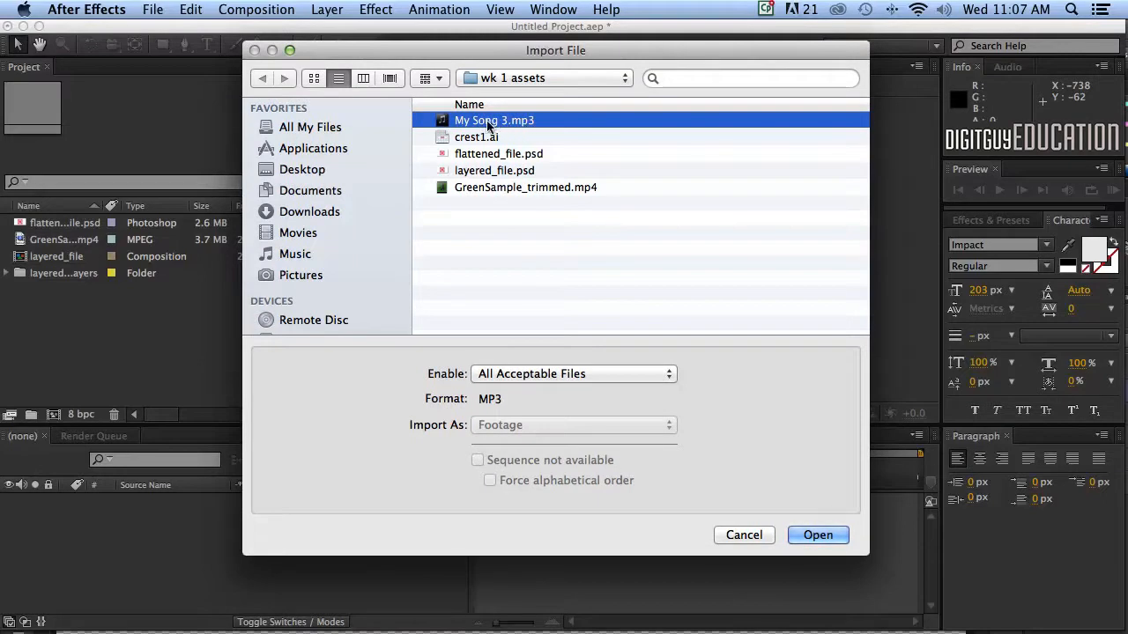
pyautogui.moveTo(467, 130)
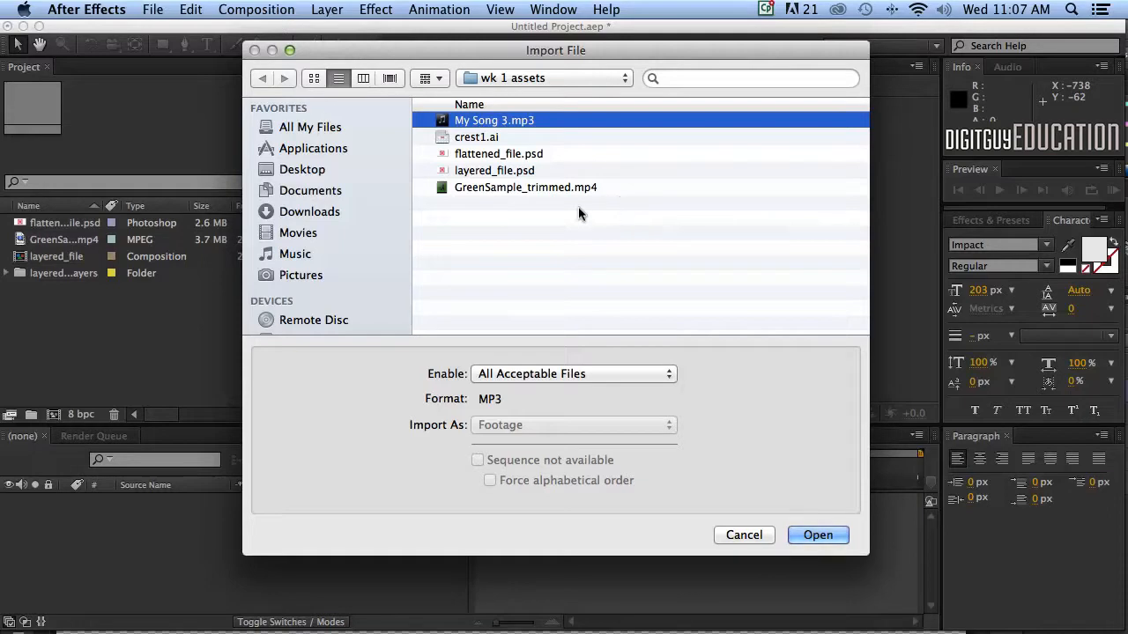
pyautogui.moveTo(800, 518)
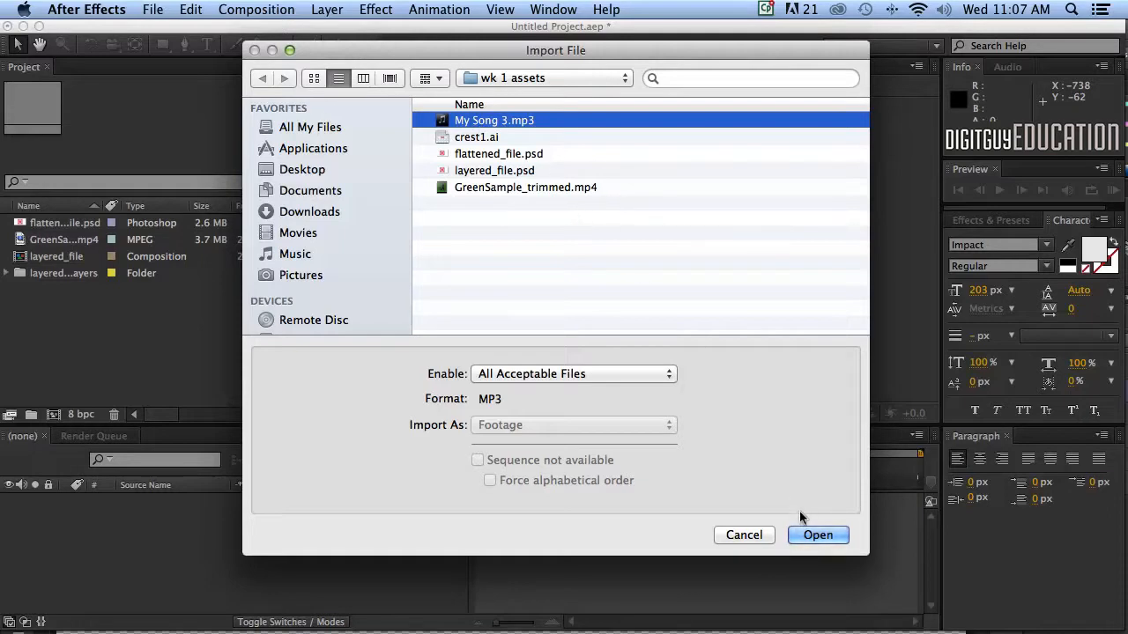
pyautogui.moveTo(570, 425)
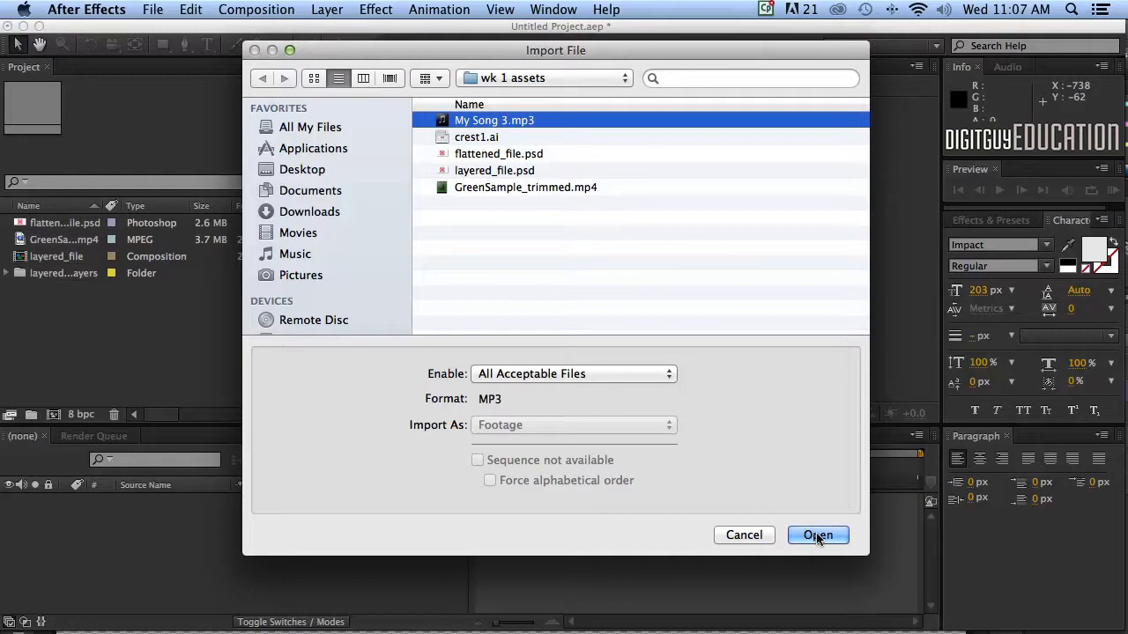
pyautogui.click(817, 535)
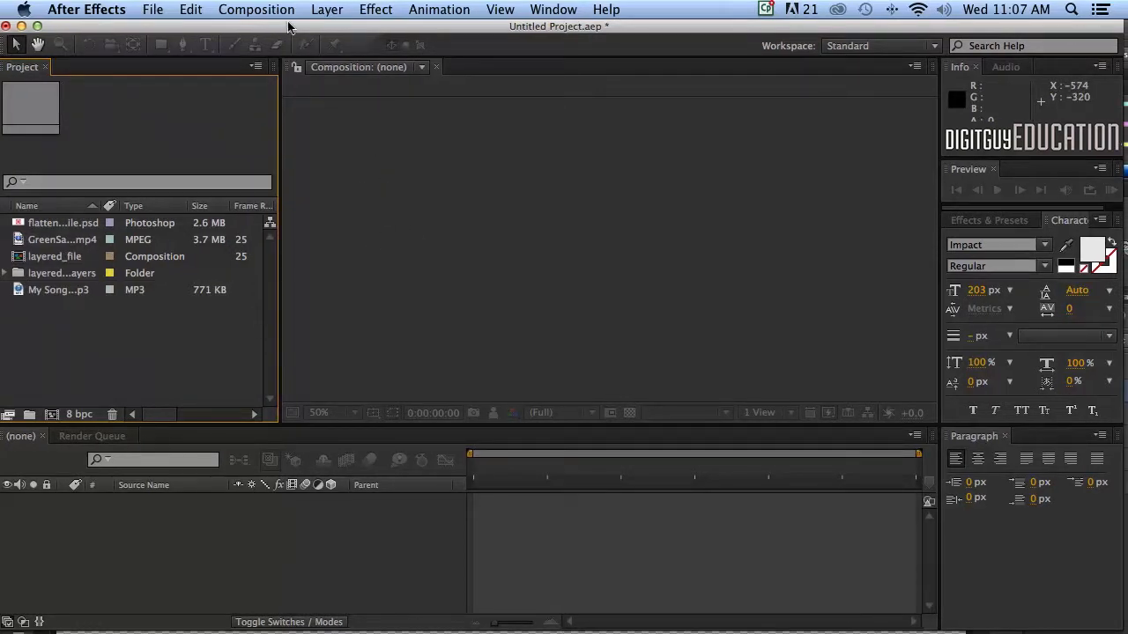
pyautogui.moveTo(154, 344)
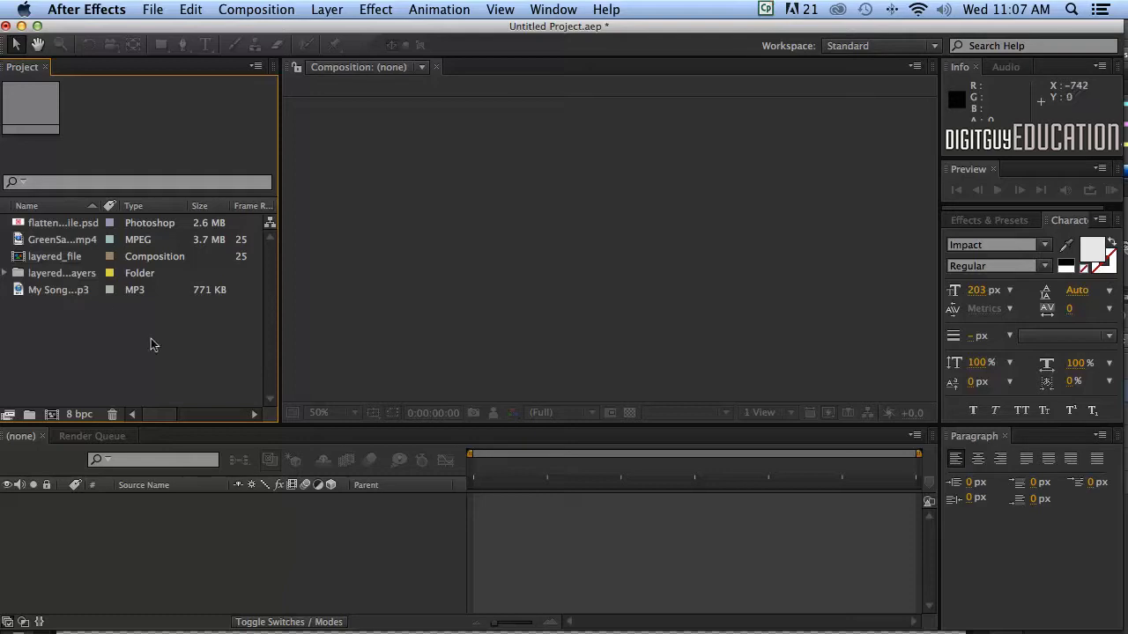
pyautogui.moveTo(60, 388)
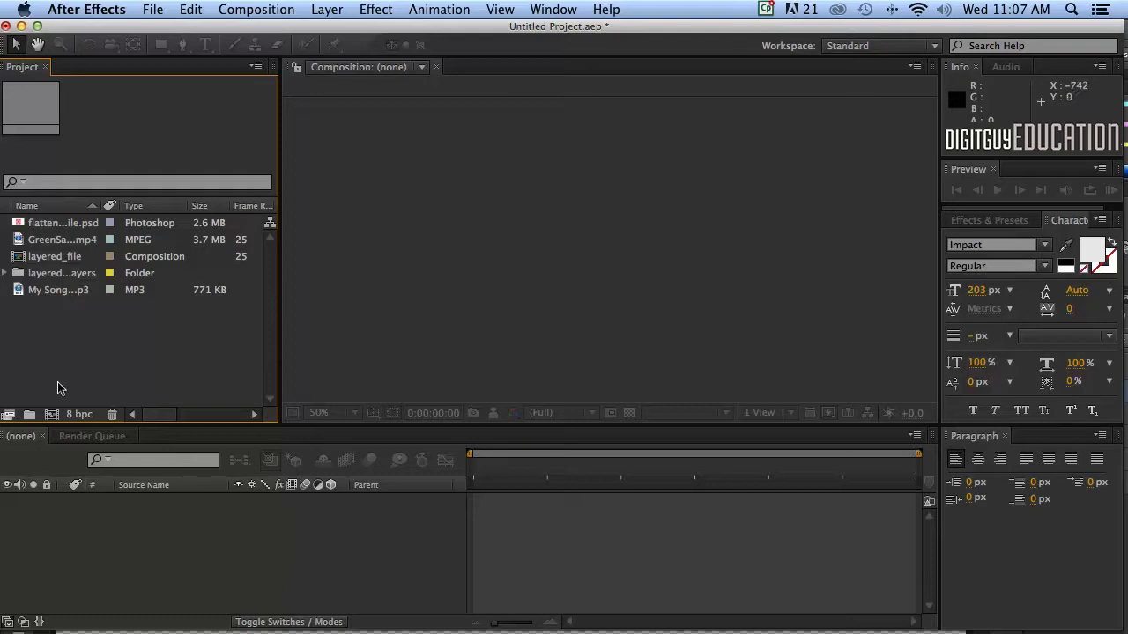
pyautogui.moveTo(78, 381)
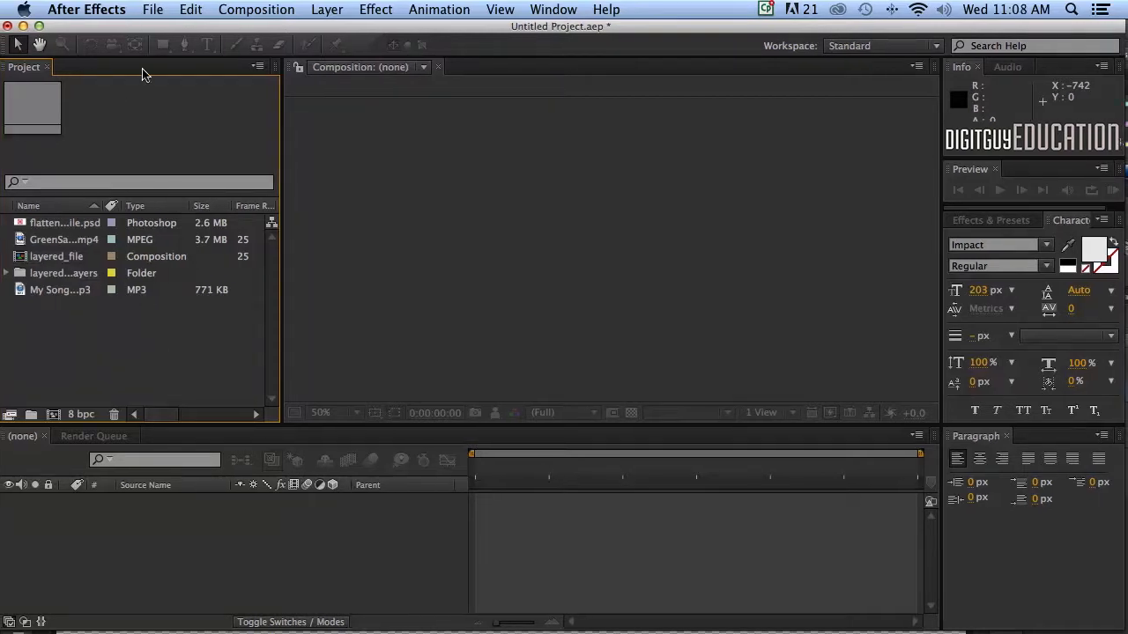
# - Start saving into the wk 1 assets folder and enter the name 'basic Ae import'
pyautogui.click(153, 10)
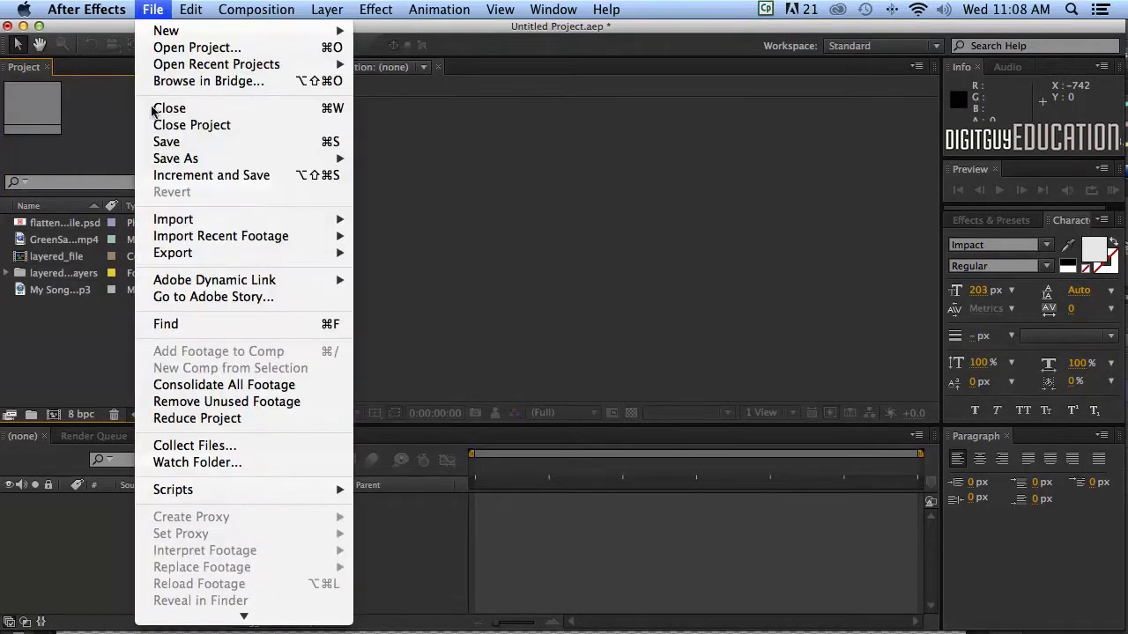
pyautogui.moveTo(167, 142)
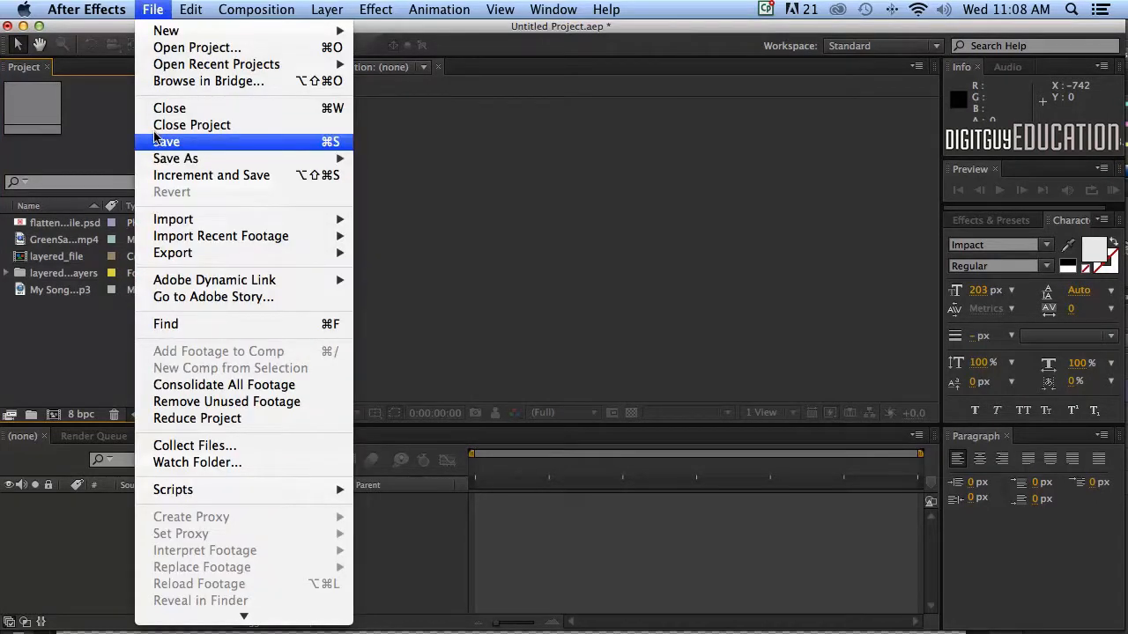
pyautogui.click(175, 157)
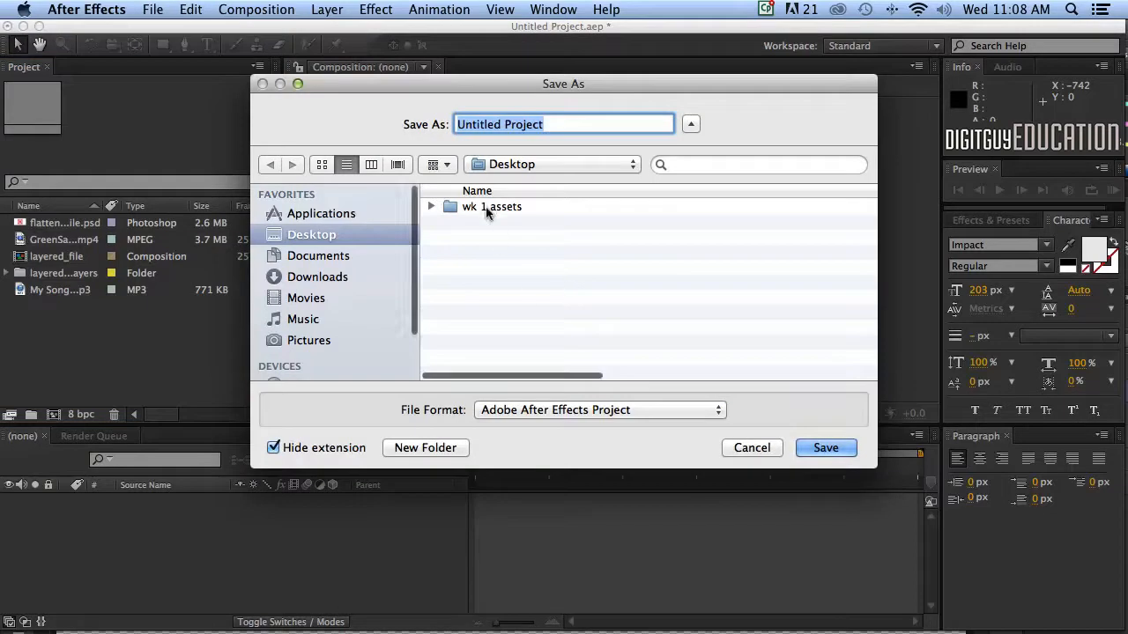
pyautogui.doubleClick(490, 206)
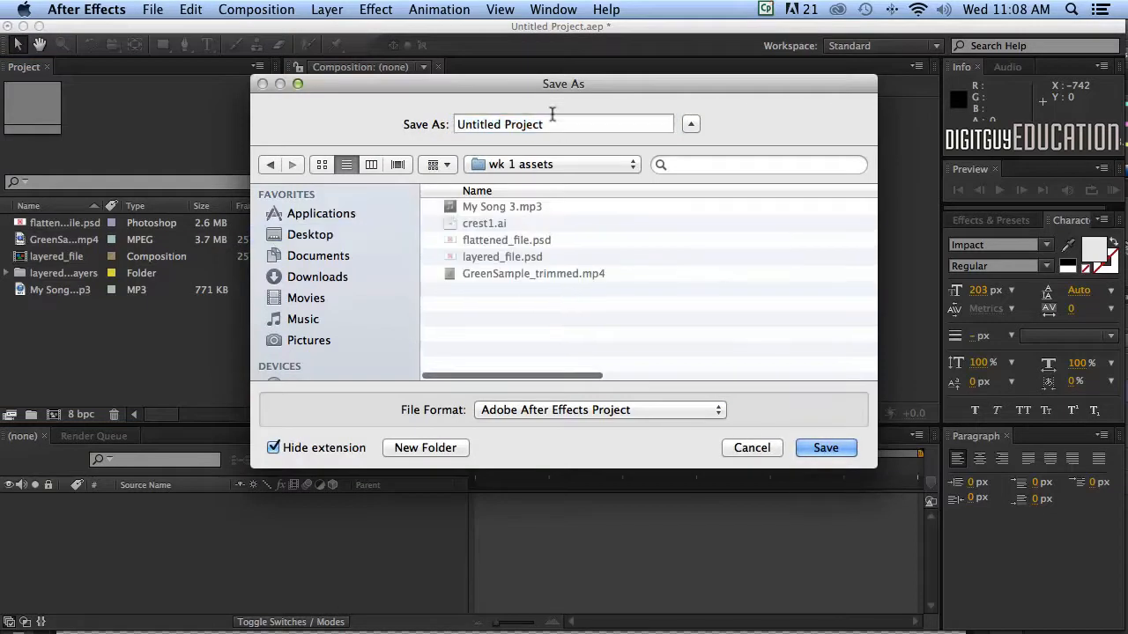
pyautogui.click(563, 124)
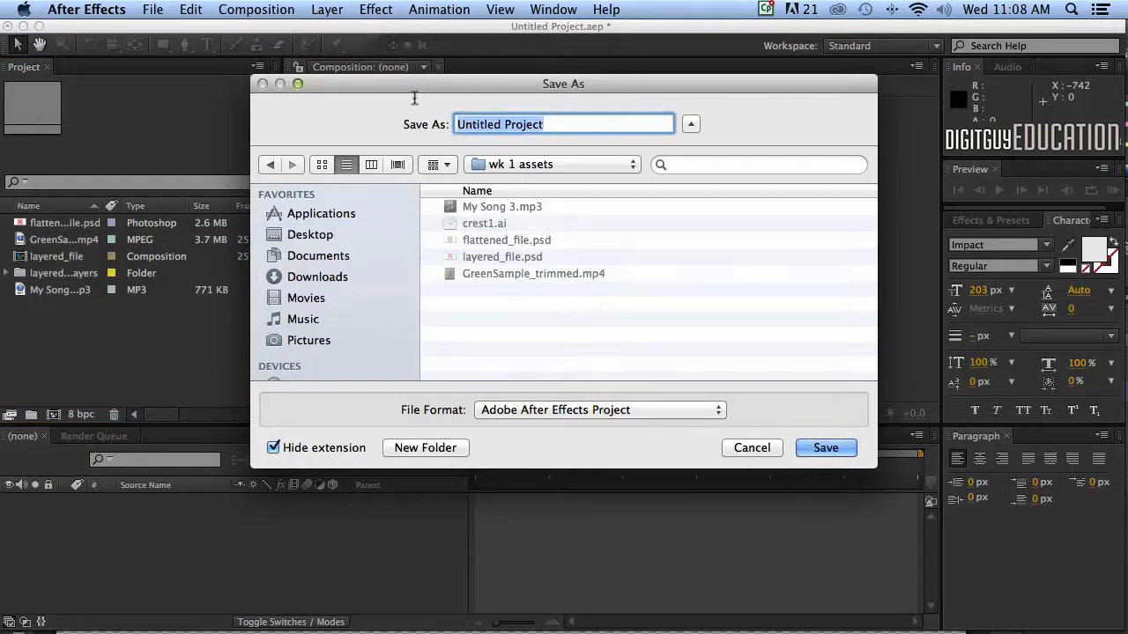
pyautogui.write('bas')
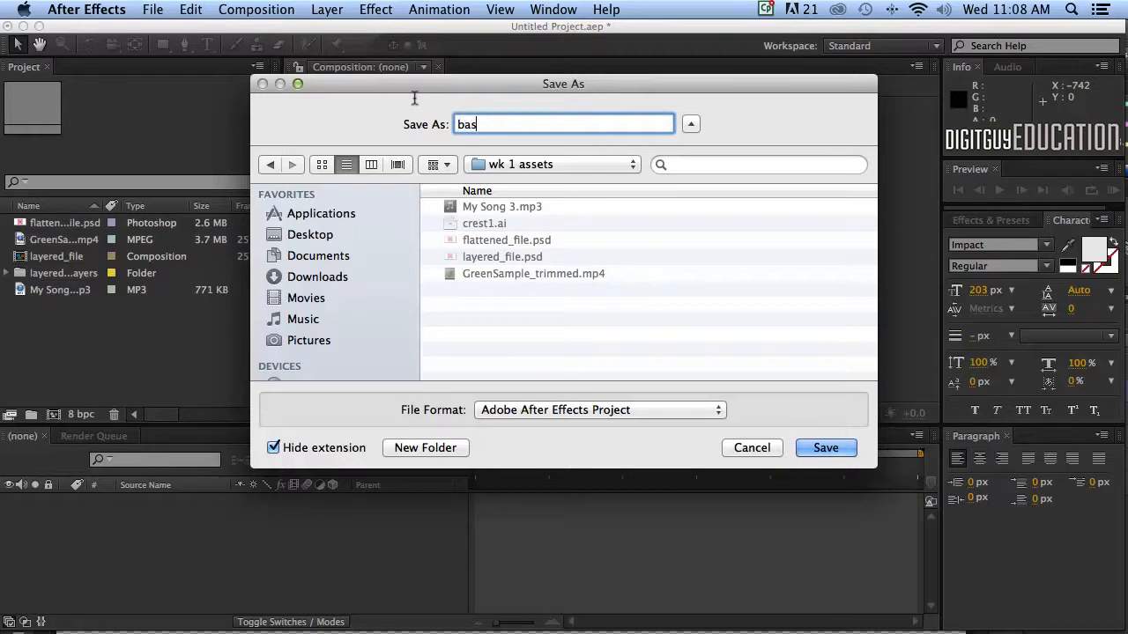
pyautogui.write('ic Ae')
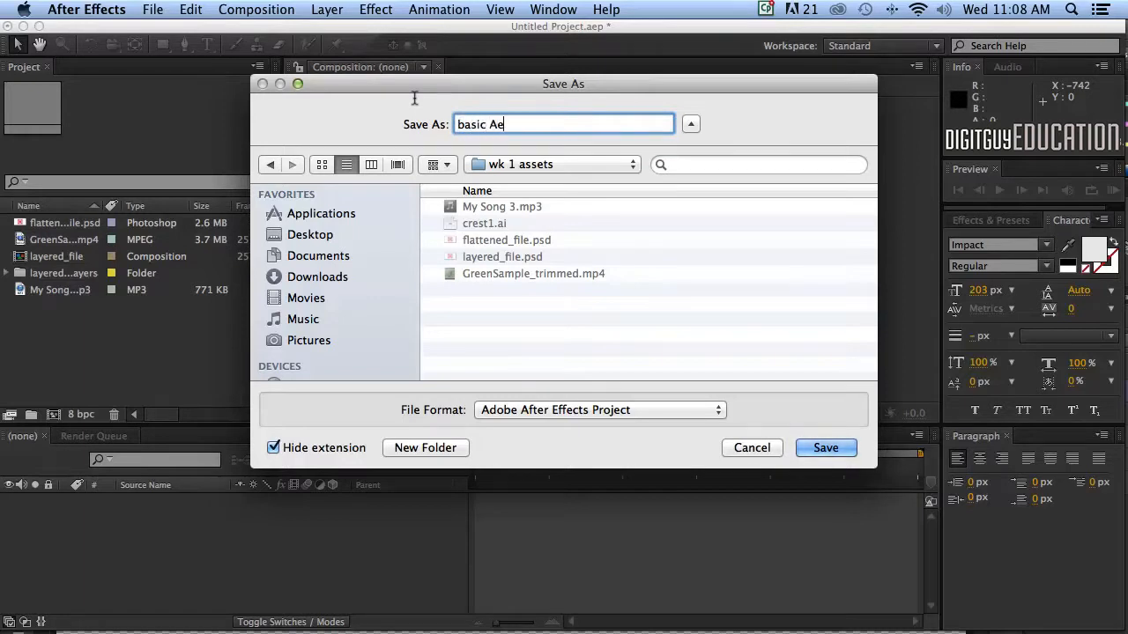
pyautogui.write('_imp')
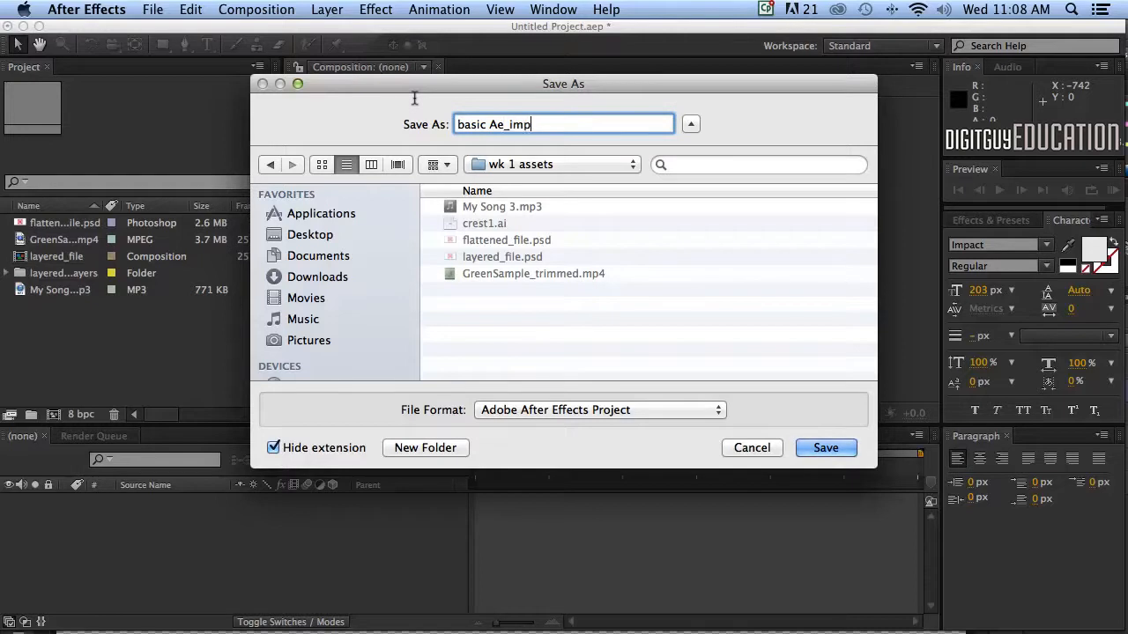
pyautogui.write('ort')
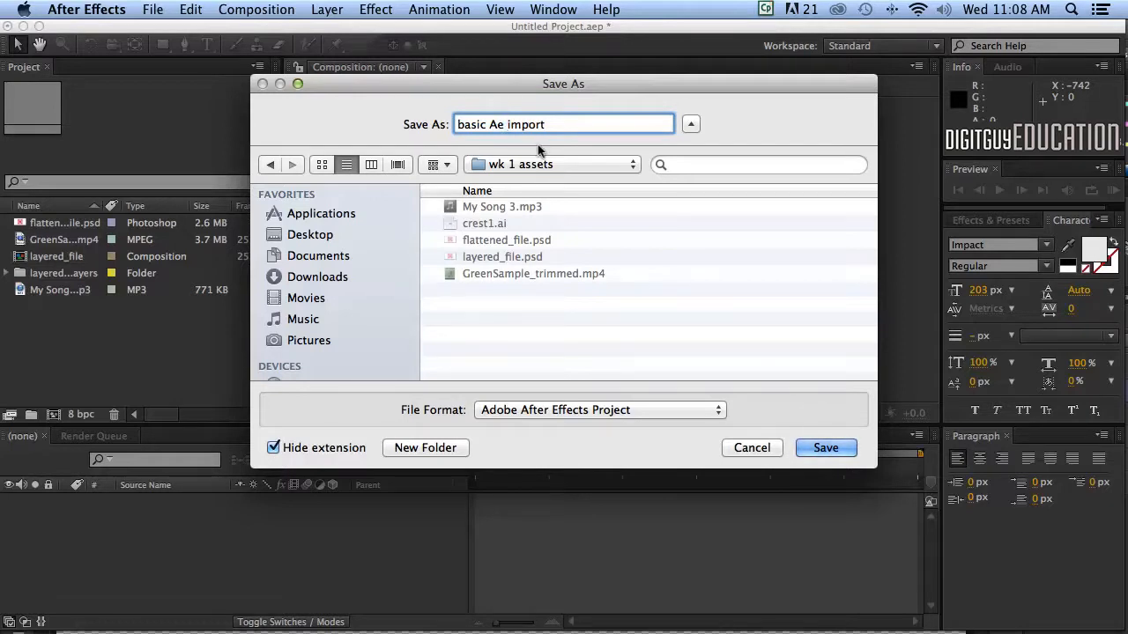
pyautogui.moveTo(637, 423)
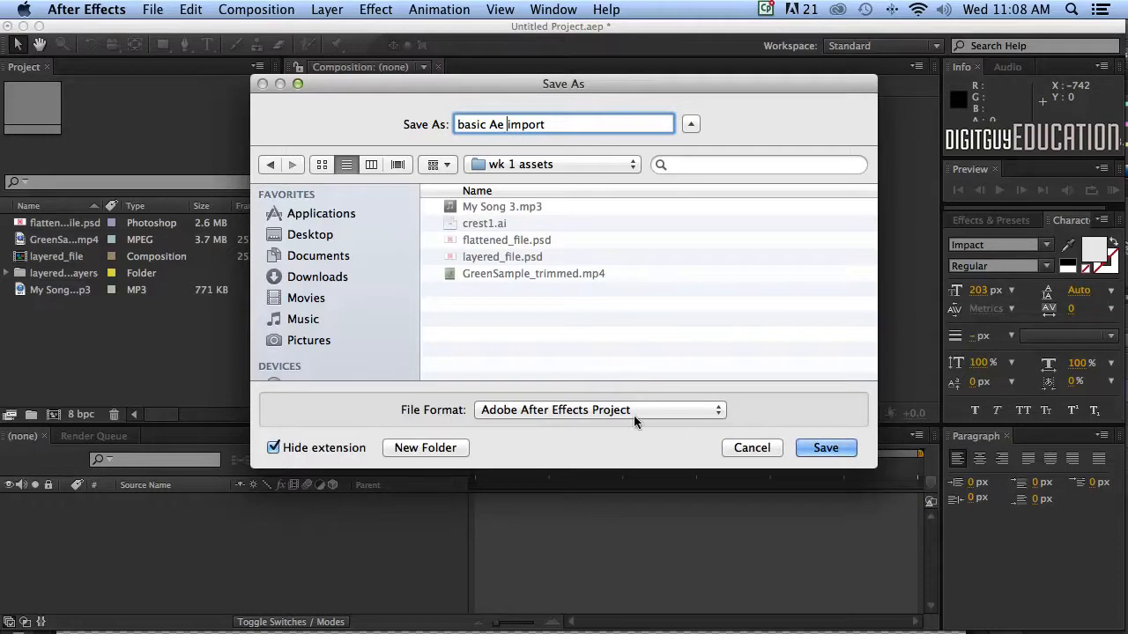
pyautogui.click(599, 409)
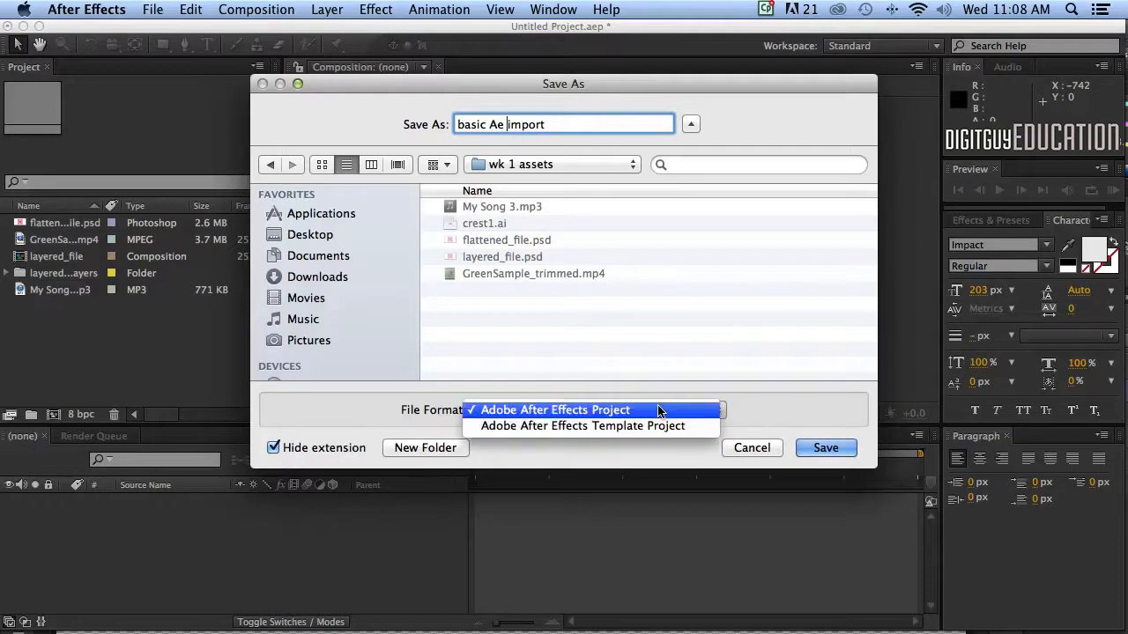
pyautogui.click(556, 409)
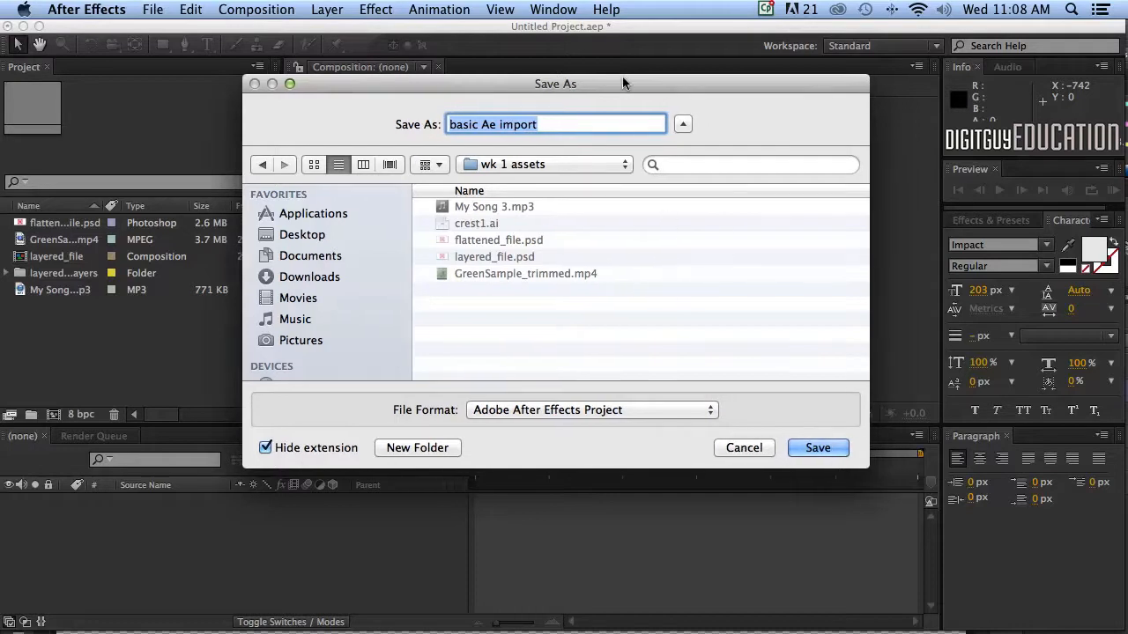
pyautogui.moveTo(696, 333)
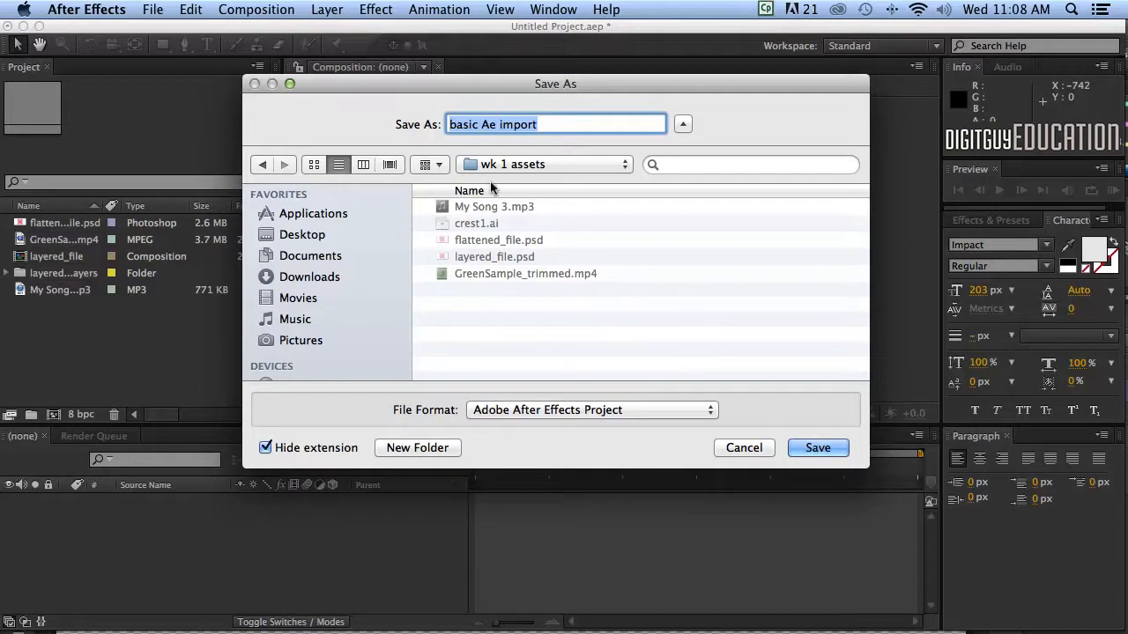
pyautogui.moveTo(555, 258)
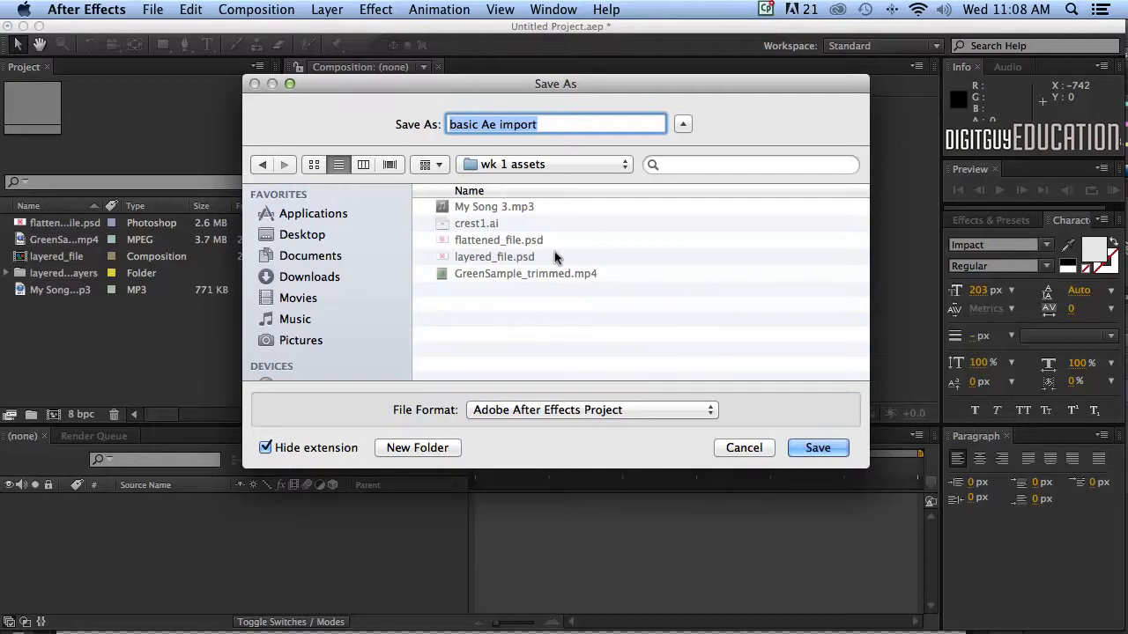
pyautogui.moveTo(641, 280)
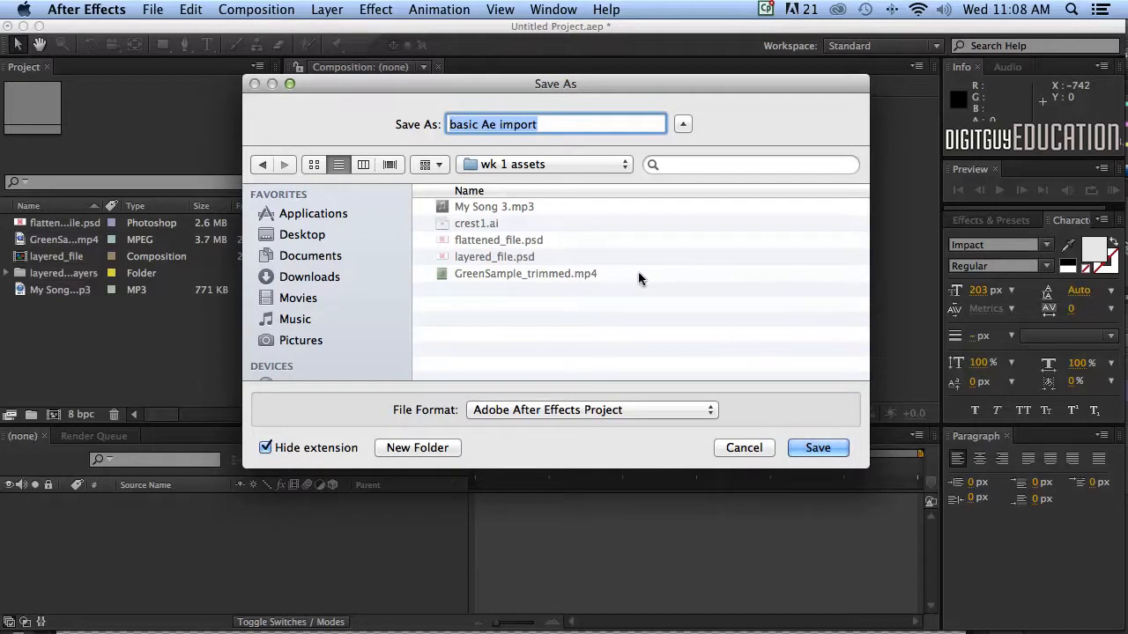
pyautogui.moveTo(505, 350)
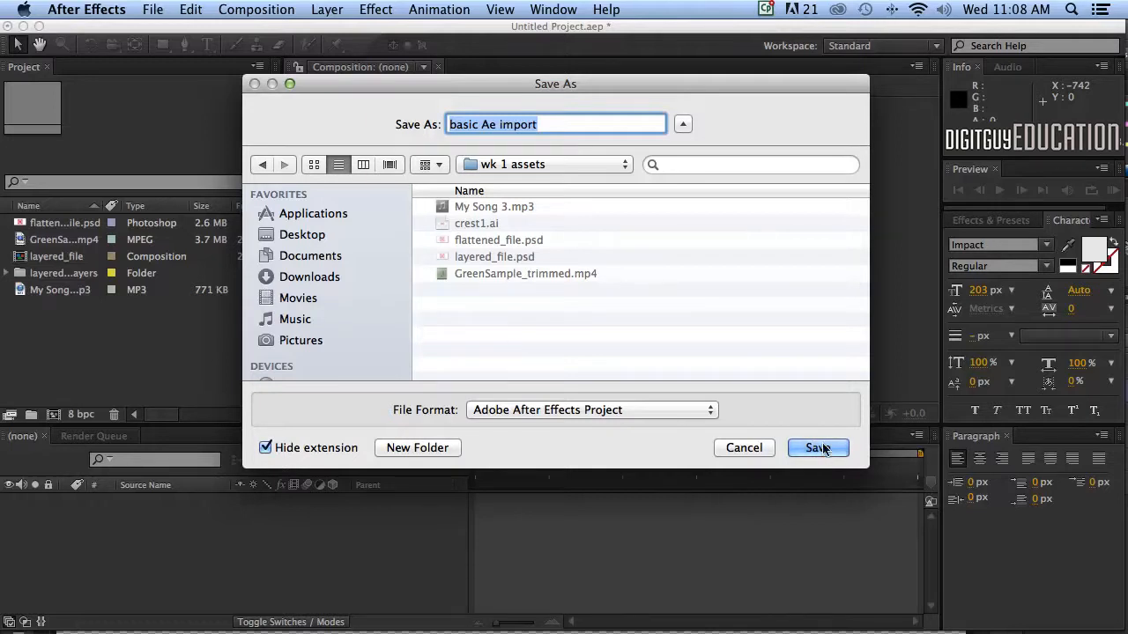
# - Confirm the Save As dialog to write 'basic Ae import.aep' into the wk 1 assets folder
pyautogui.click(817, 448)
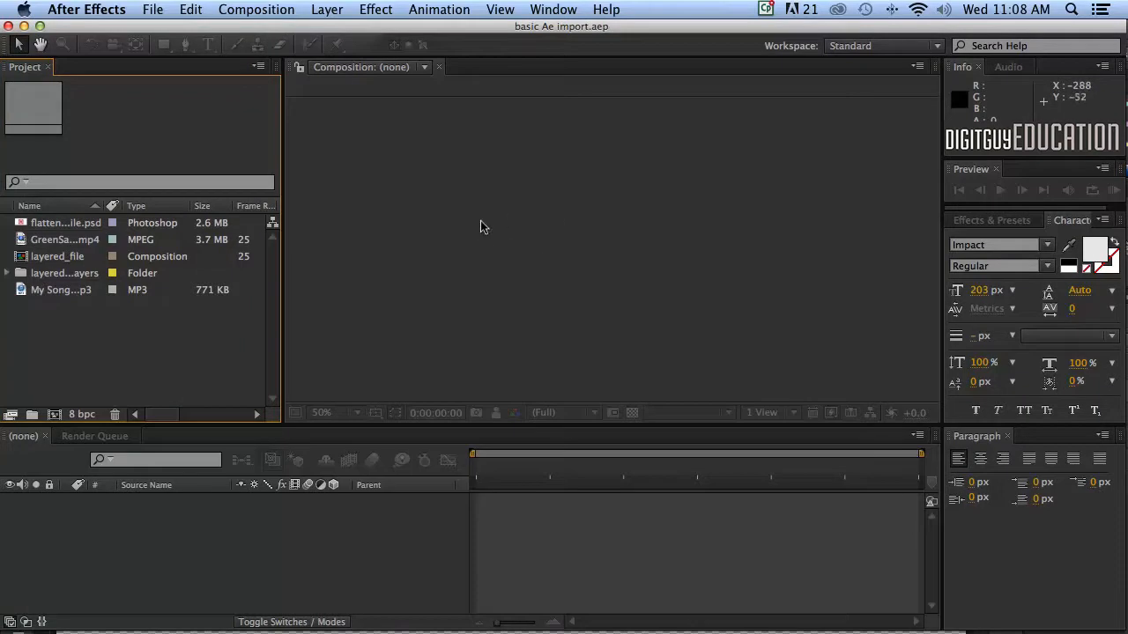
pyautogui.moveTo(424, 277)
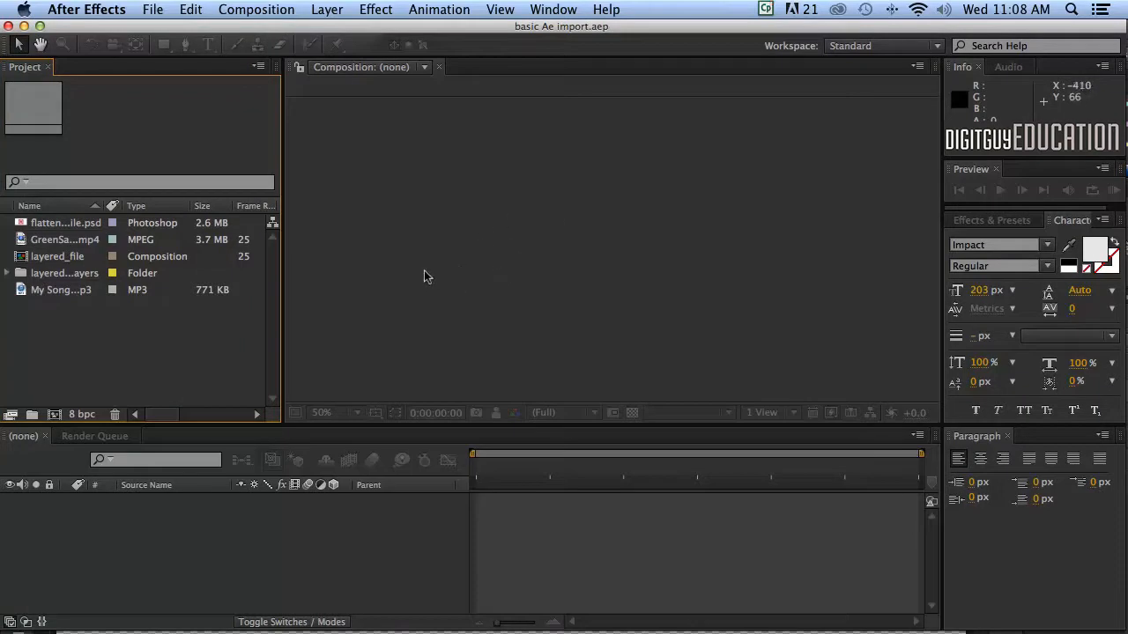
pyautogui.moveTo(487, 317)
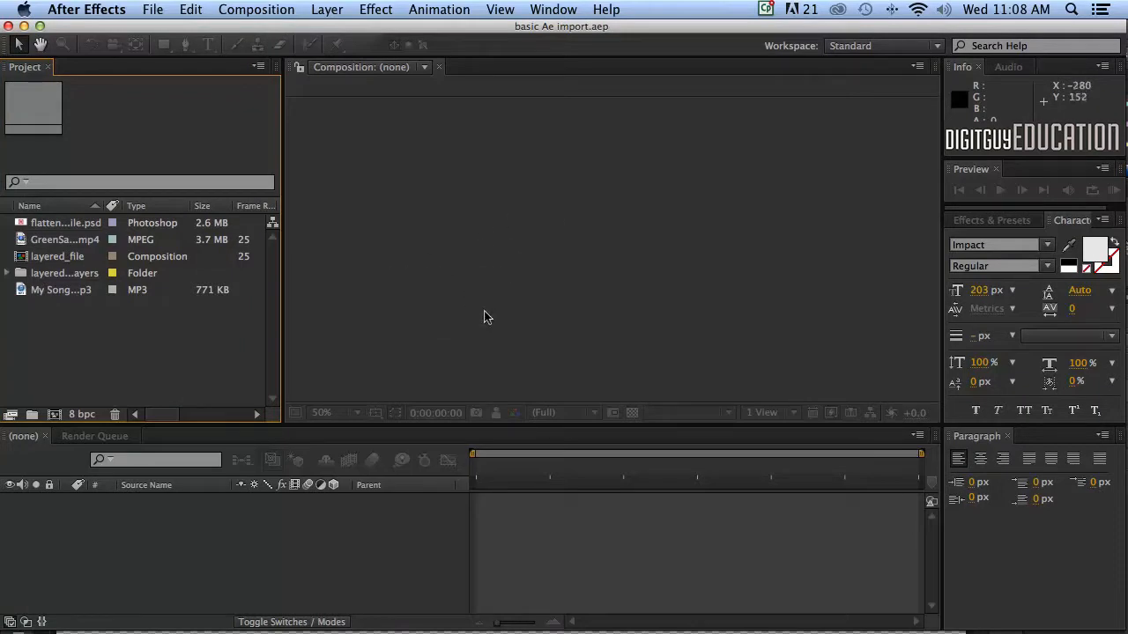
pyautogui.moveTo(150, 345)
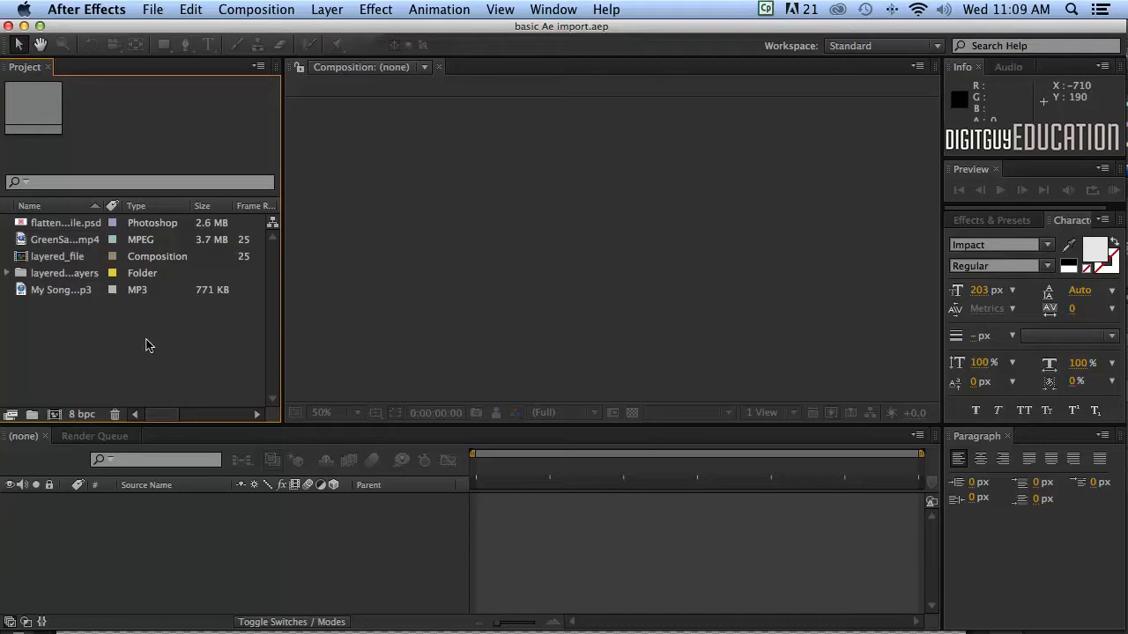
pyautogui.moveTo(160, 357)
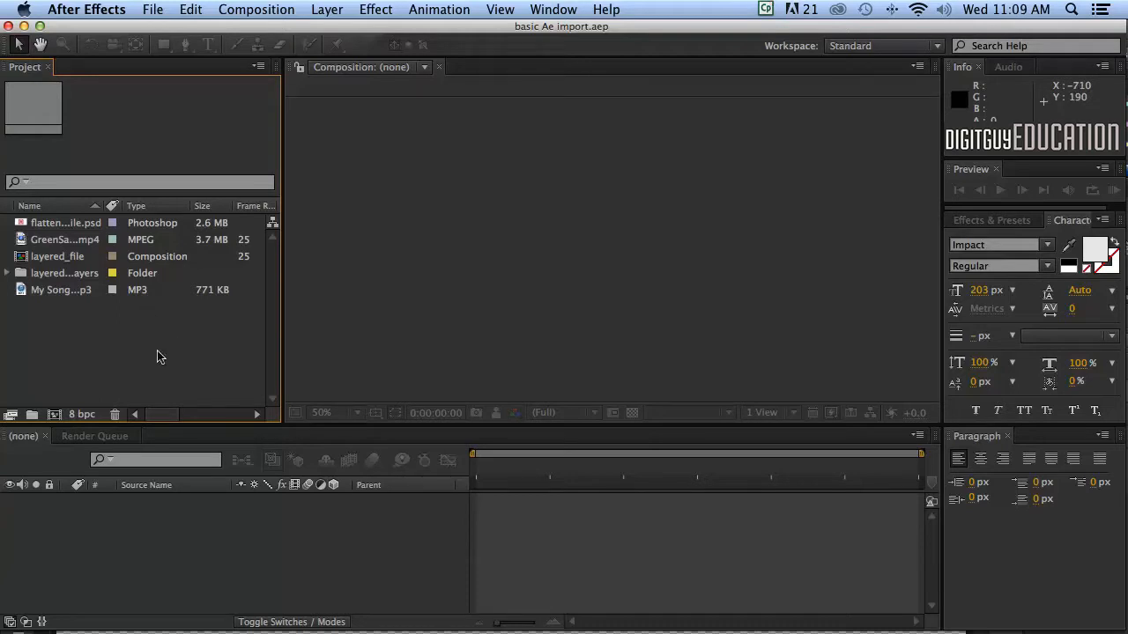
pyautogui.moveTo(130, 308)
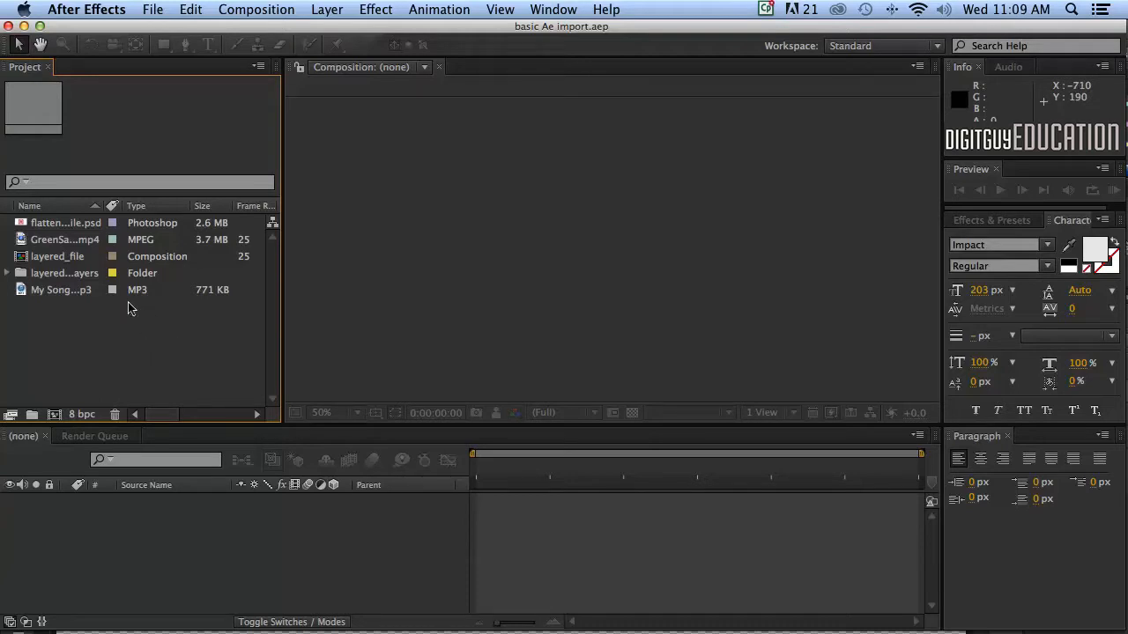